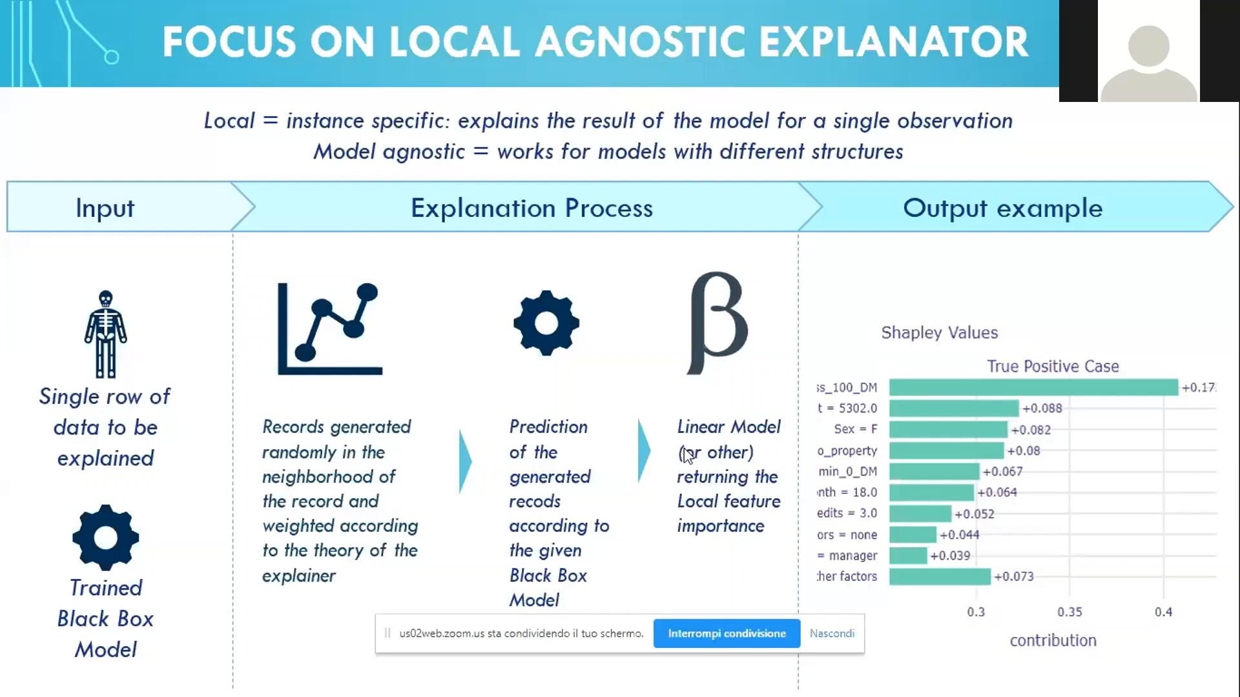
mouse_move(667, 454)
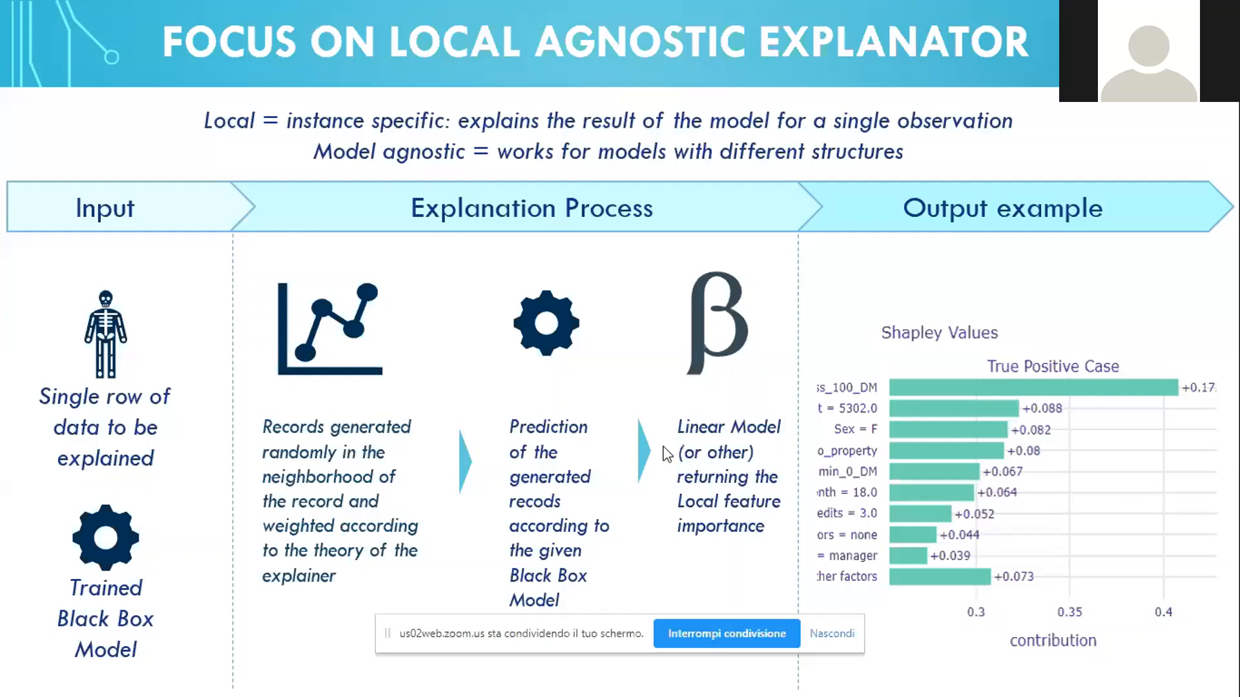
mouse_move(668, 427)
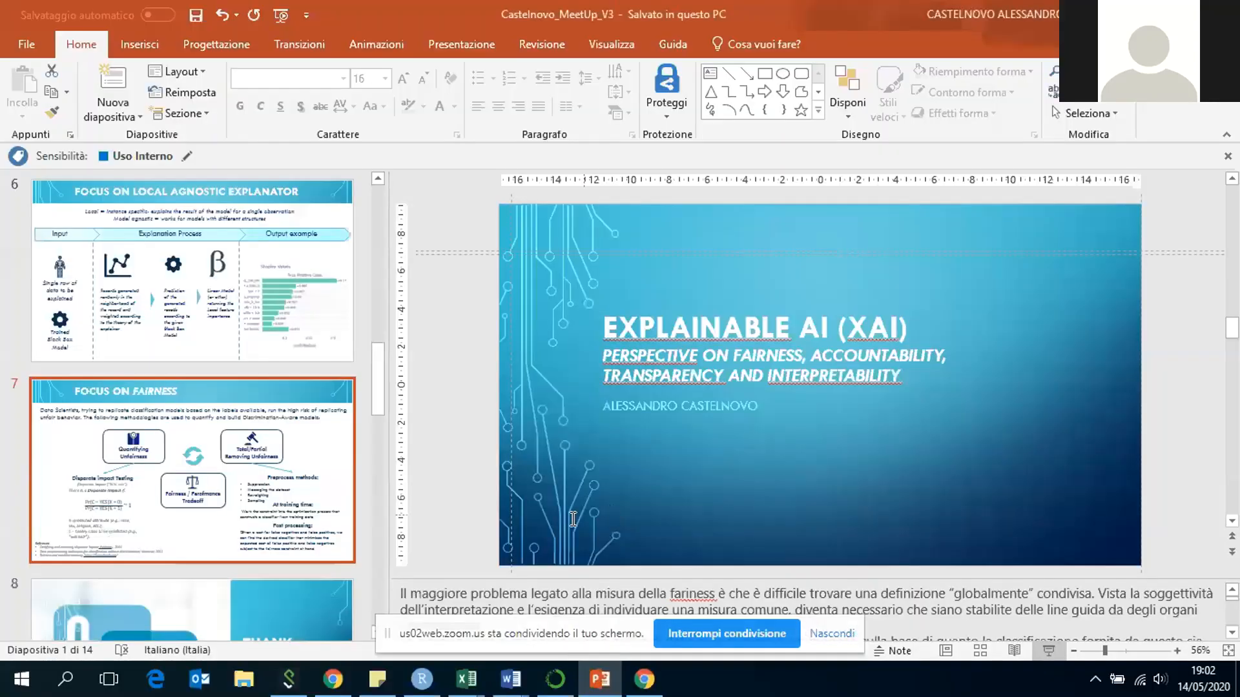
Show the Focus on Fairness slide, then switch to the Jupyter file listing in Chrome
click(191, 471)
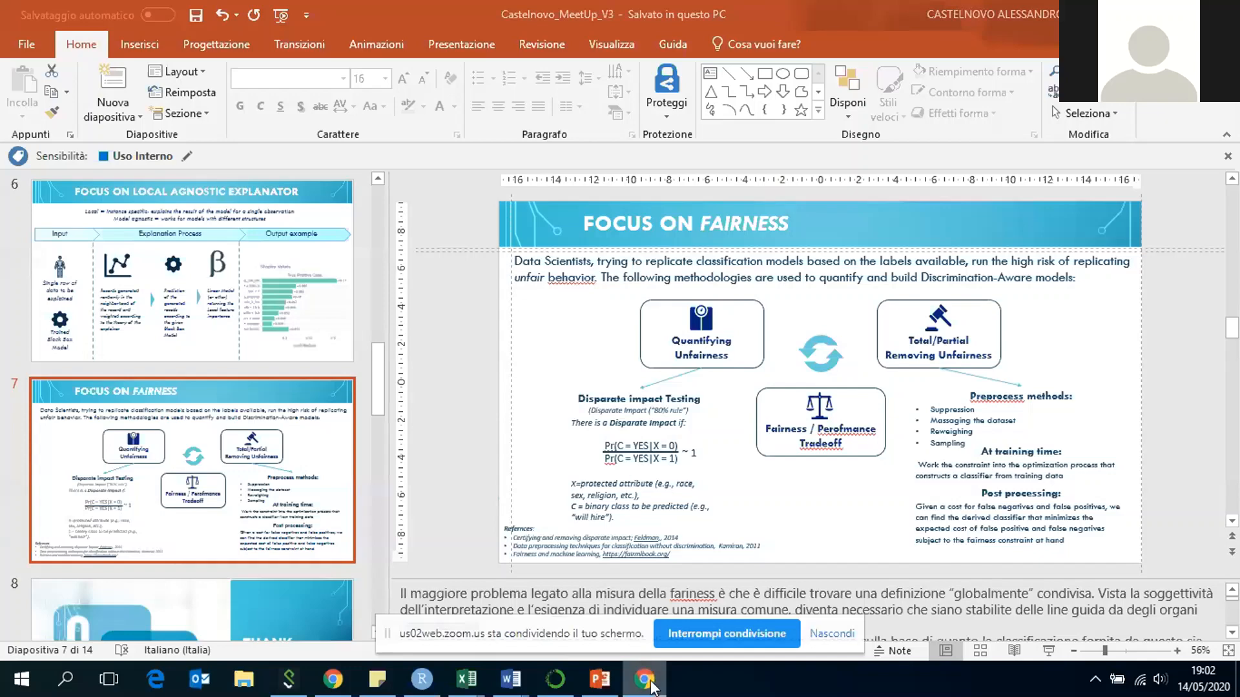
click(647, 678)
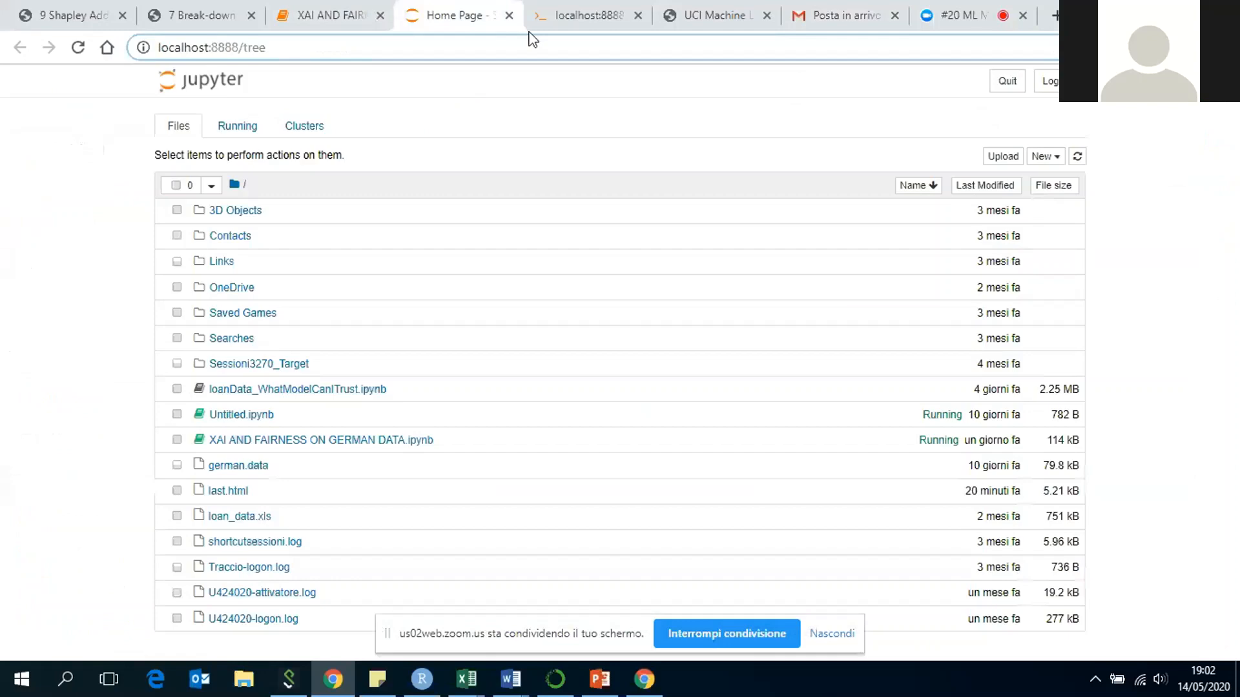
Open the XAI and Fairness on German Data notebook and scroll to the Target column code in In[7]
click(320, 440)
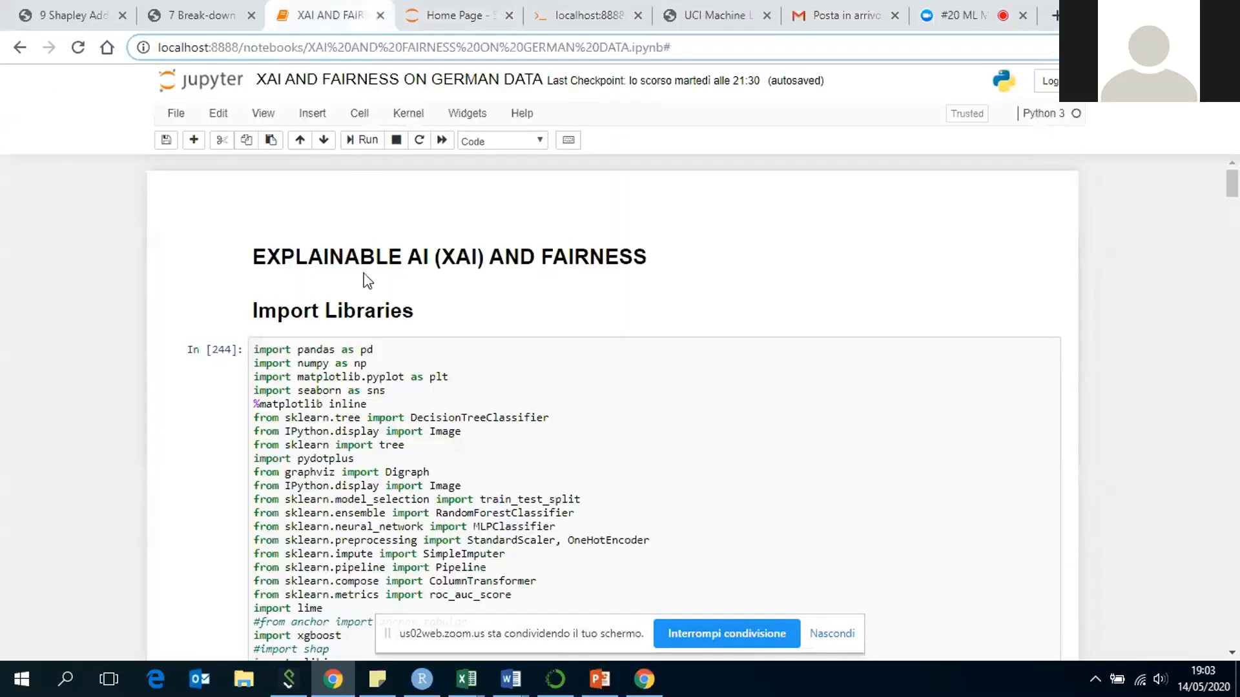
scroll(down, 3)
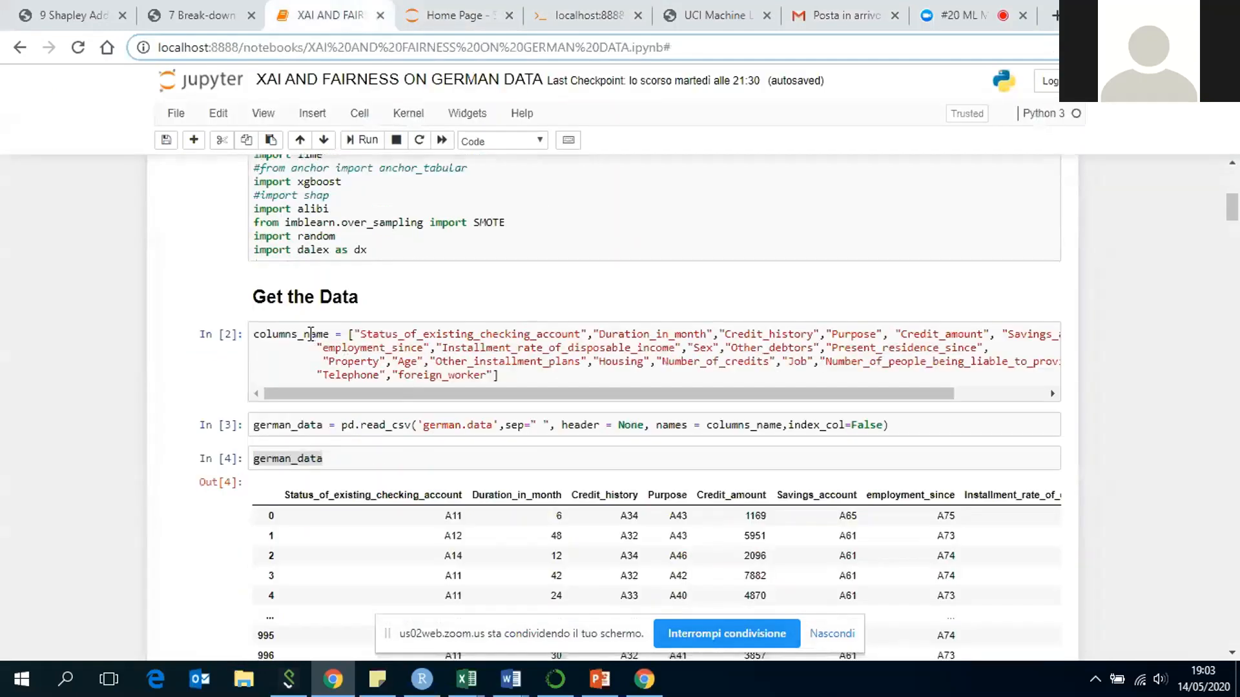
scroll(down, 3)
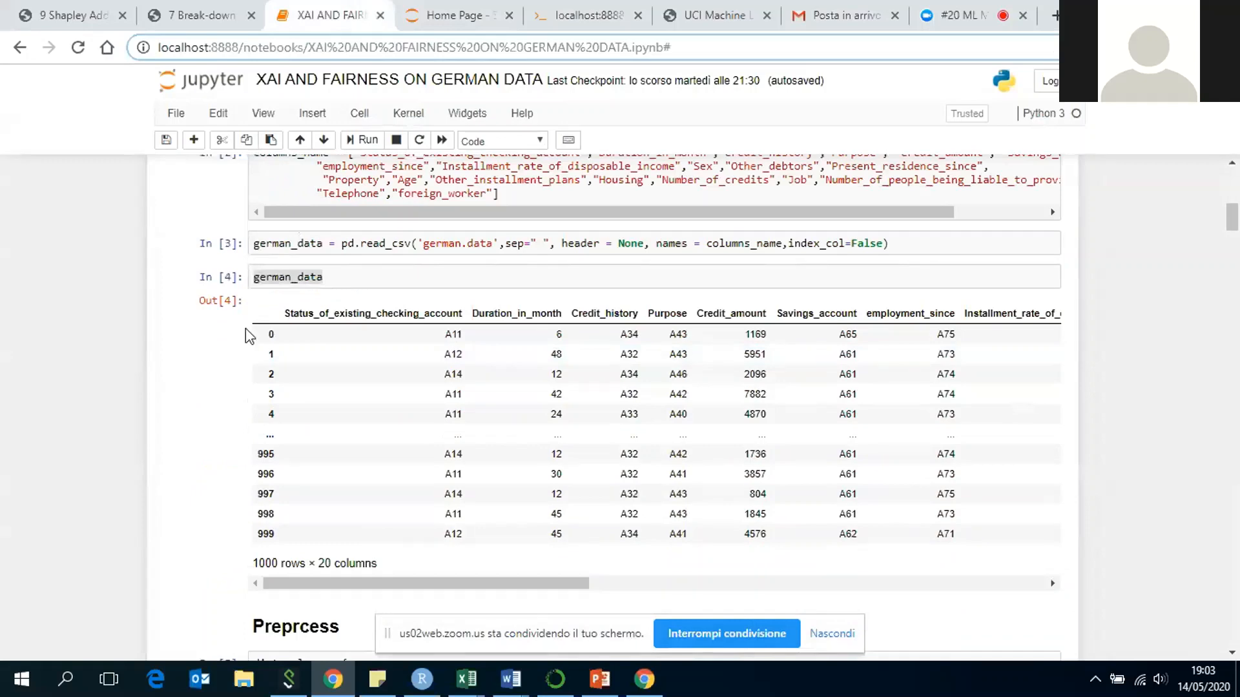
scroll(down, 3)
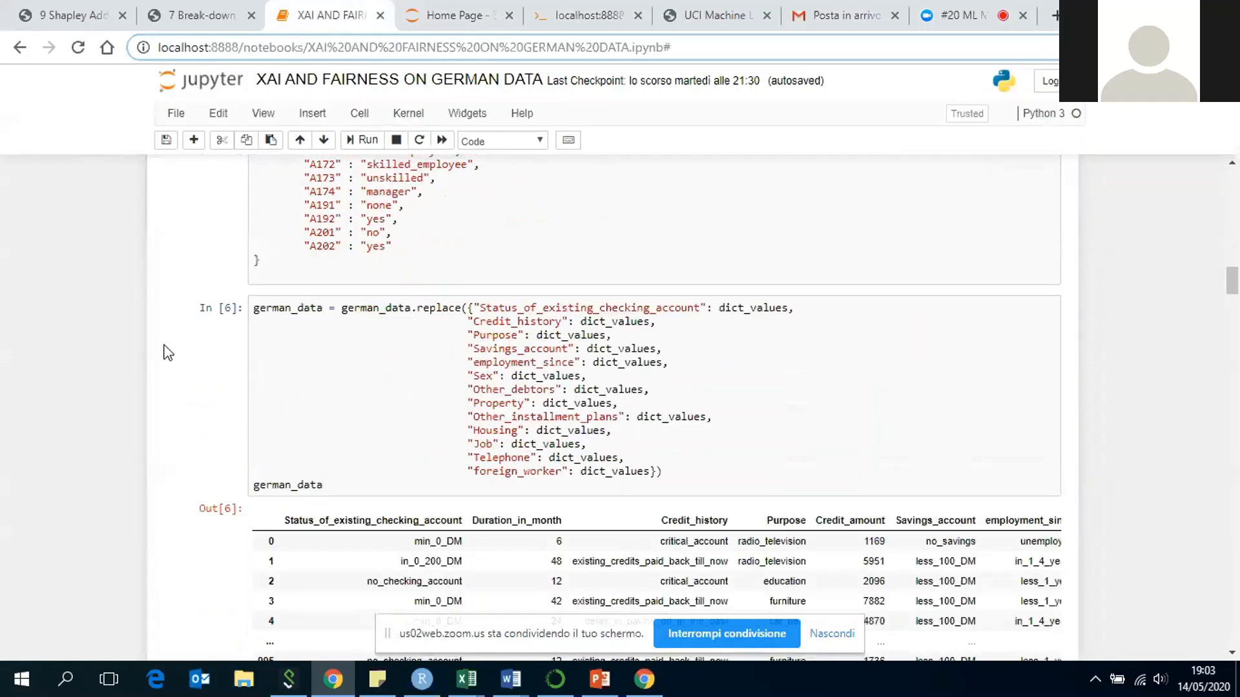
scroll(down, 3)
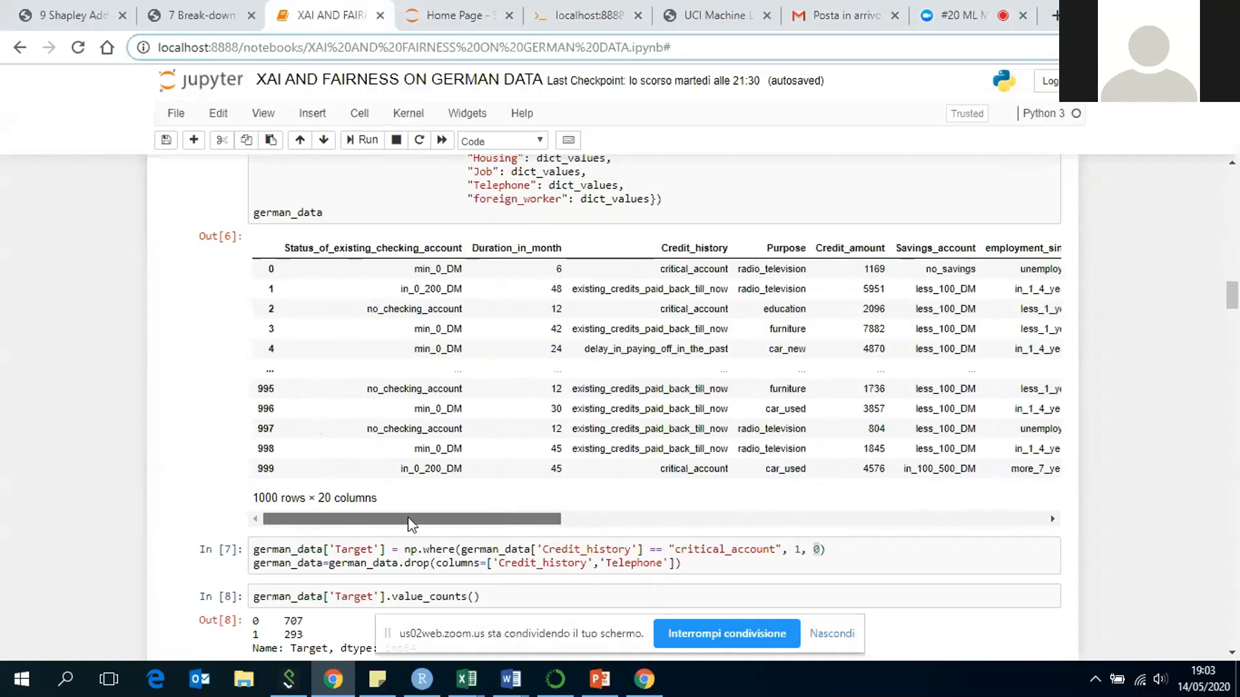
scroll(down, 3)
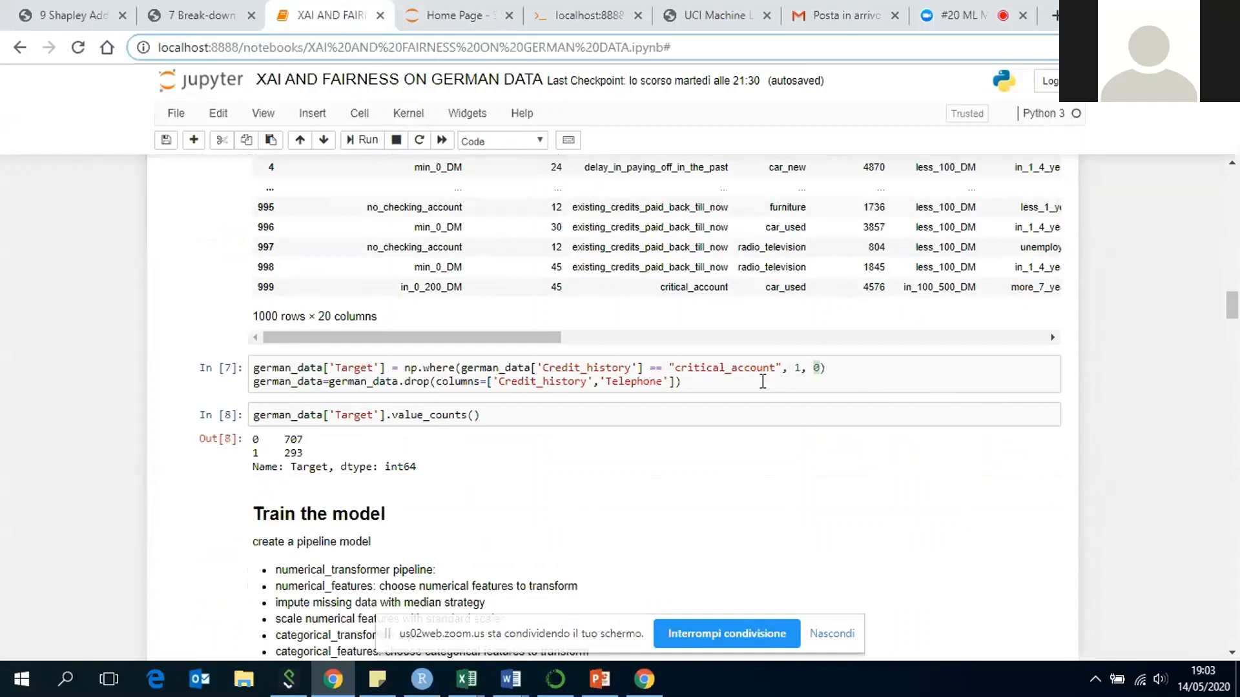
click(795, 367)
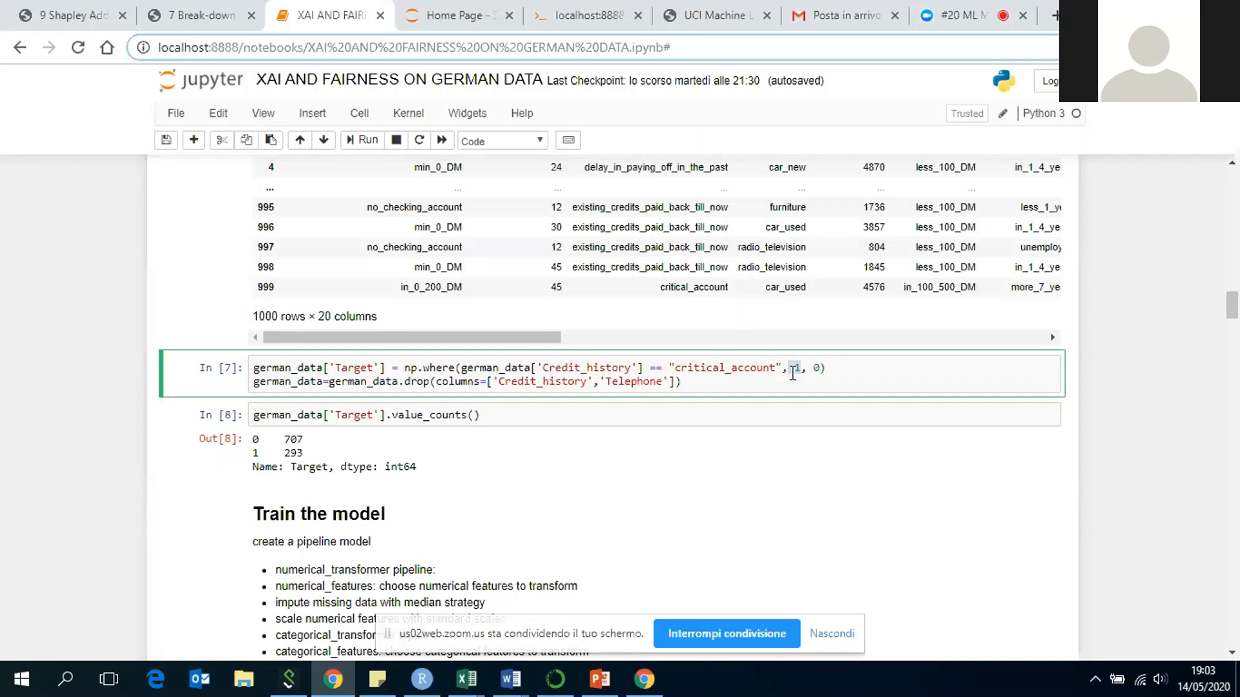
scroll(down, 3)
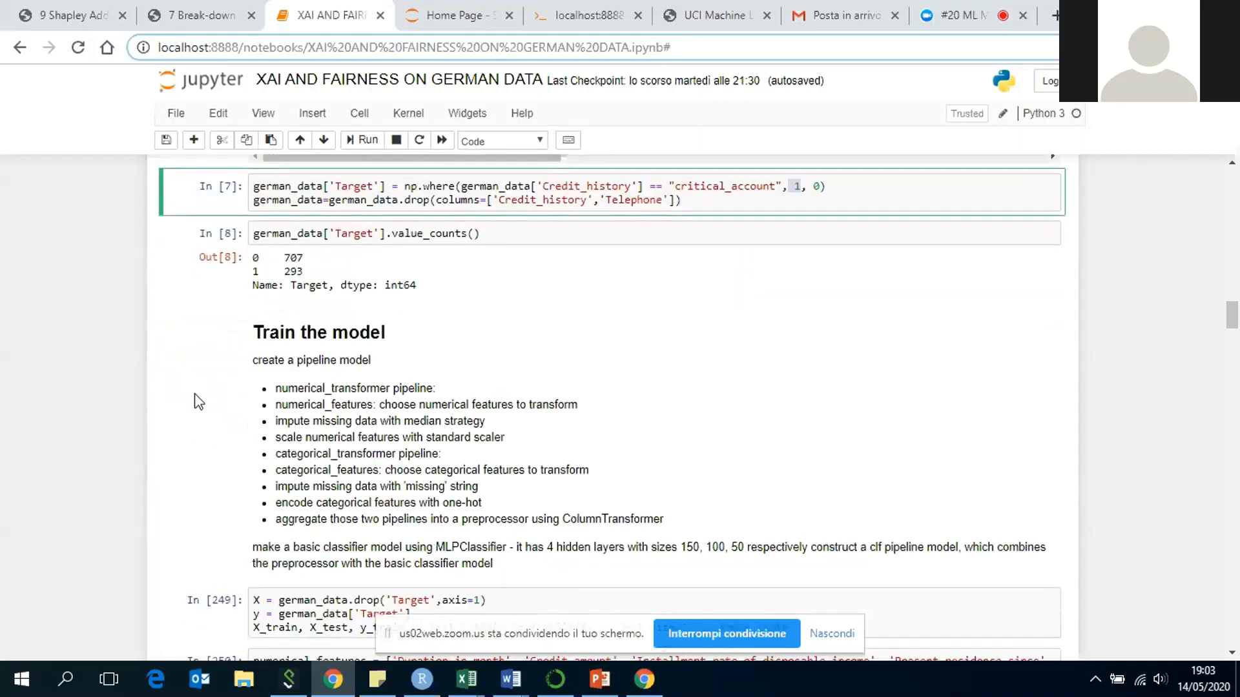
scroll(down, 3)
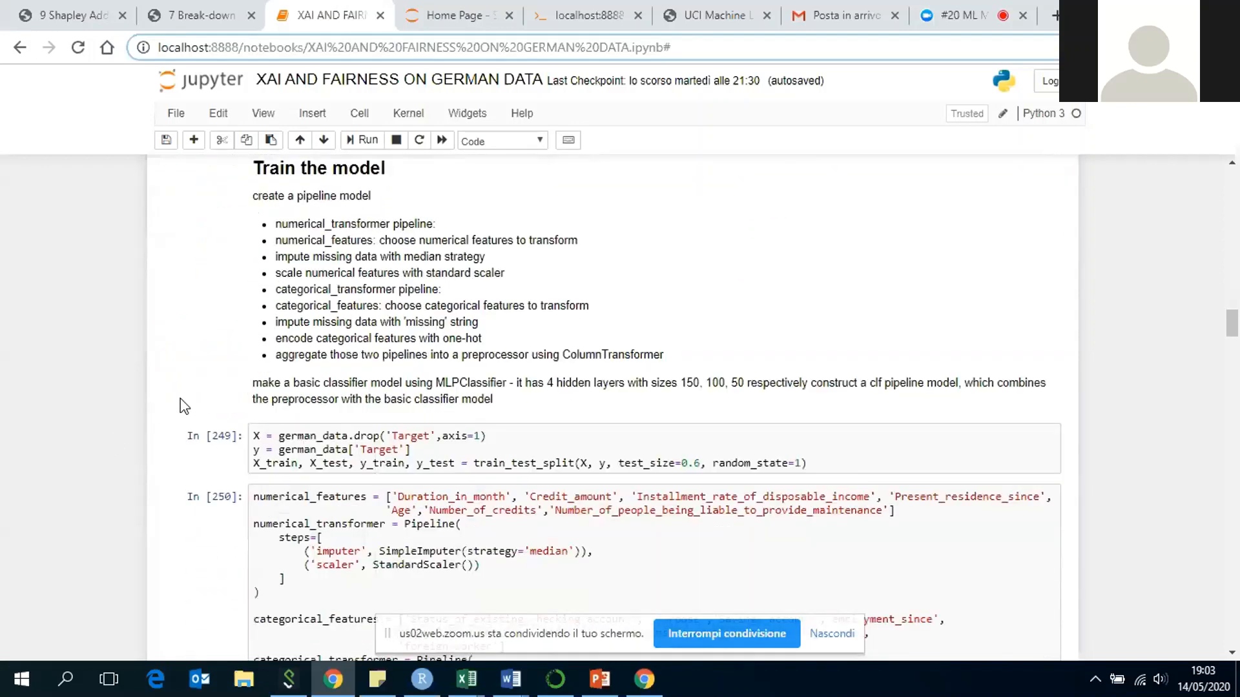
scroll(down, 3)
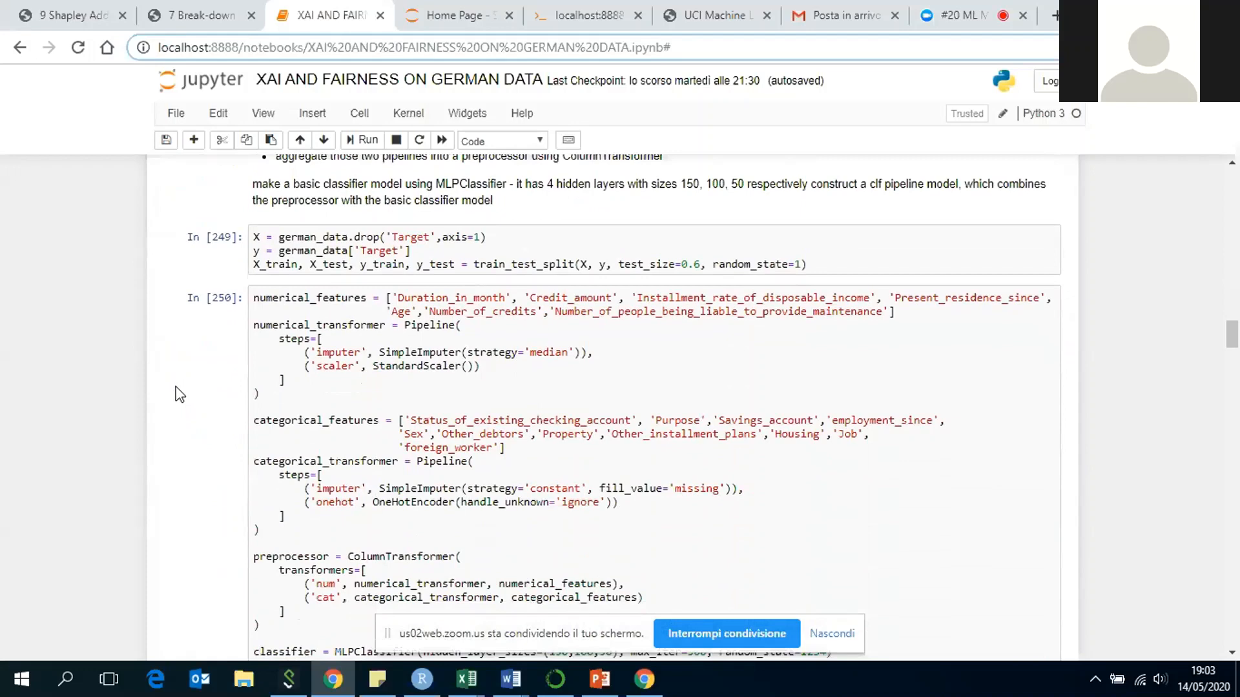
scroll(down, 3)
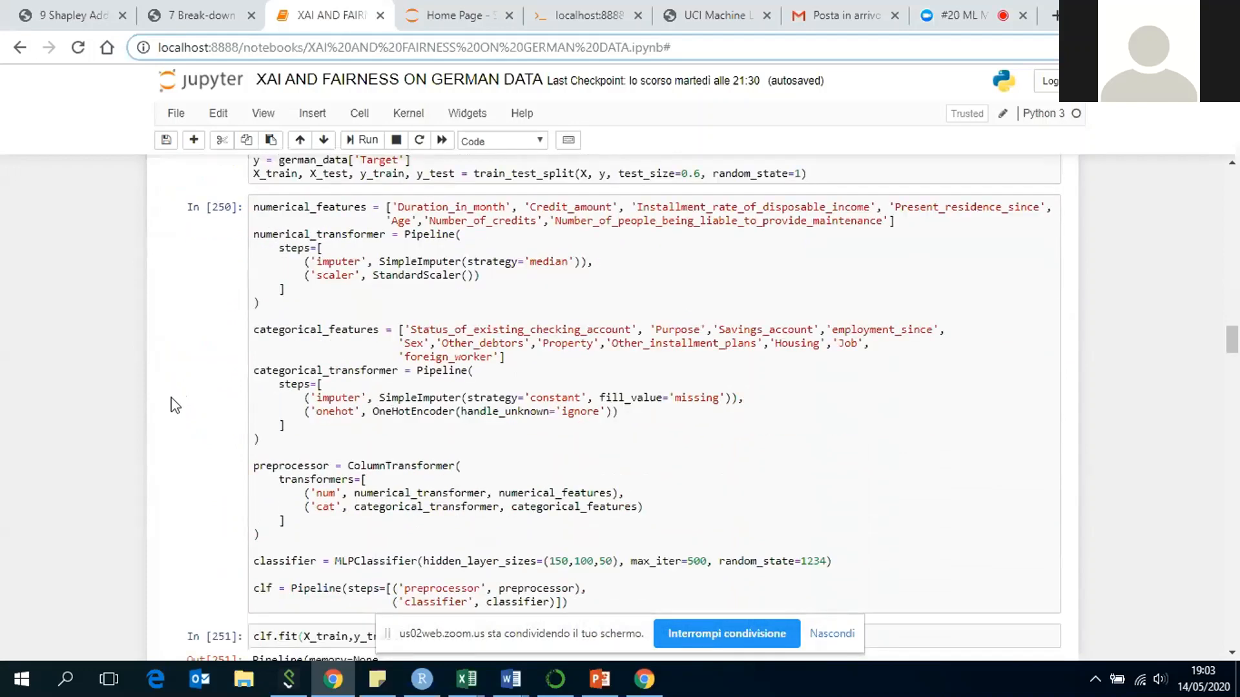
scroll(down, 3)
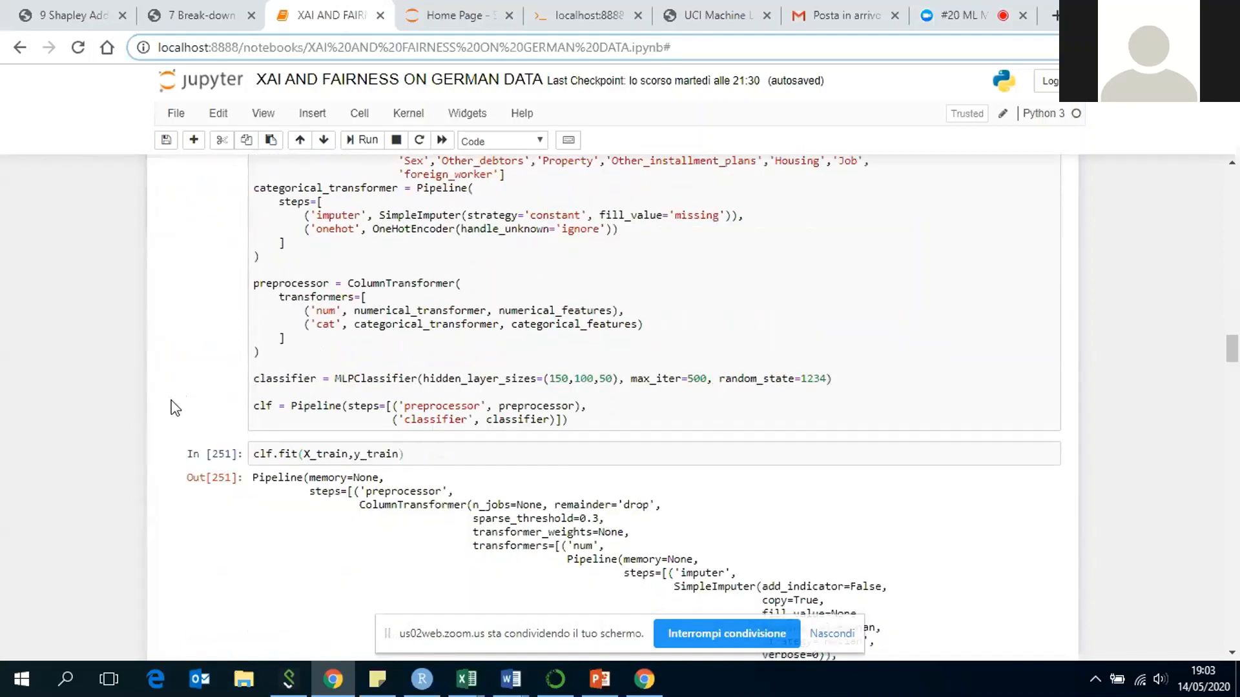
scroll(down, 3)
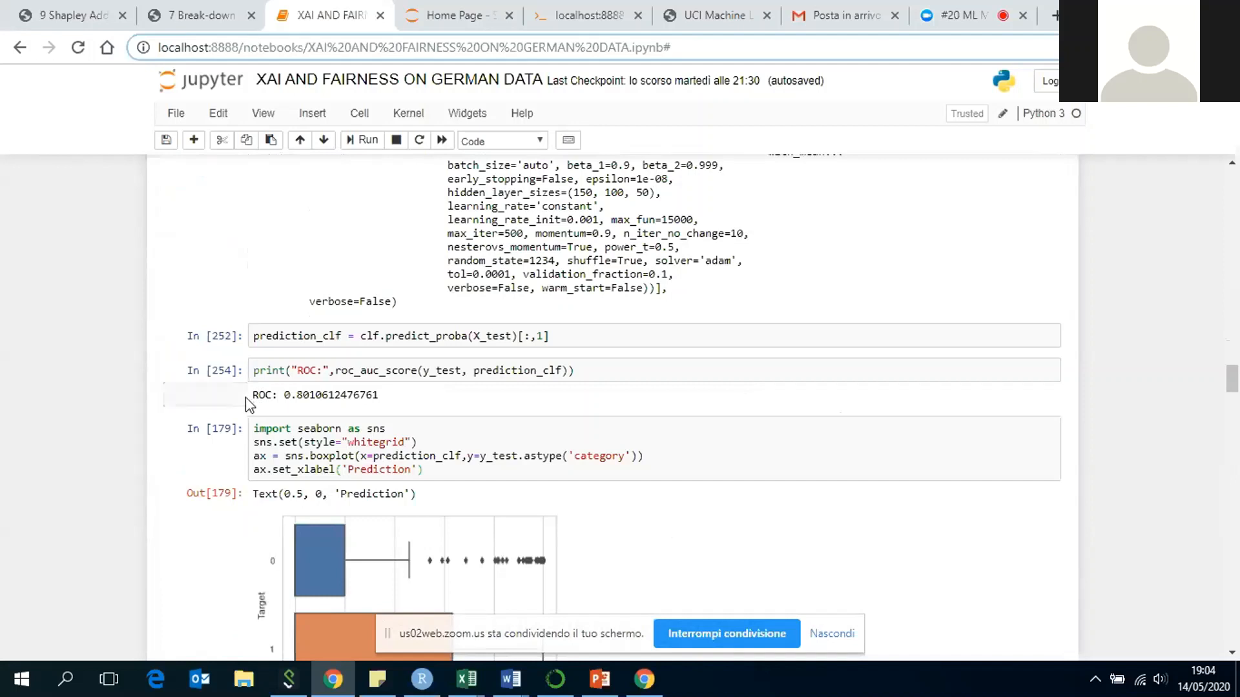
mouse_move(242, 392)
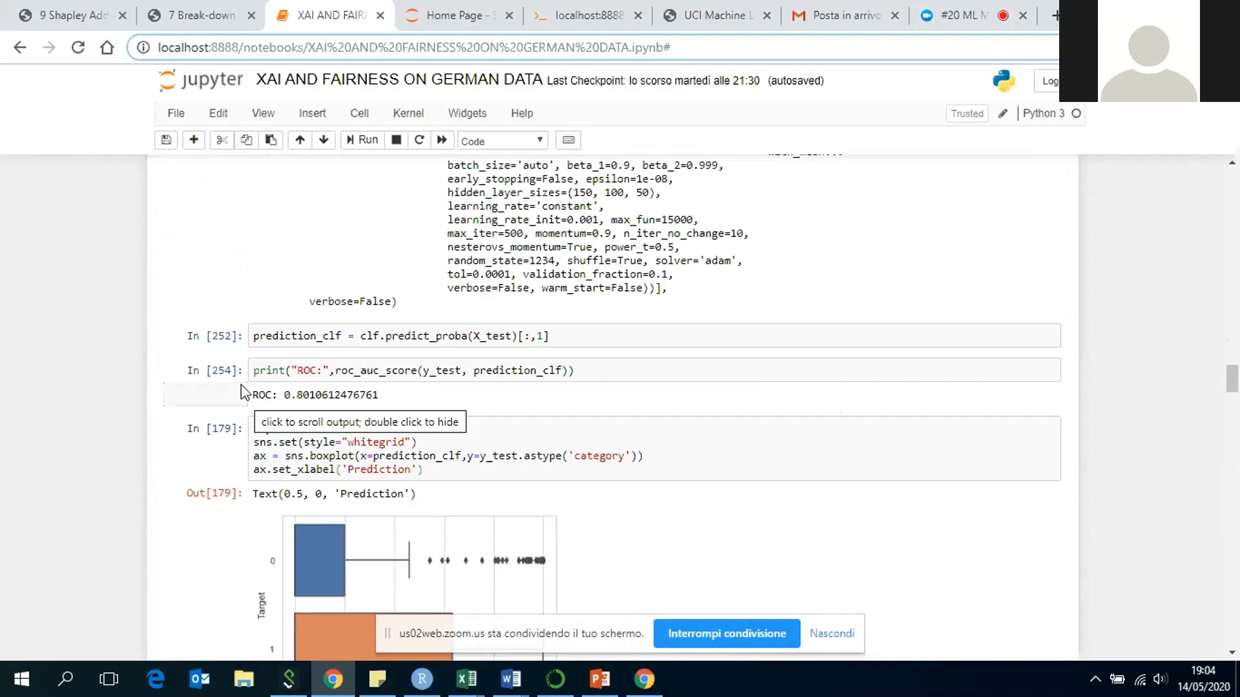
scroll(down, 3)
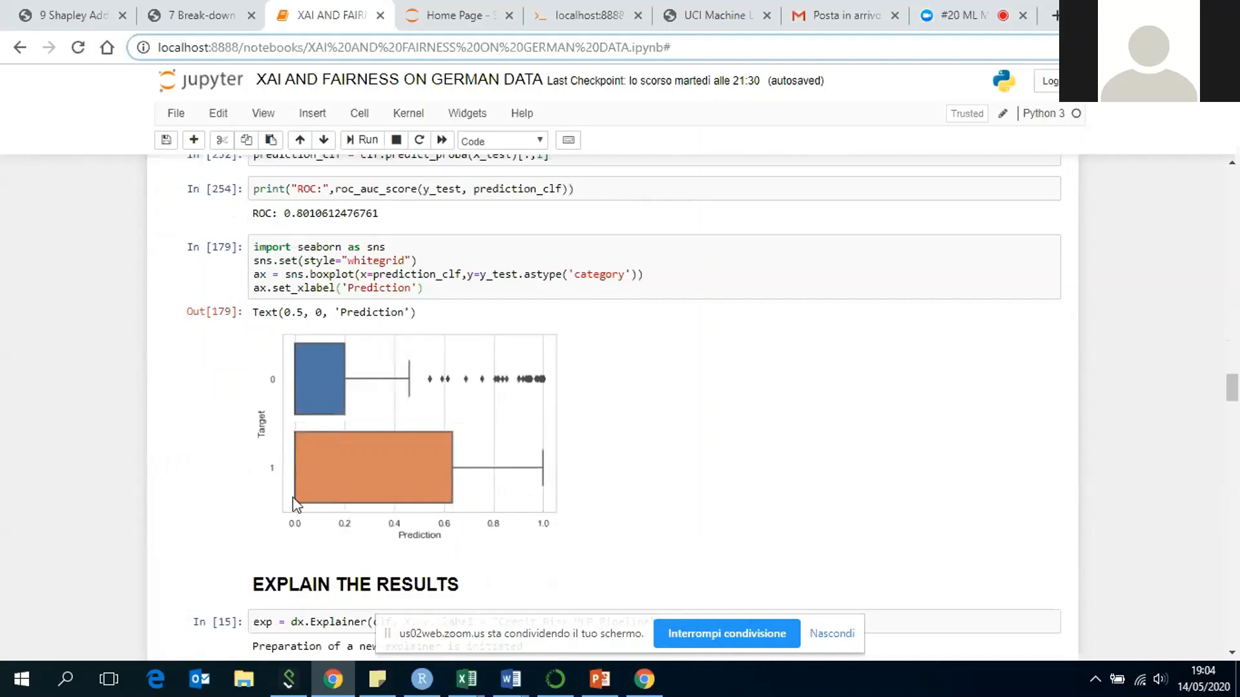
mouse_move(265, 462)
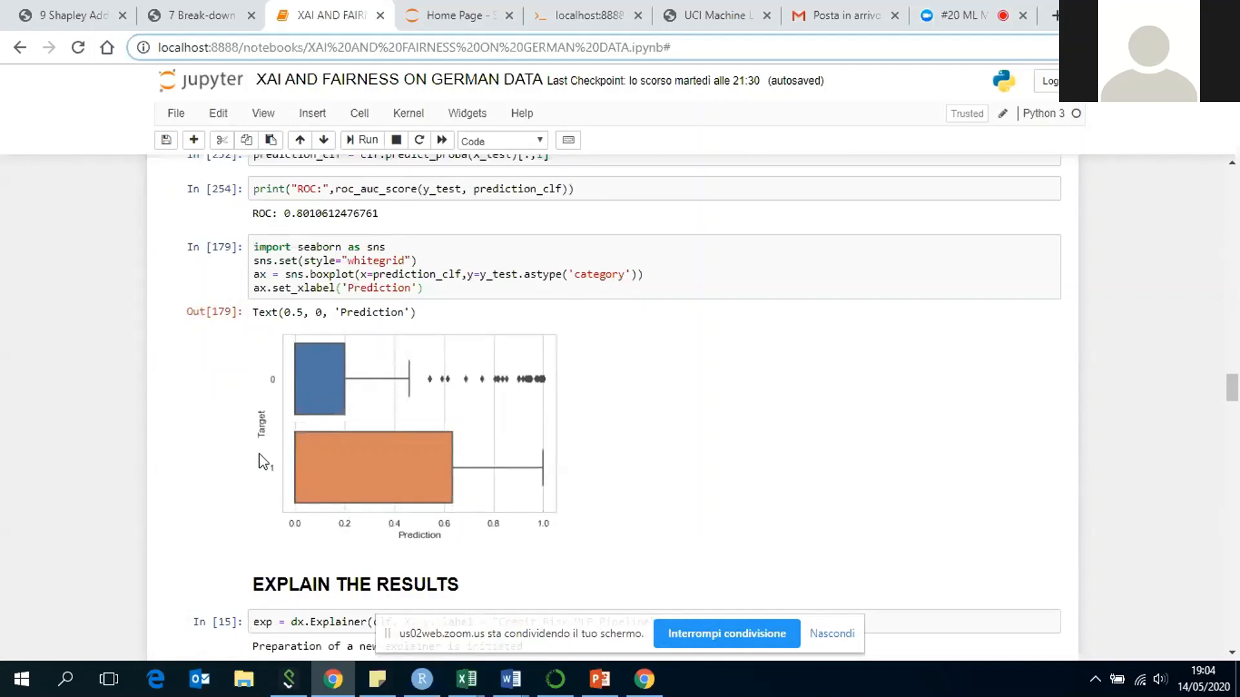
mouse_move(316, 510)
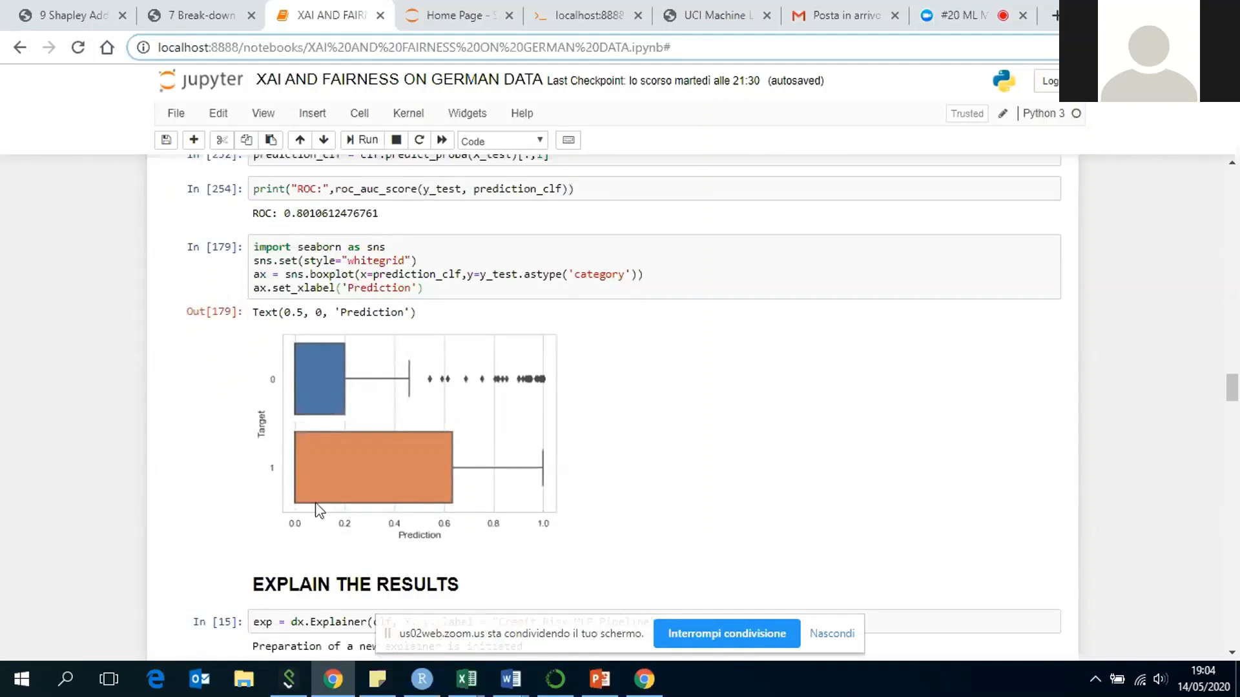
mouse_move(492, 362)
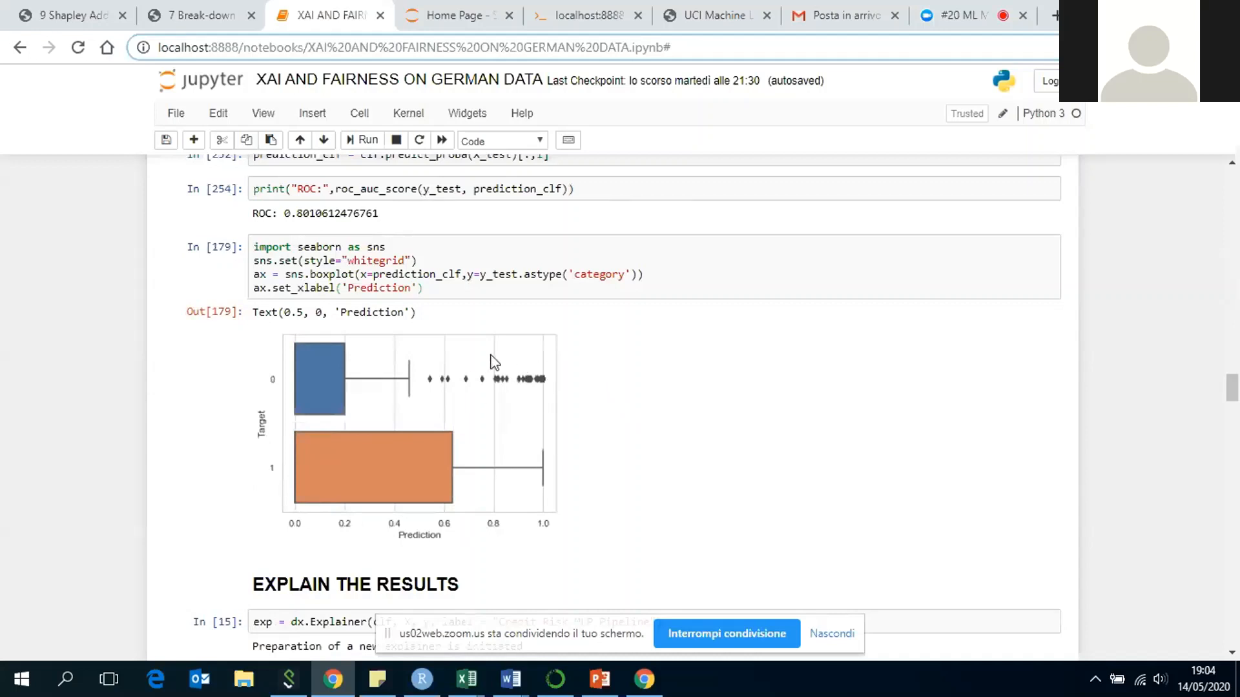
mouse_move(500, 398)
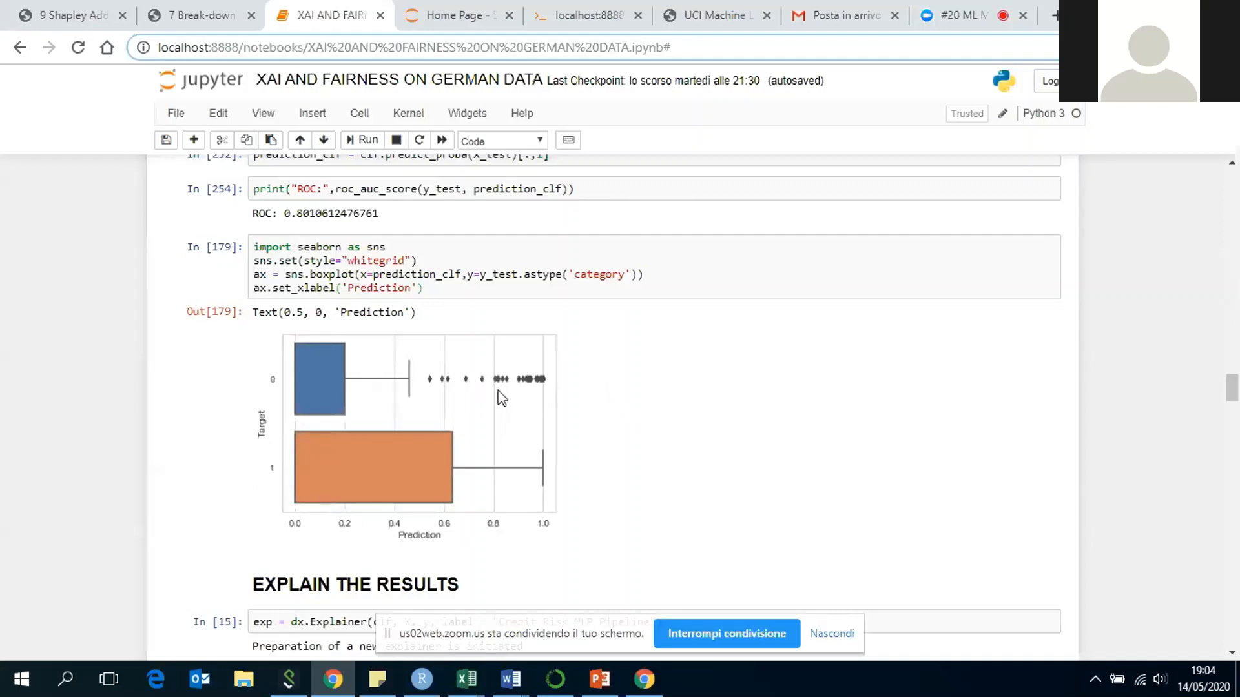
mouse_move(304, 447)
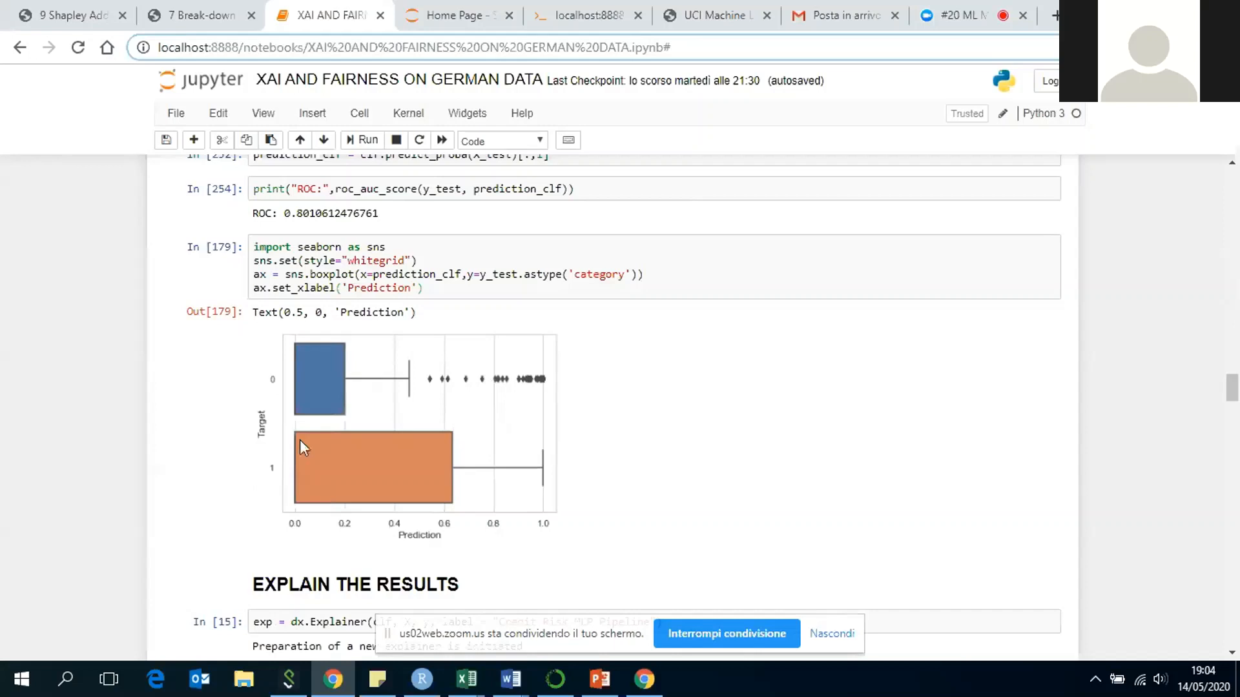
mouse_move(301, 493)
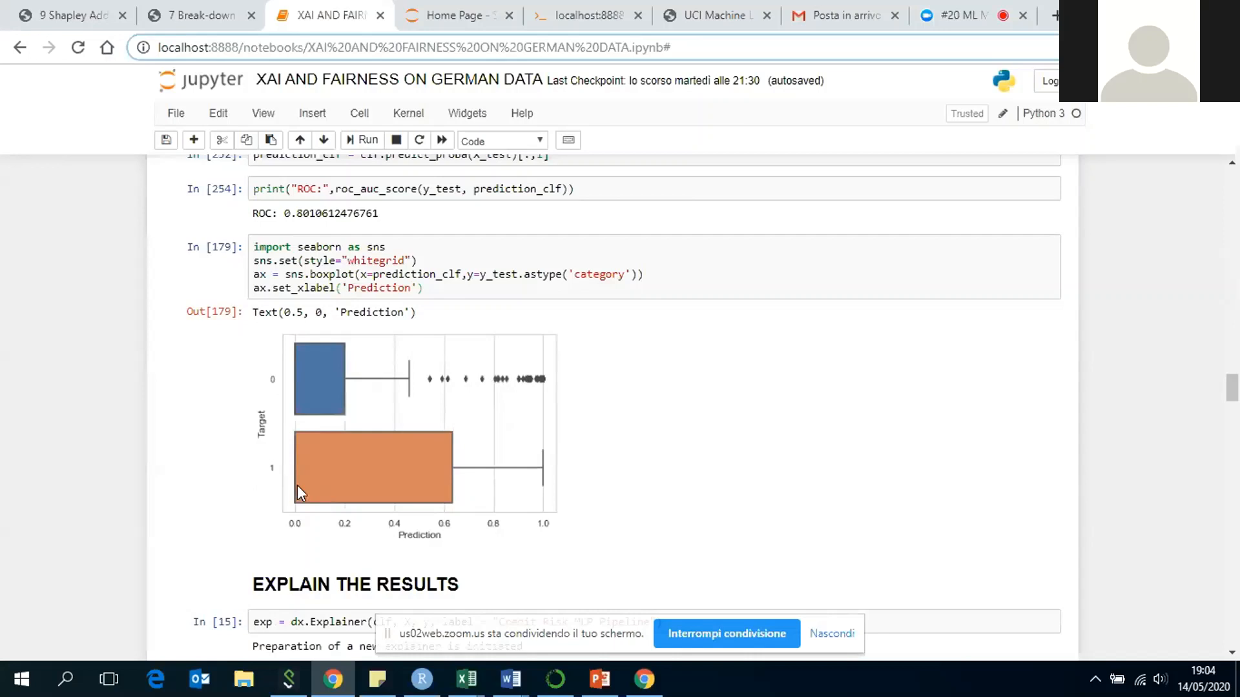
mouse_move(405, 472)
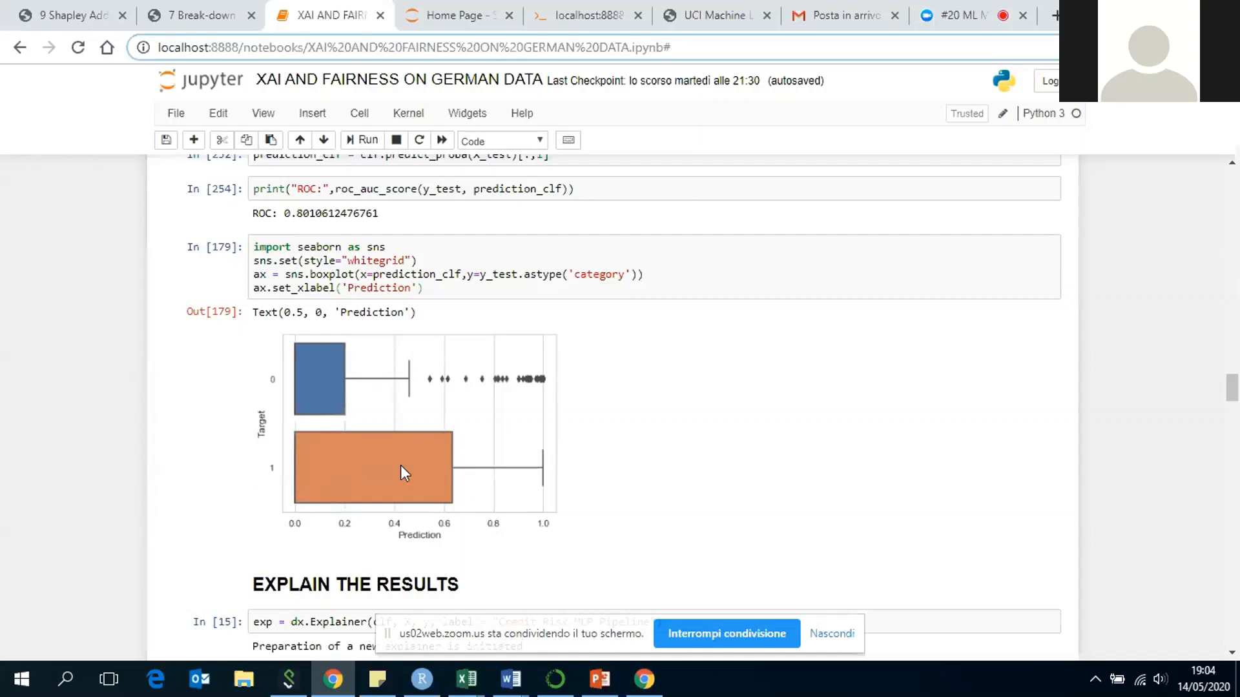
scroll(down, 3)
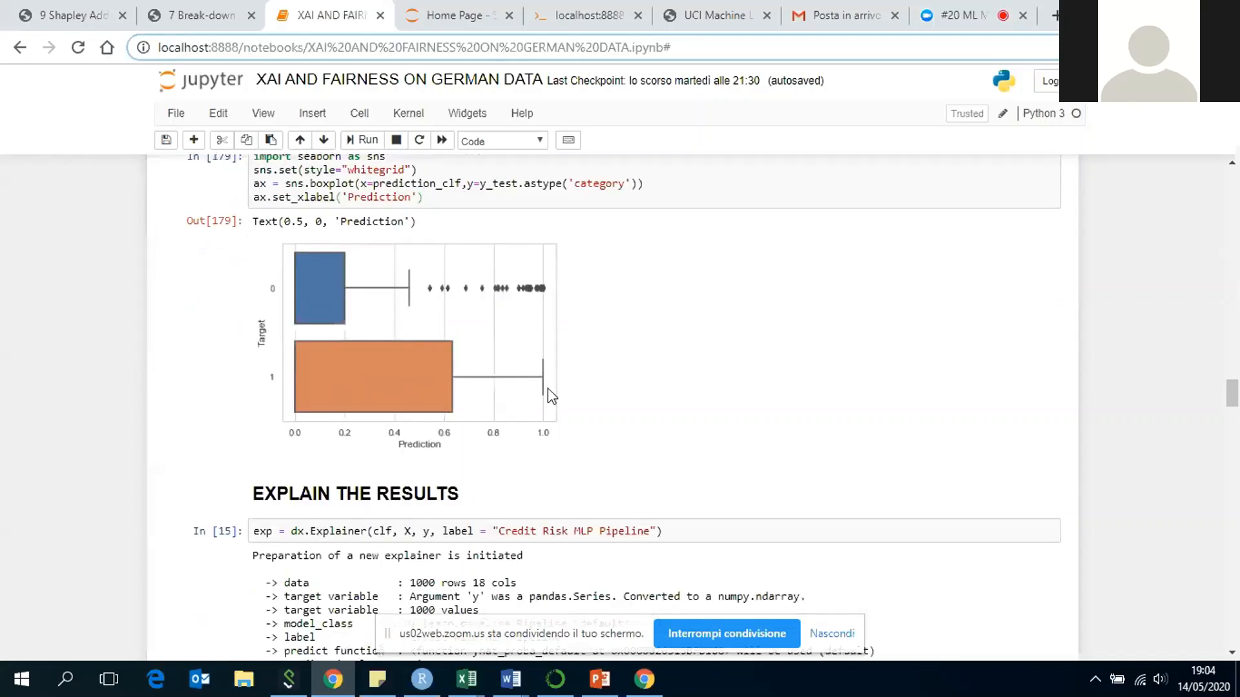
scroll(down, 3)
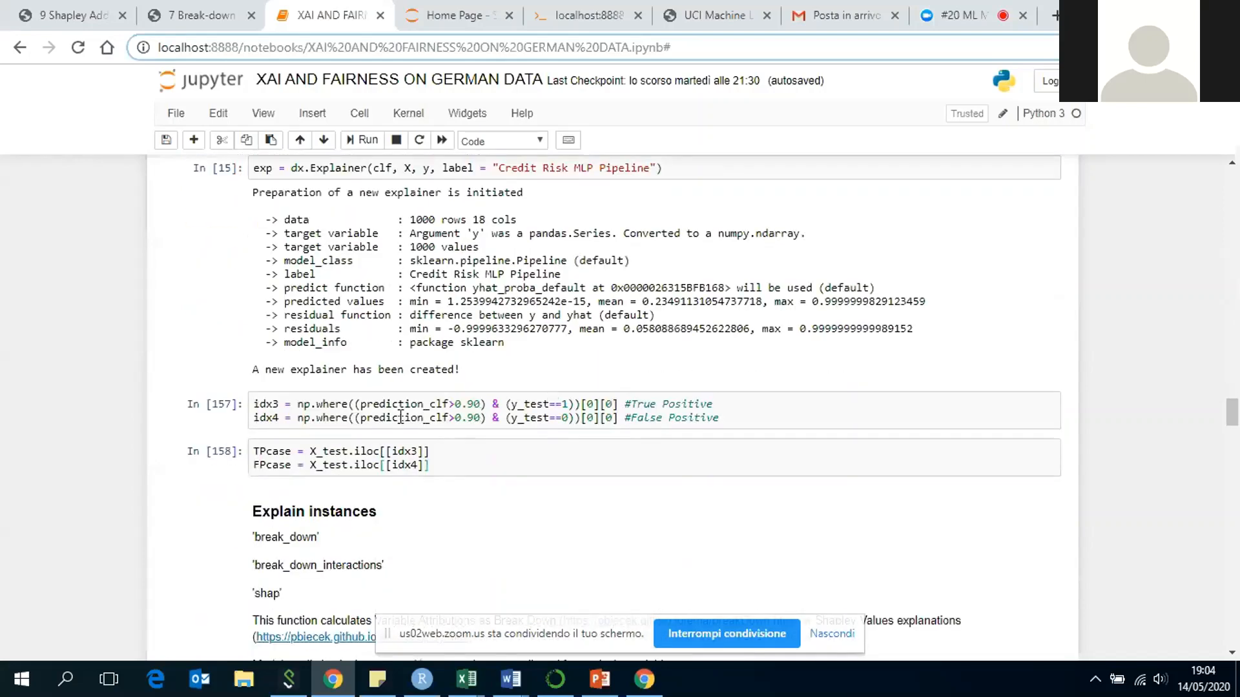
mouse_move(538, 411)
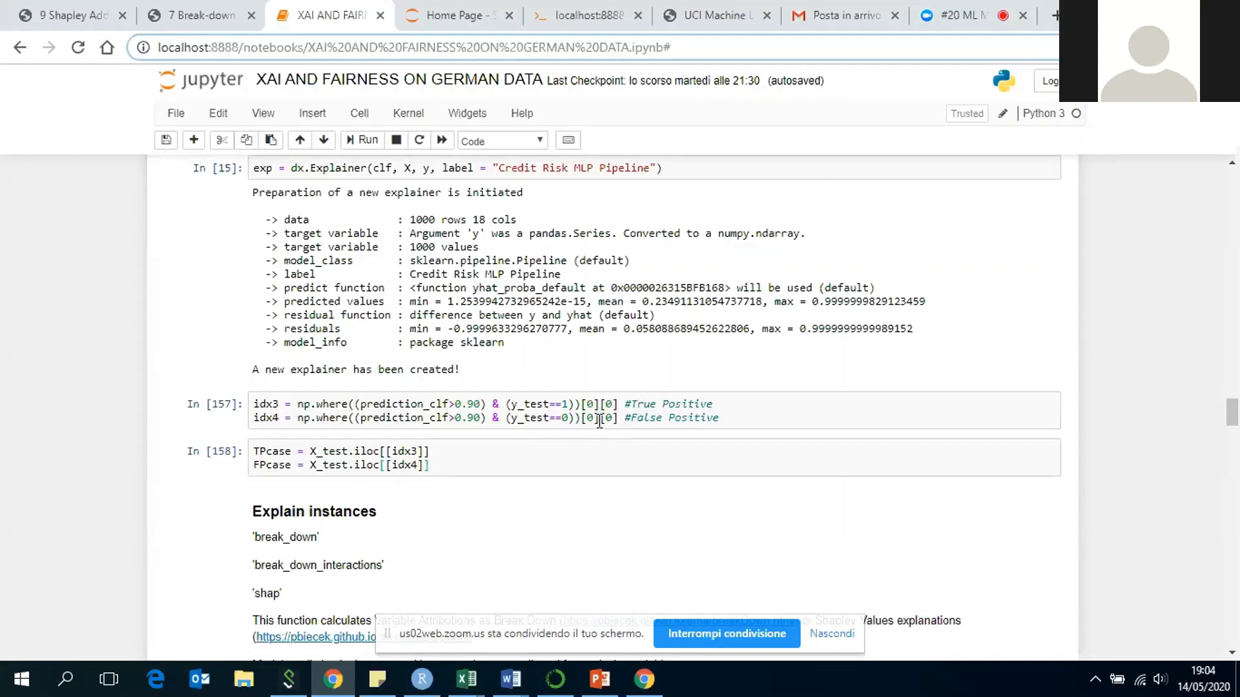
mouse_move(167, 436)
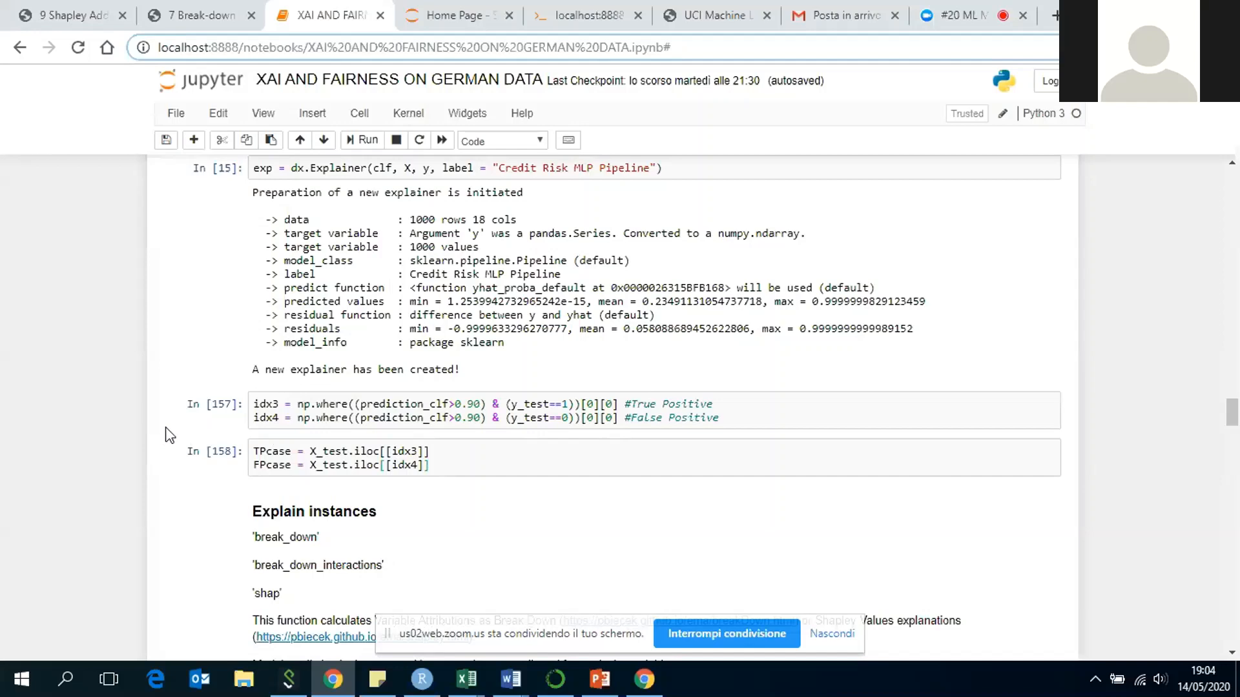
scroll(down, 3)
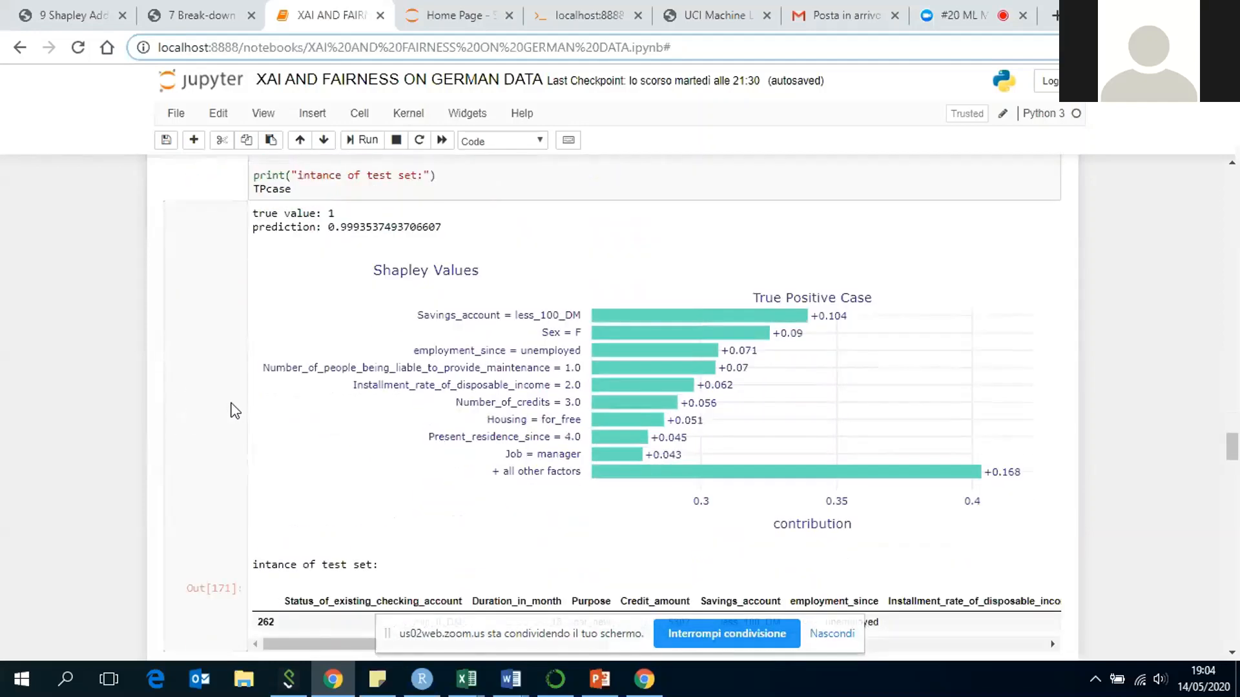
mouse_move(177, 417)
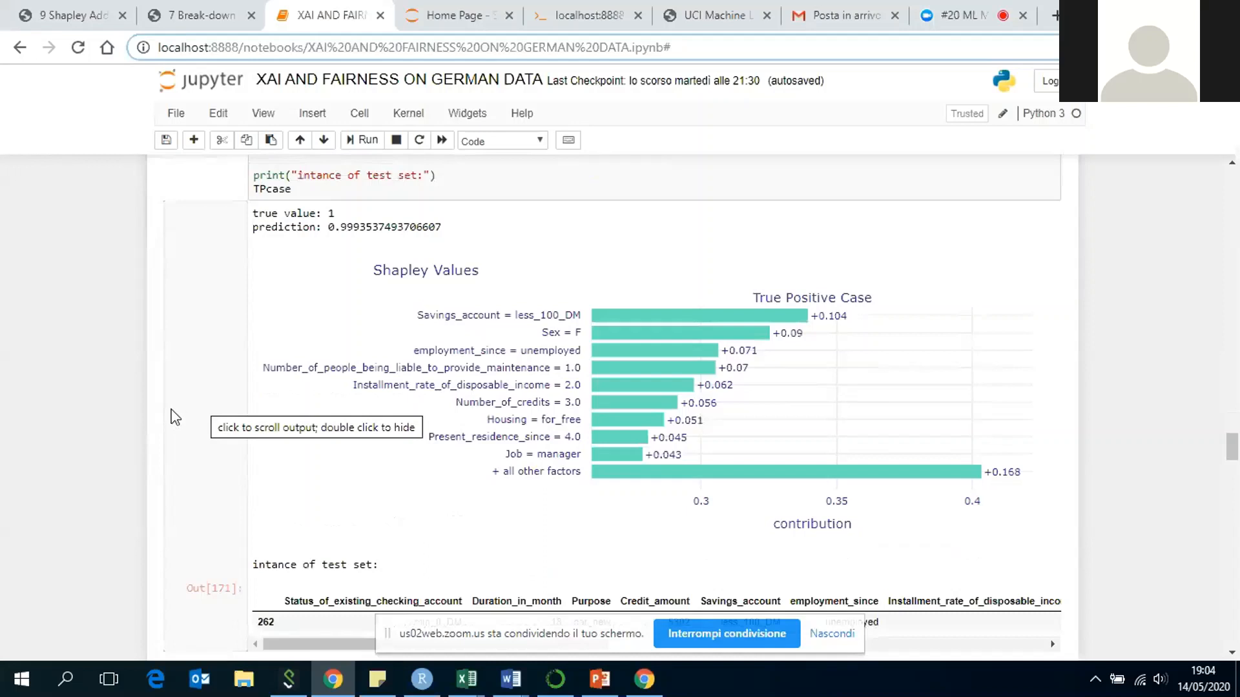
mouse_move(235, 329)
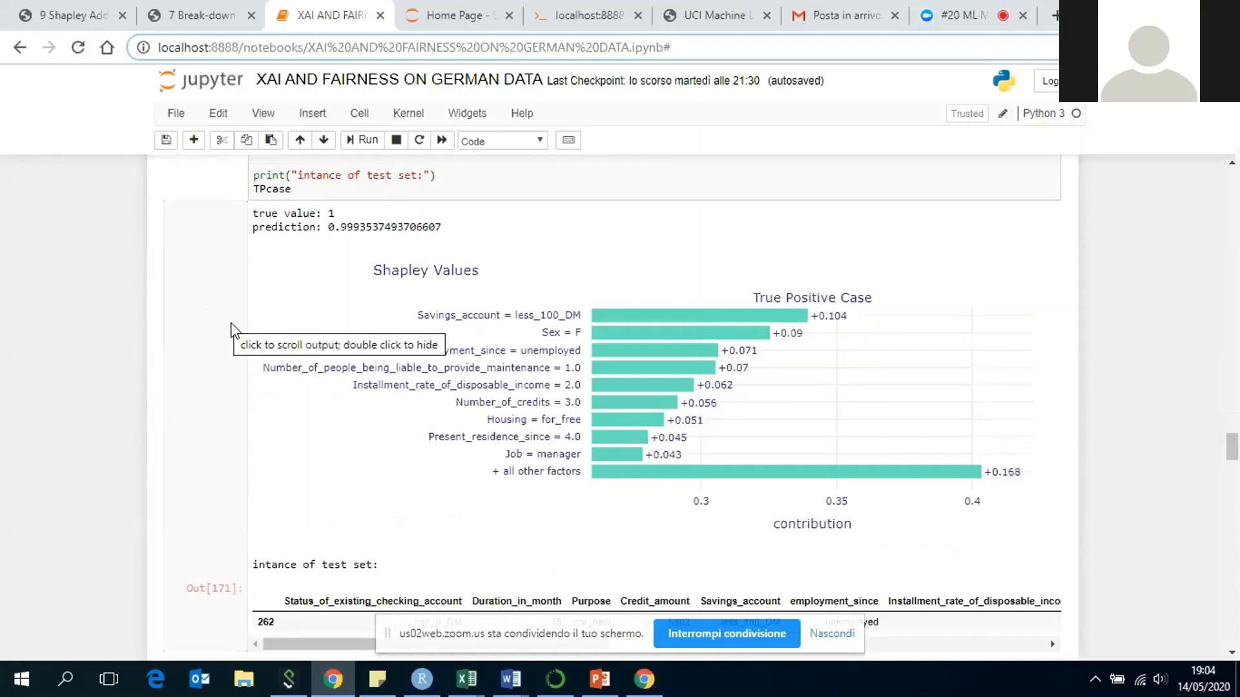
mouse_move(310, 327)
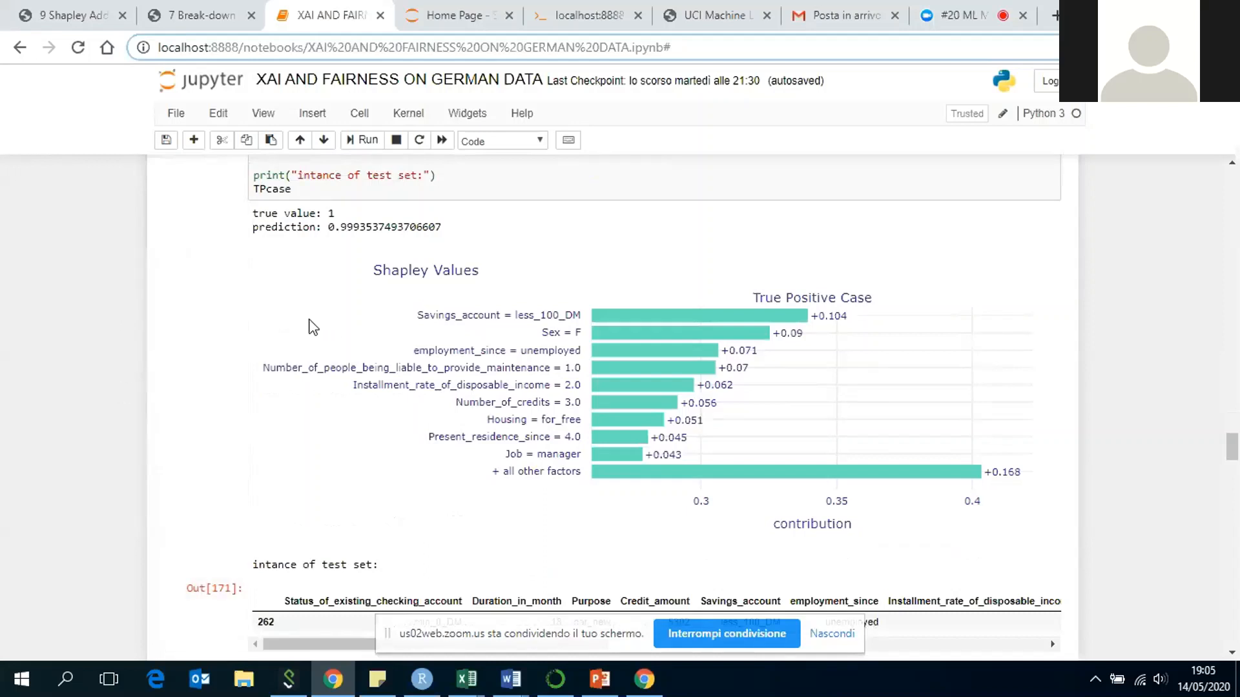
mouse_move(256, 332)
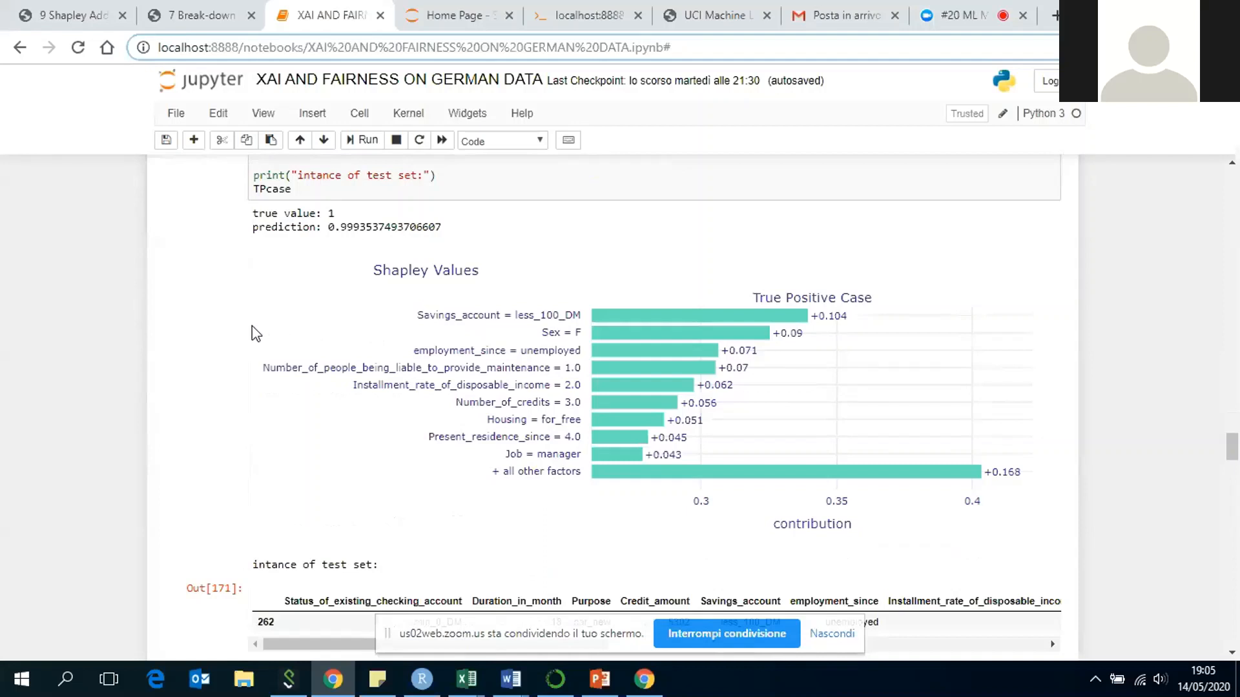
mouse_move(366, 325)
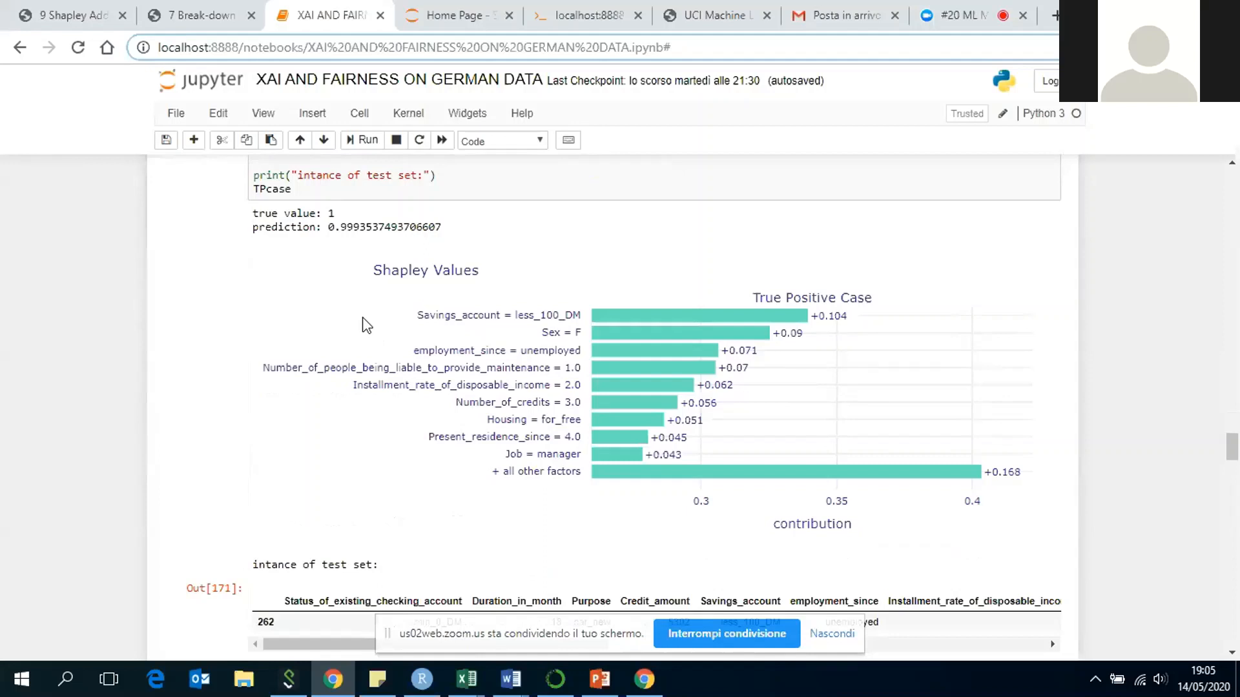
mouse_move(496, 344)
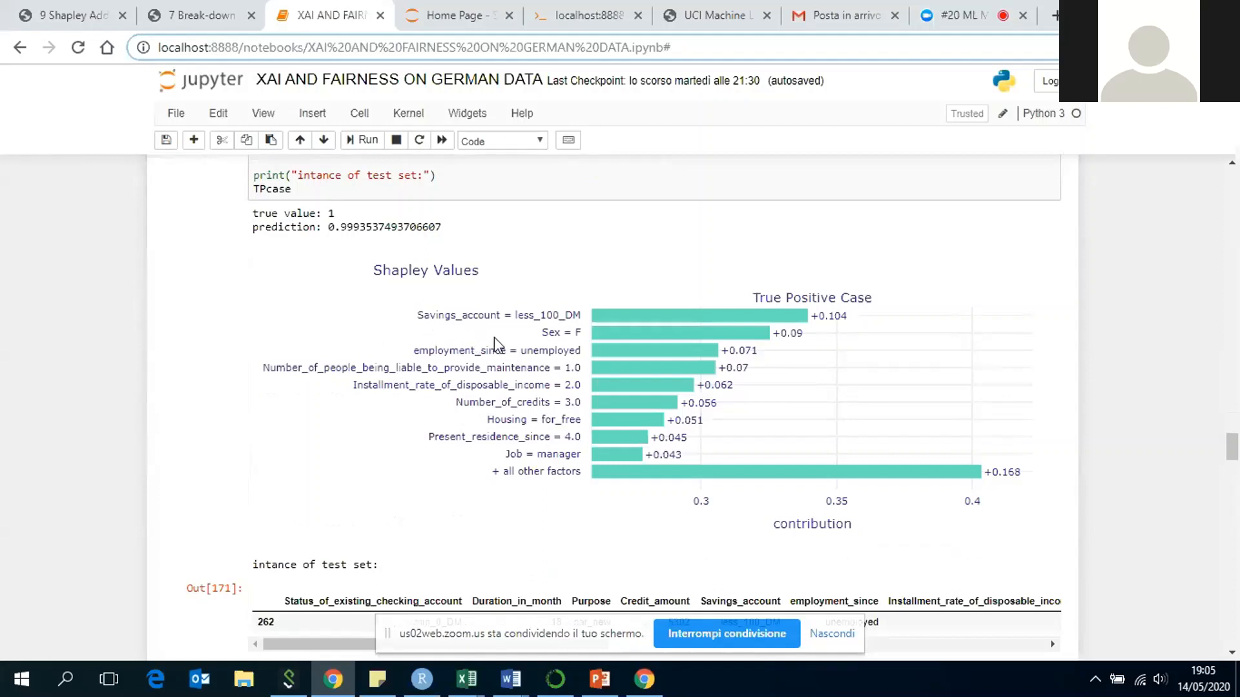
mouse_move(475, 411)
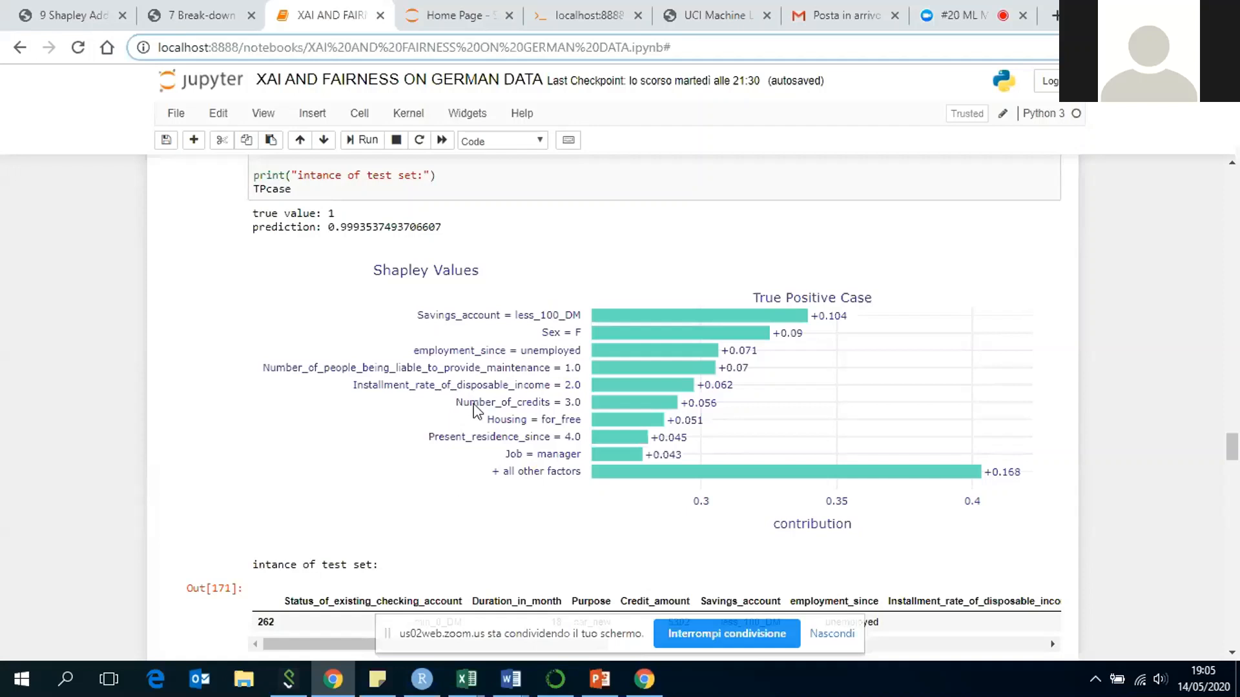
mouse_move(457, 486)
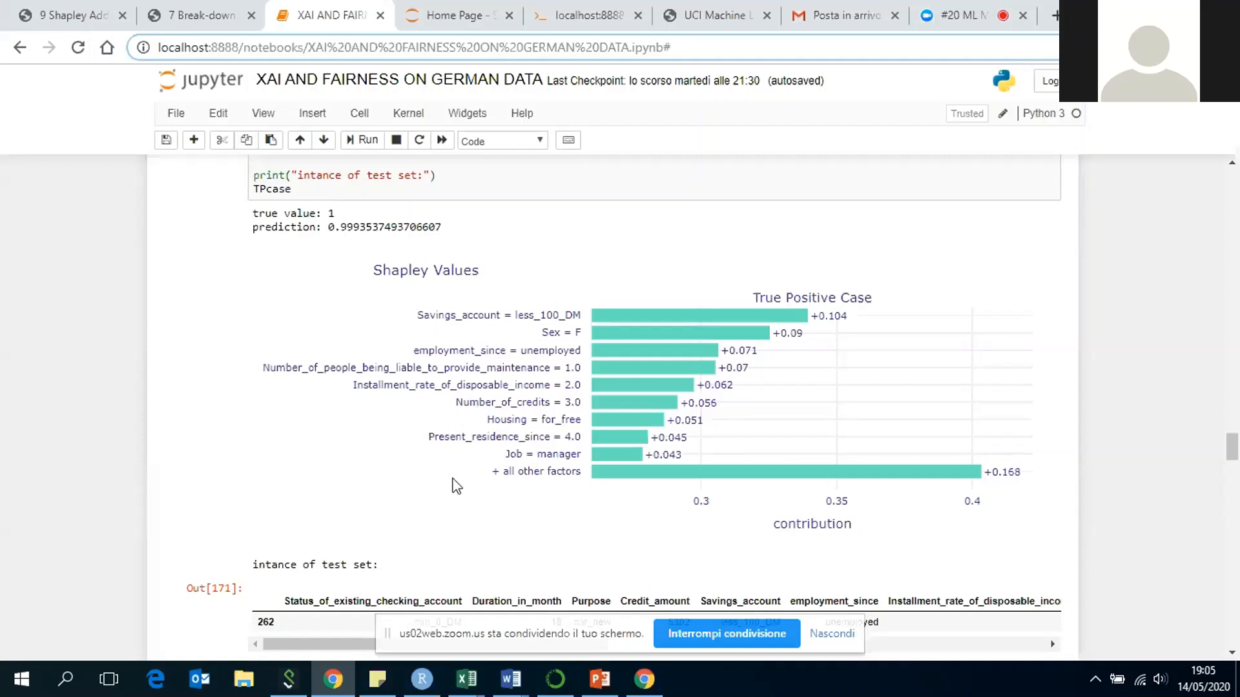
mouse_move(330, 466)
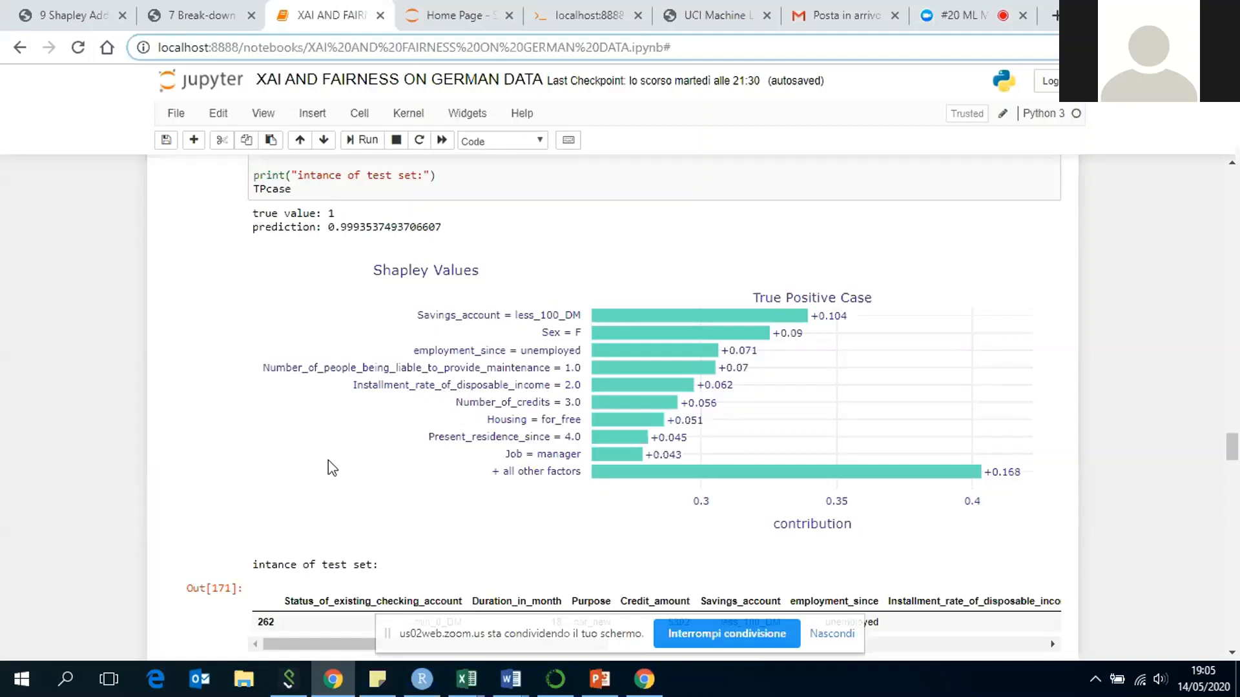
scroll(down, 3)
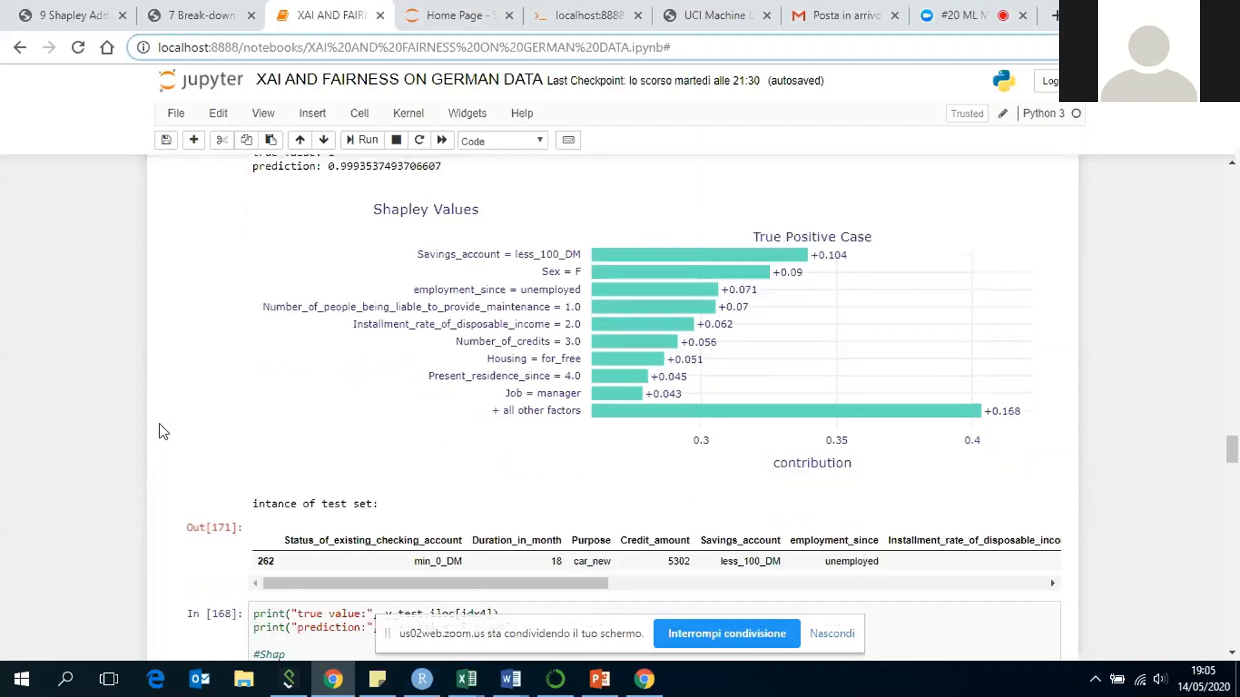
scroll(down, 3)
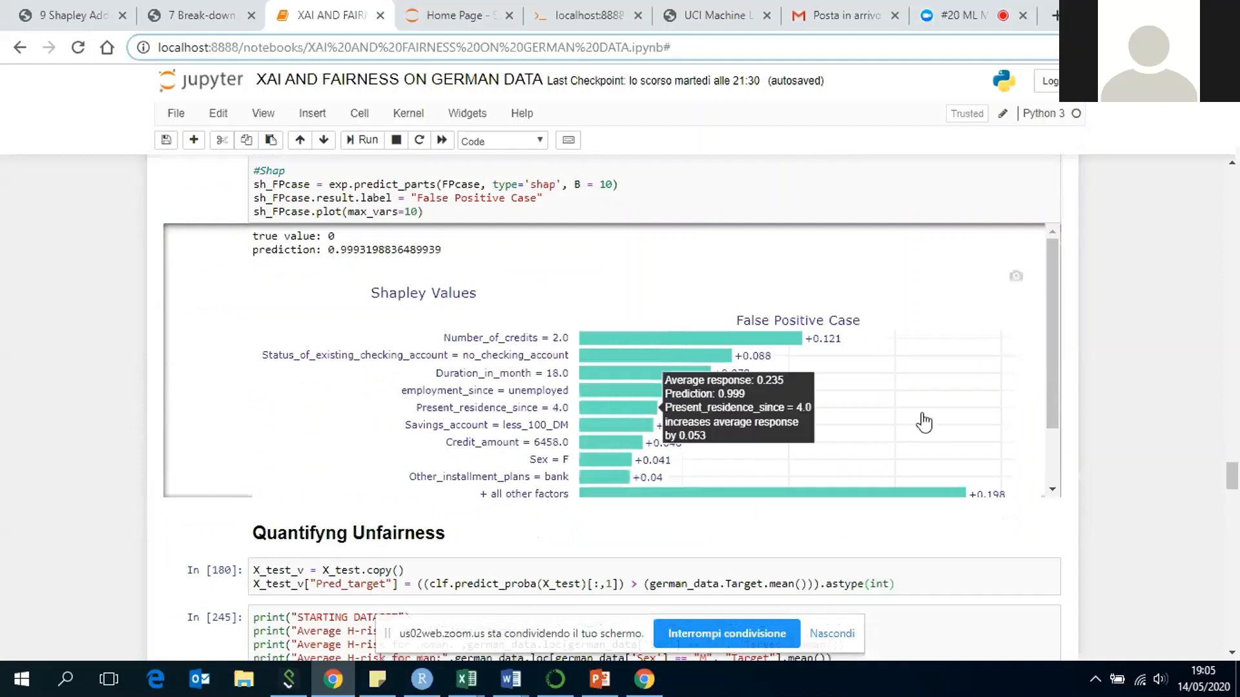
mouse_move(1035, 366)
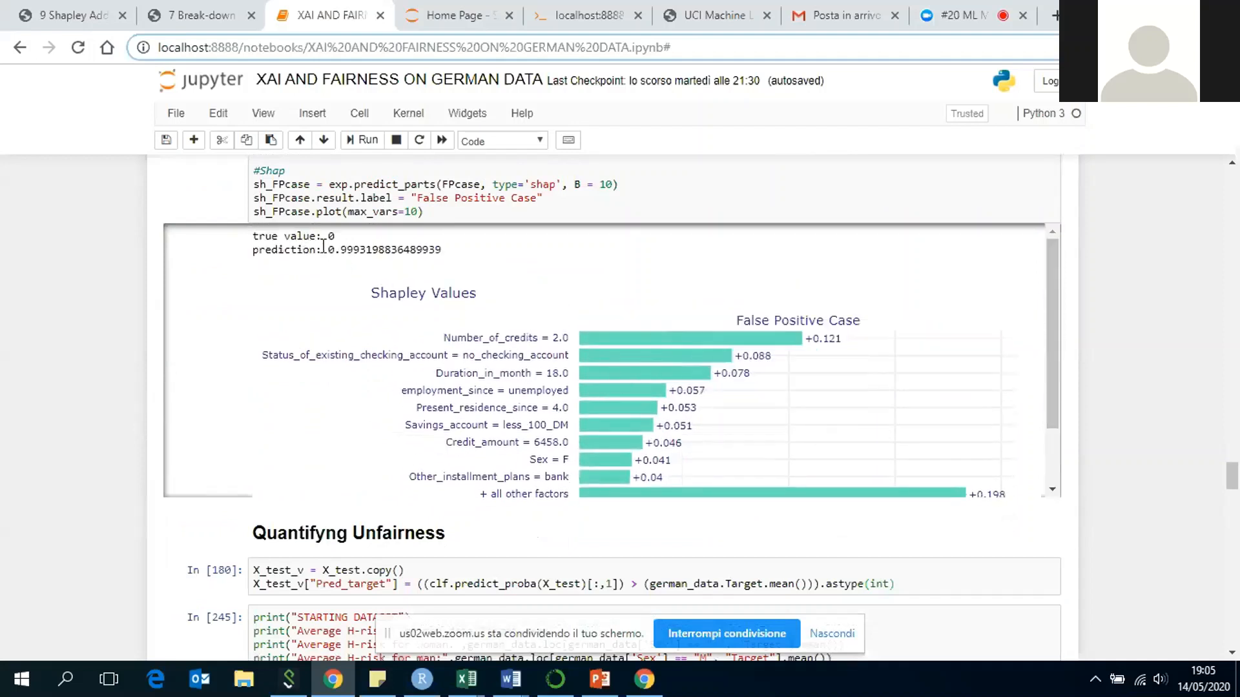
double_click(338, 249)
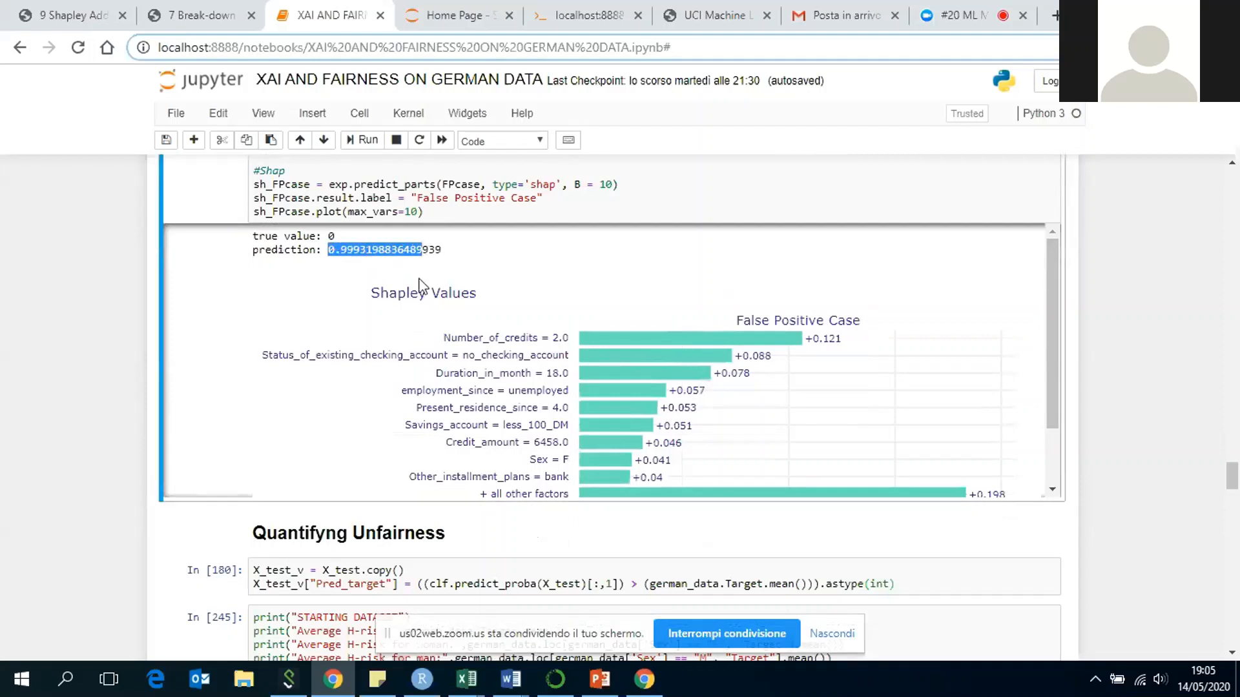
scroll(down, 3)
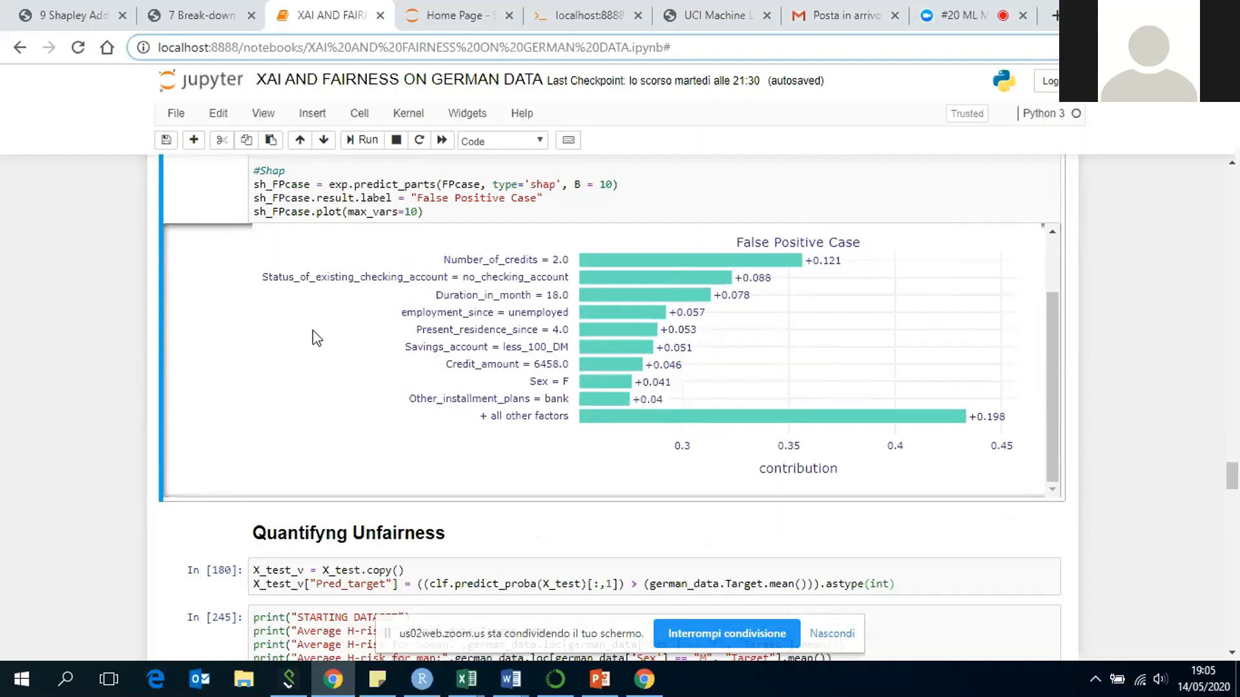
mouse_move(490, 307)
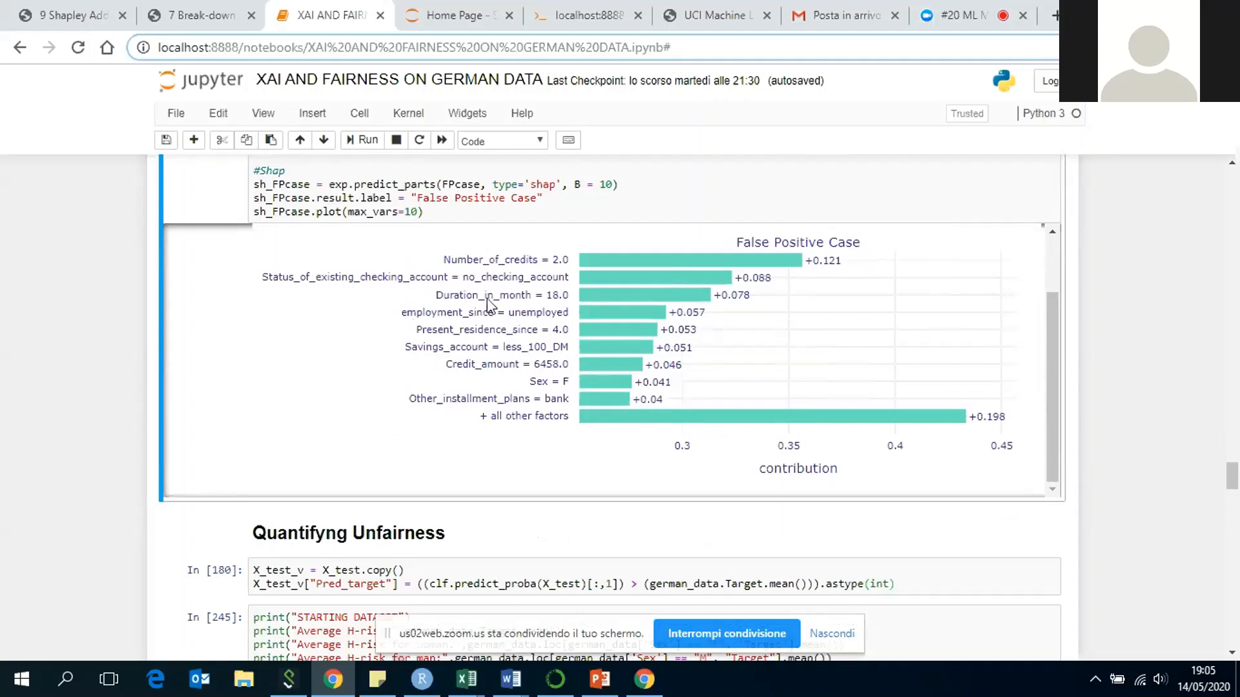
mouse_move(532, 264)
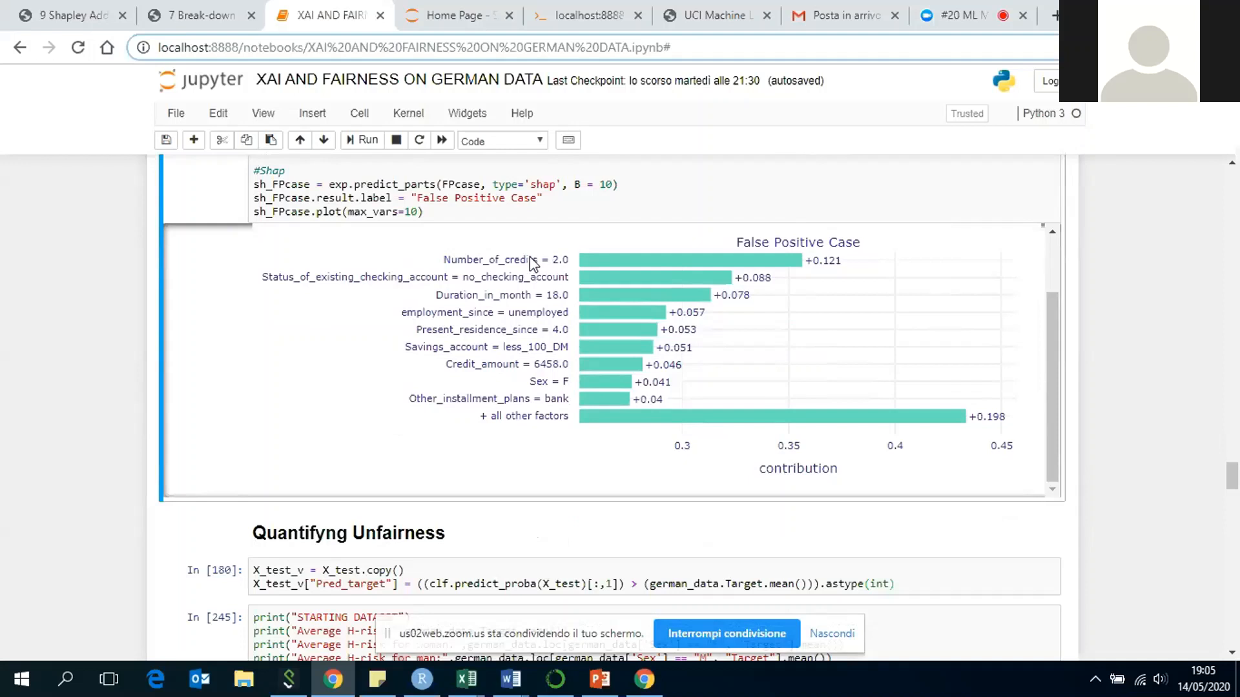
mouse_move(417, 353)
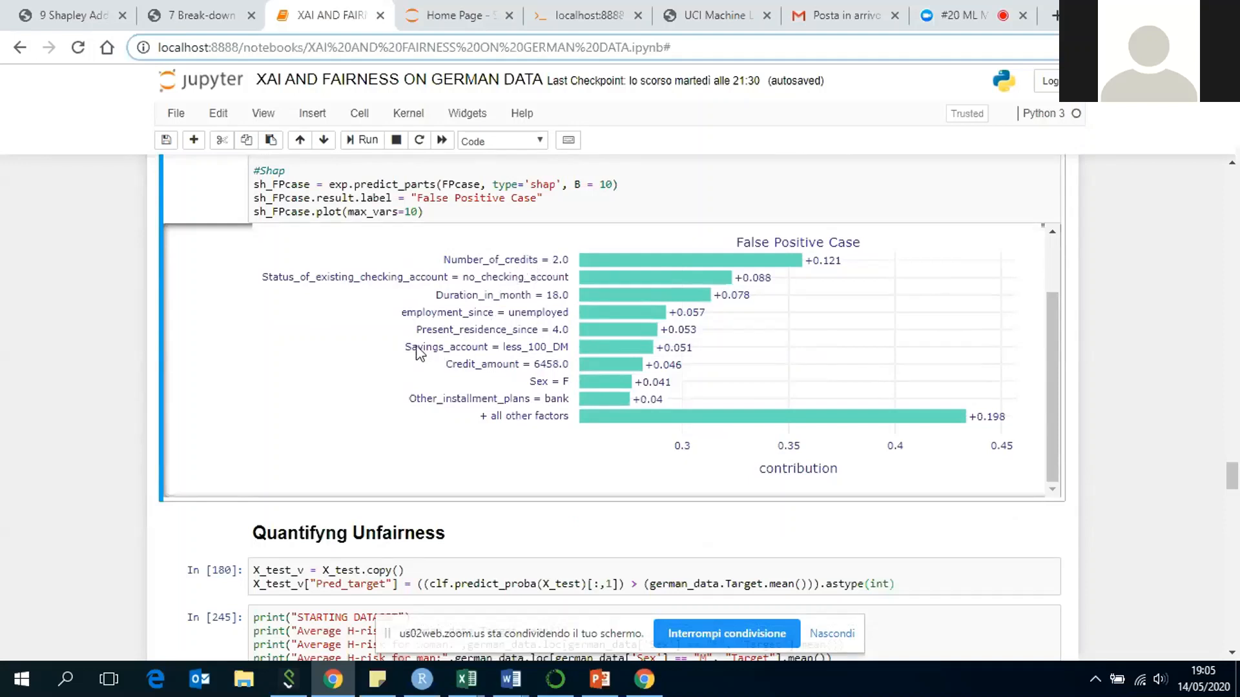
mouse_move(842, 344)
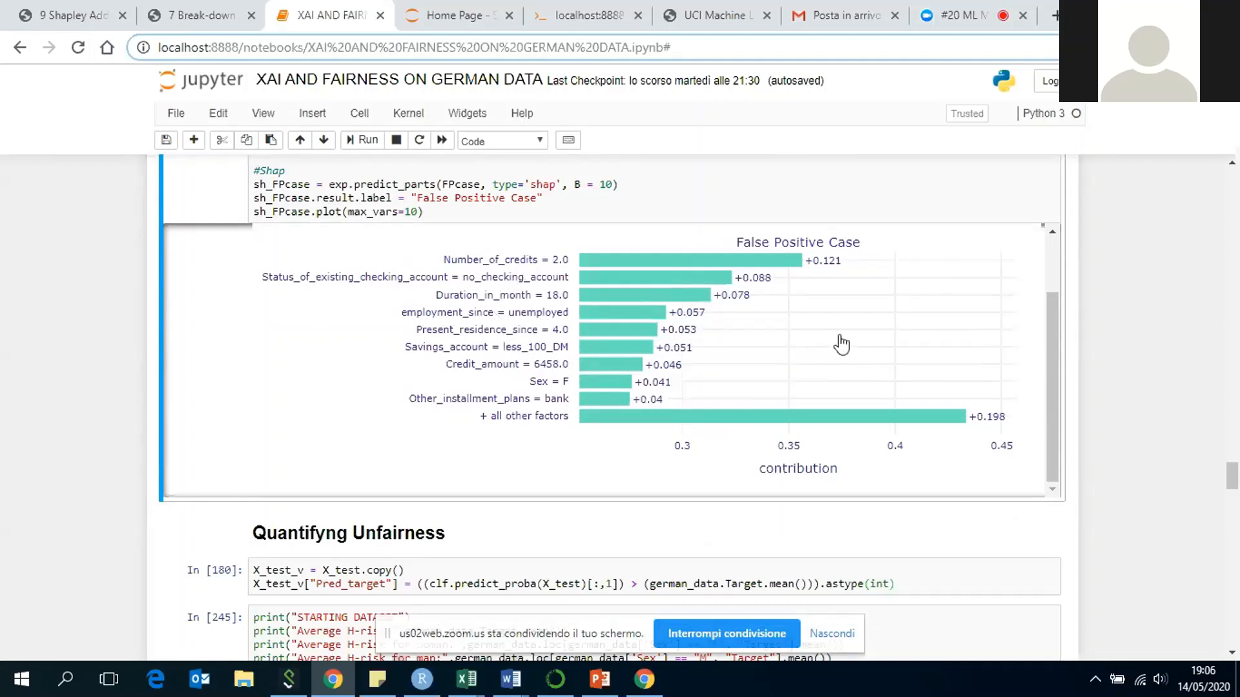
scroll(up, 3)
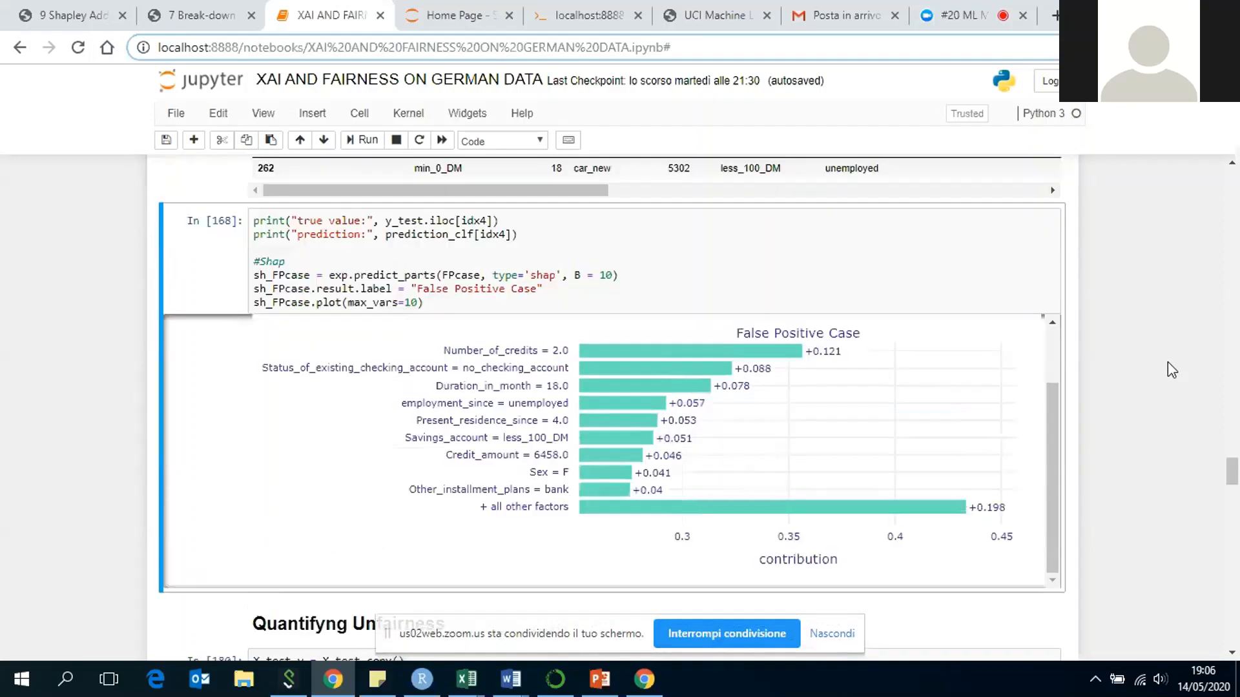
mouse_move(652, 405)
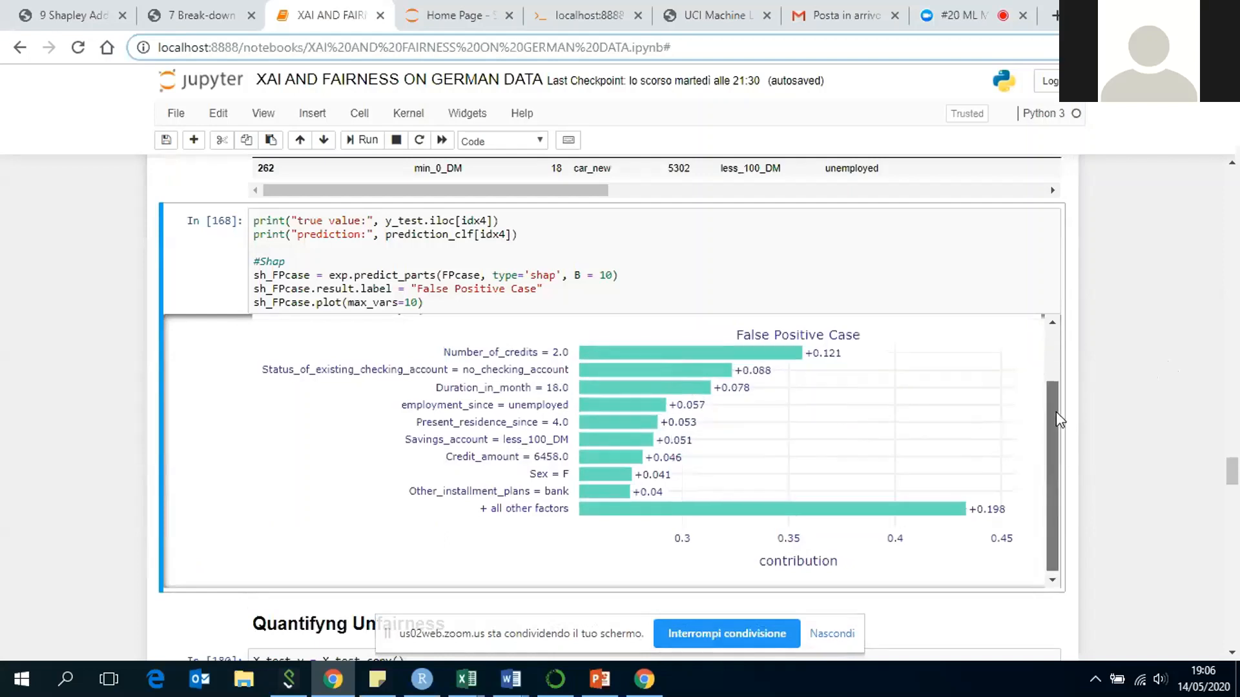
scroll(down, 3)
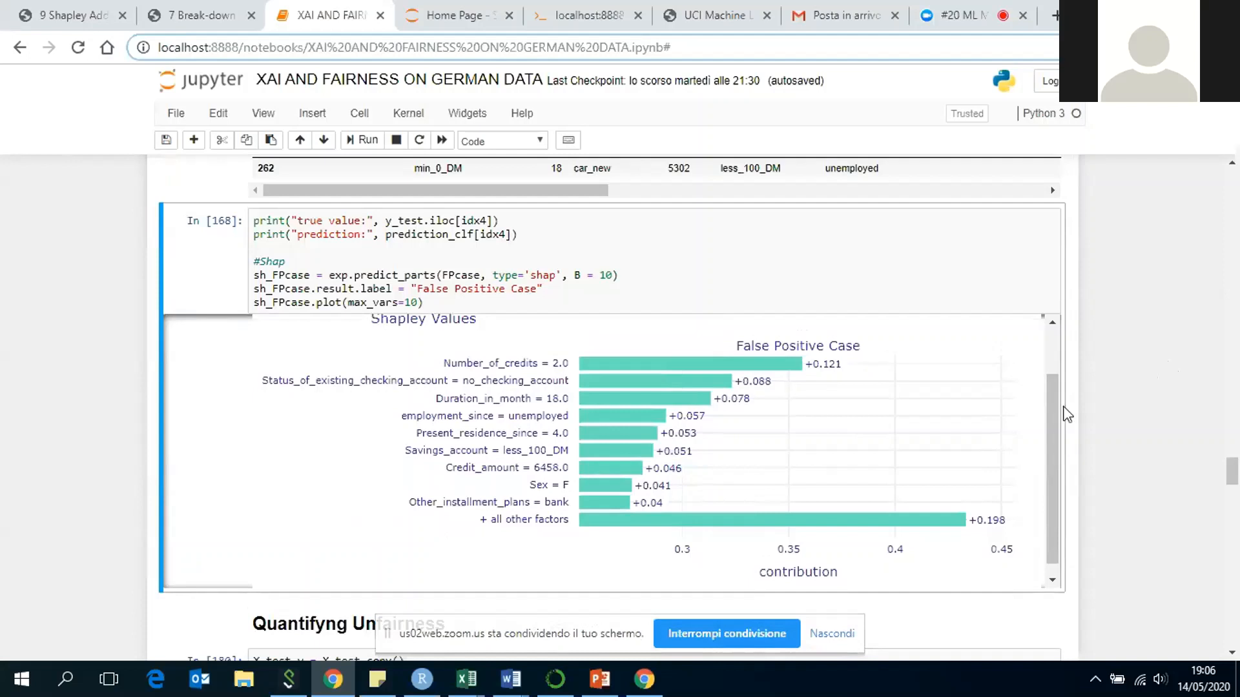
mouse_move(1123, 443)
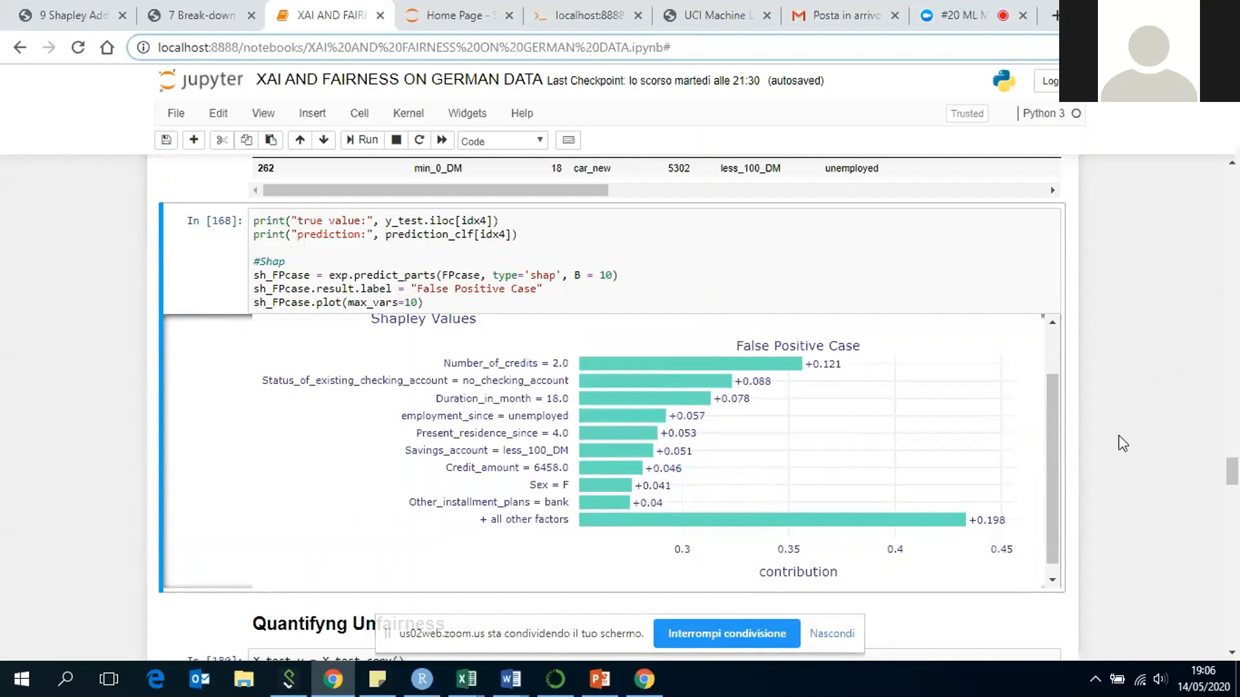
mouse_move(1082, 456)
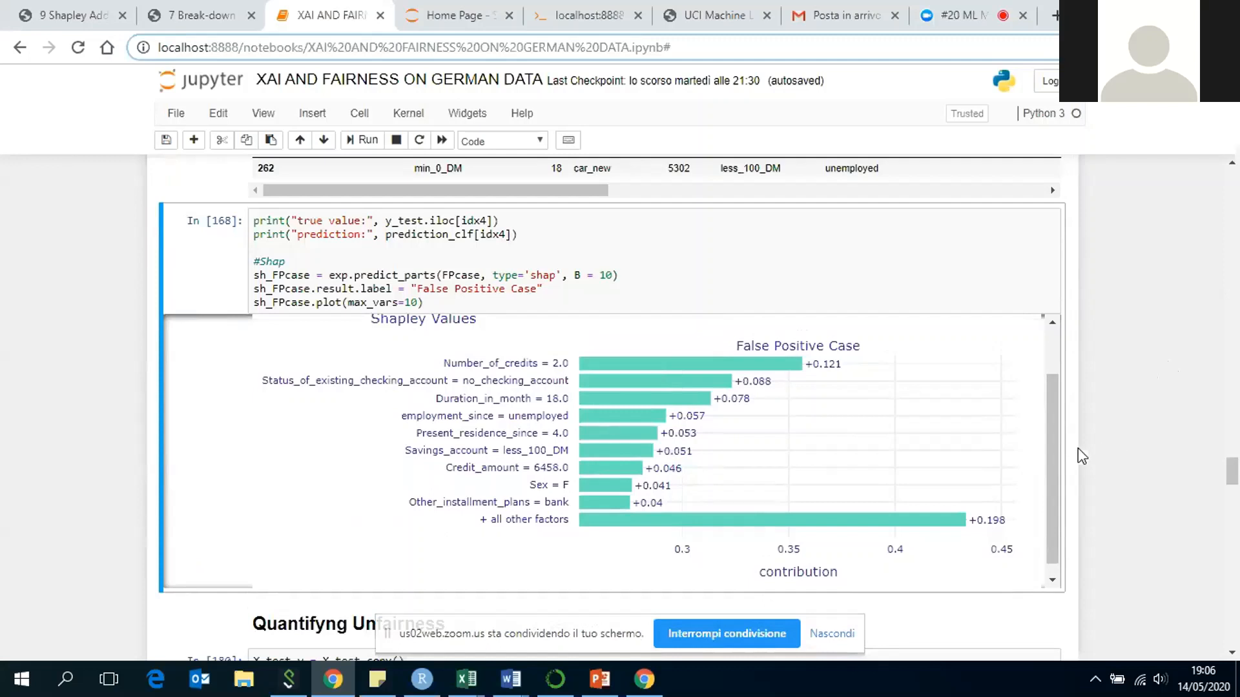
mouse_move(1068, 458)
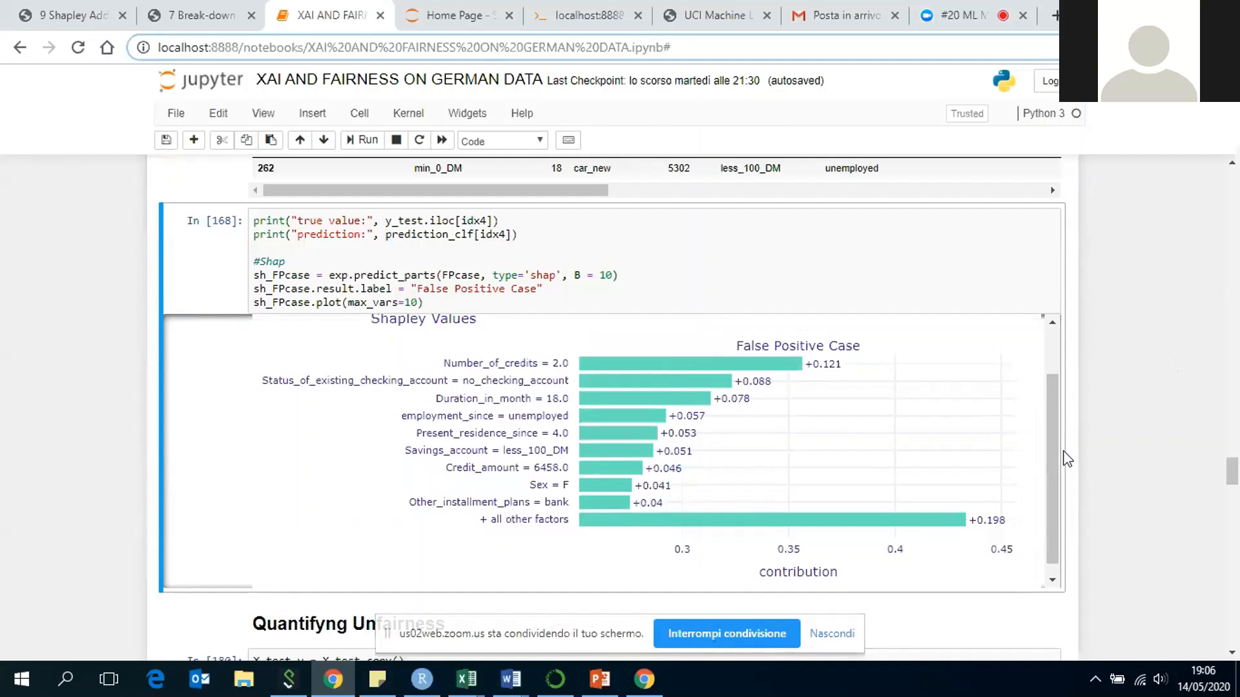
scroll(up, 3)
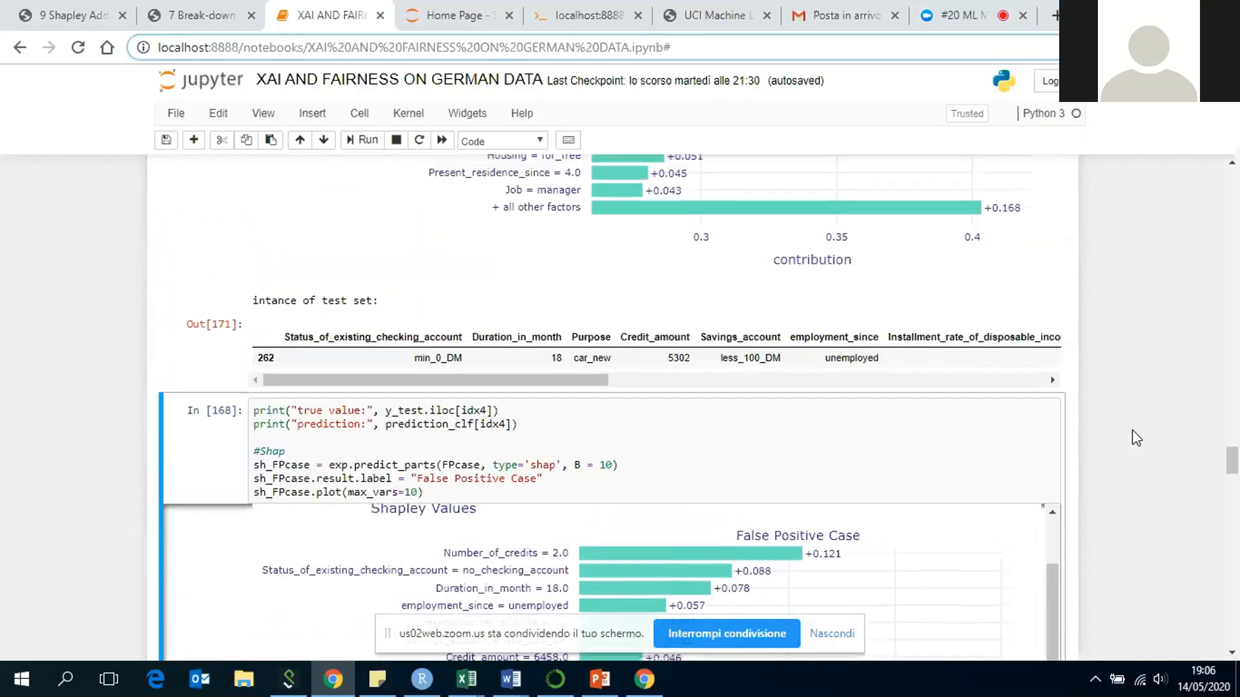
scroll(up, 3)
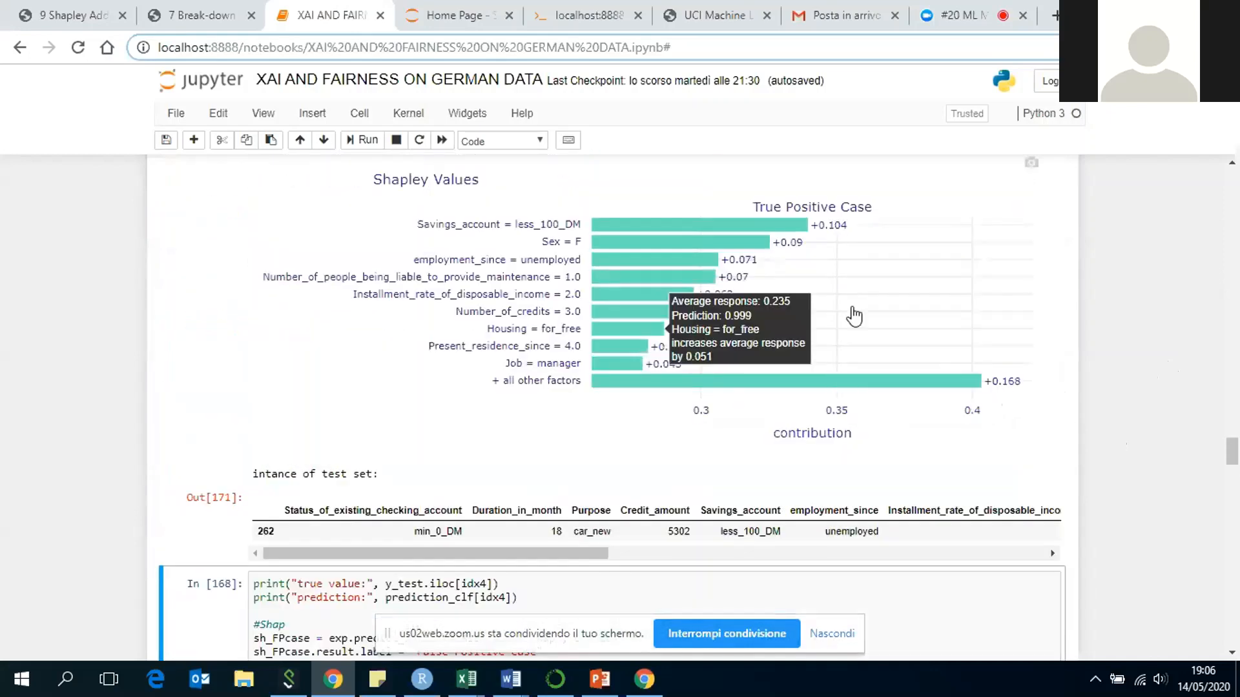
mouse_move(578, 254)
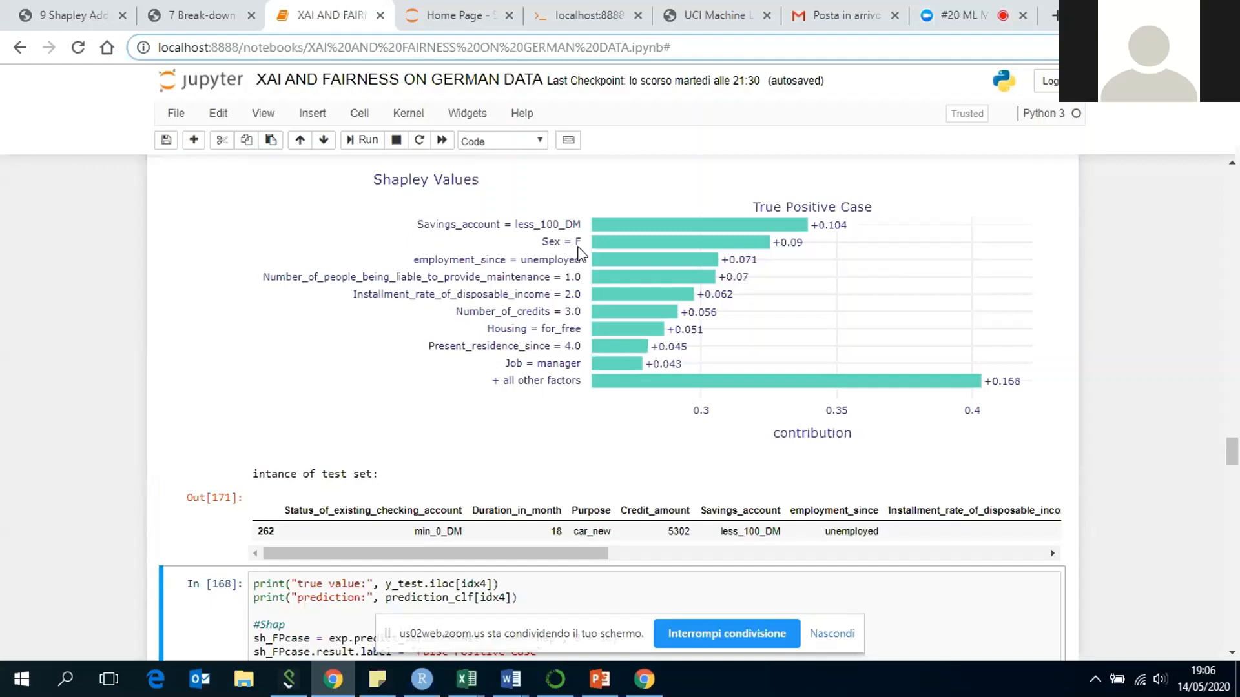
scroll(down, 3)
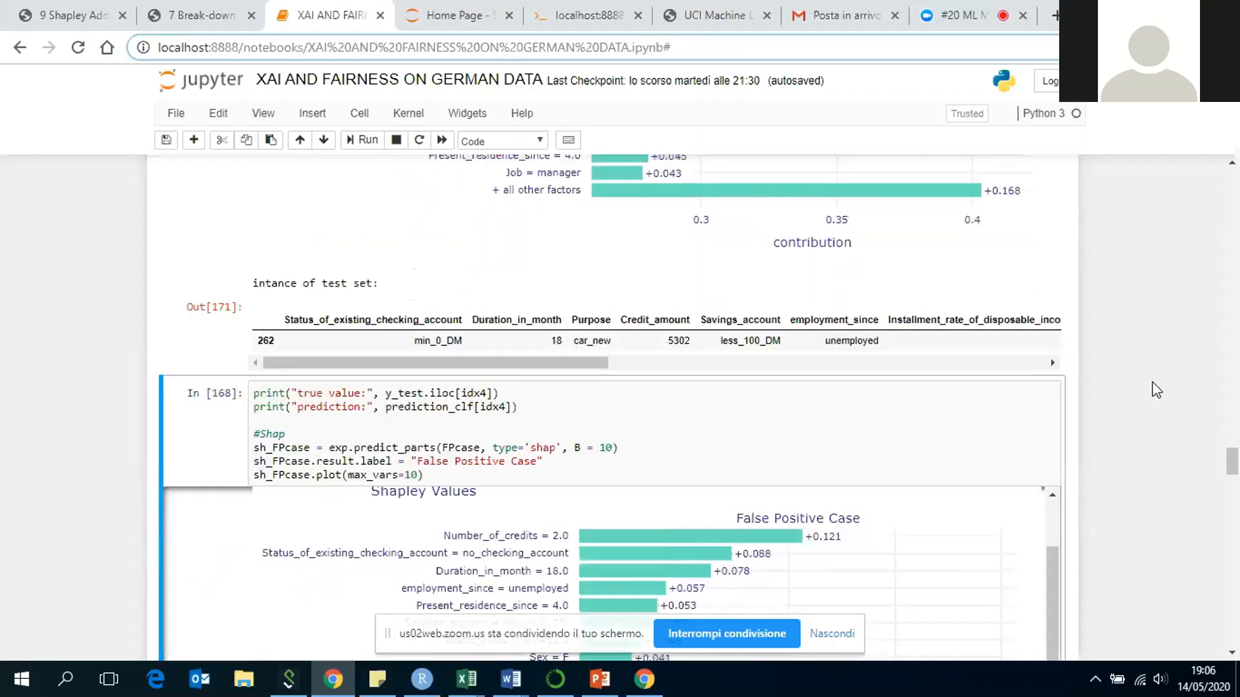
Scroll past the high-risk bar chart by sex to the ~0.85 disparate impact result
scroll(down, 3)
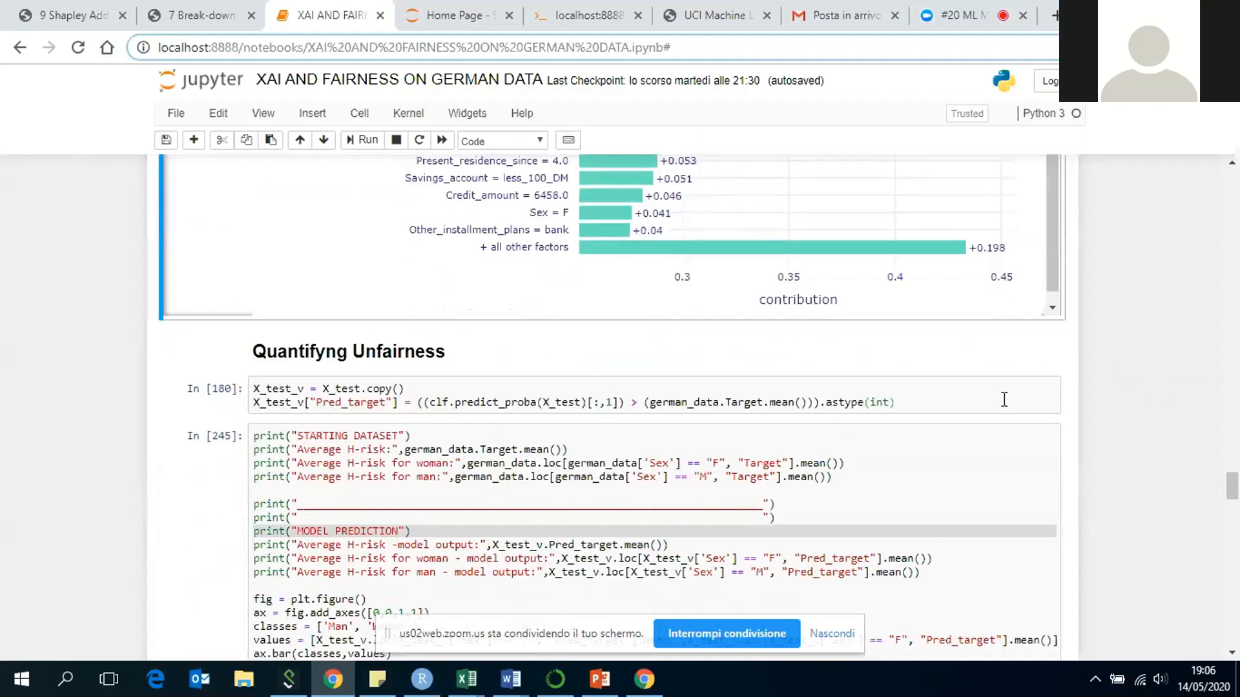
mouse_move(864, 378)
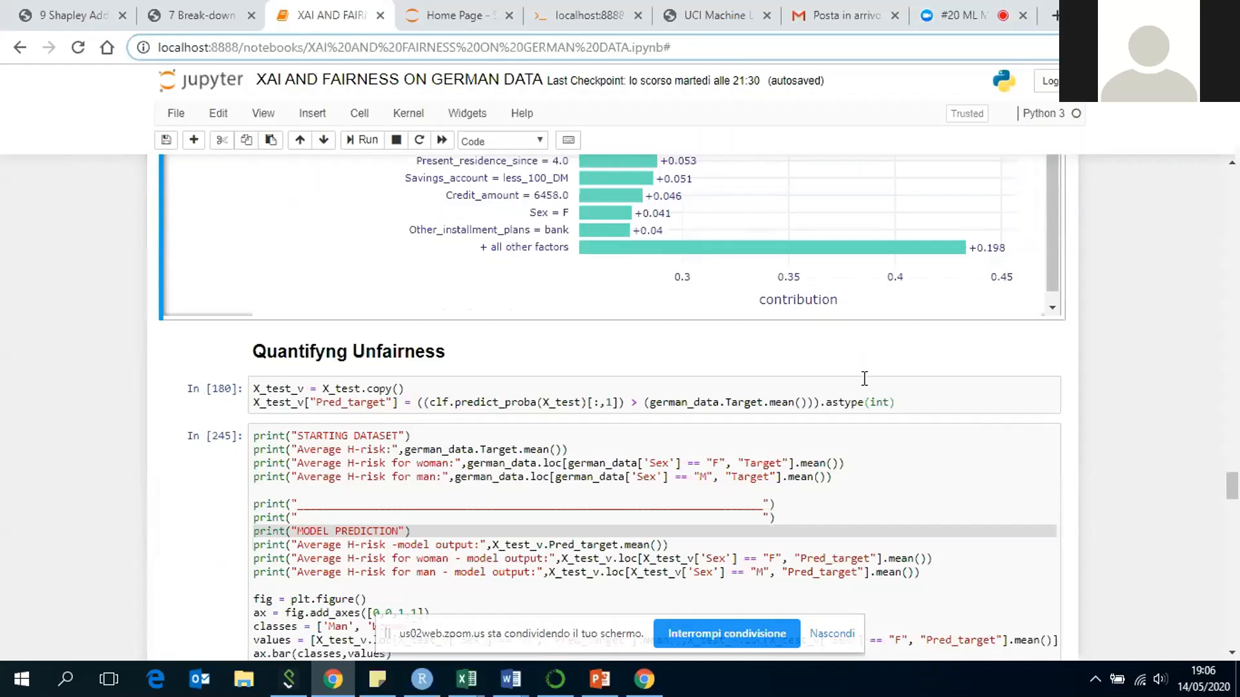
scroll(down, 3)
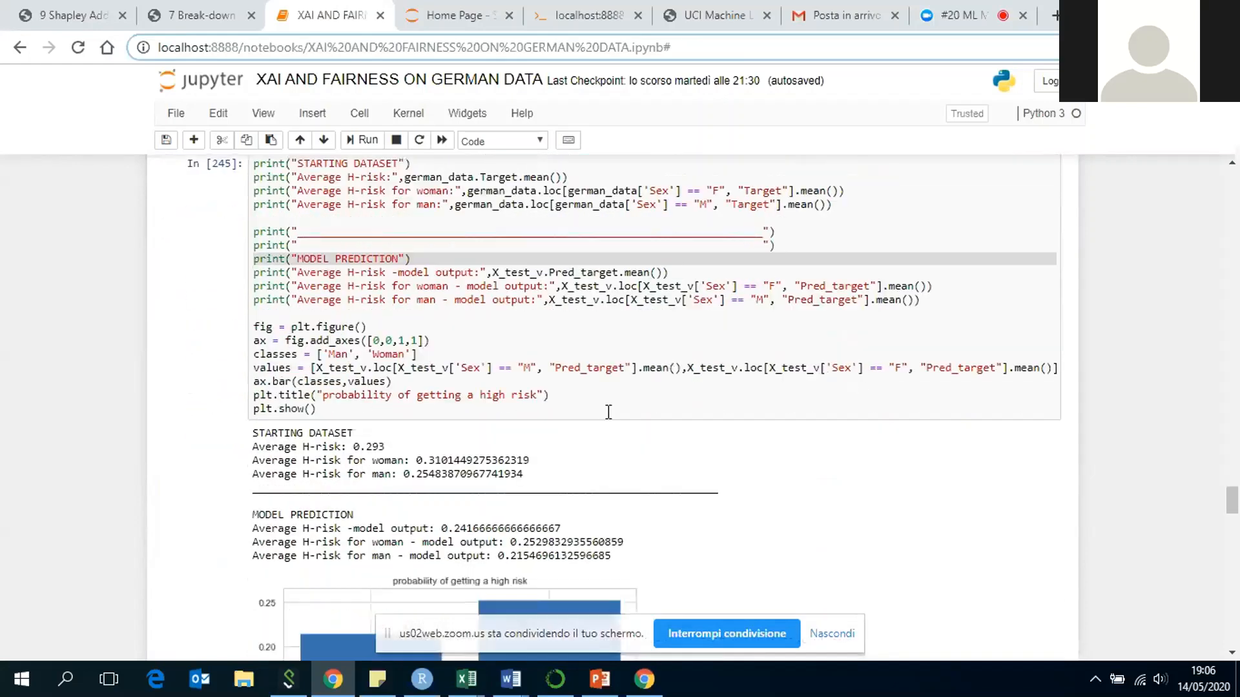
scroll(down, 3)
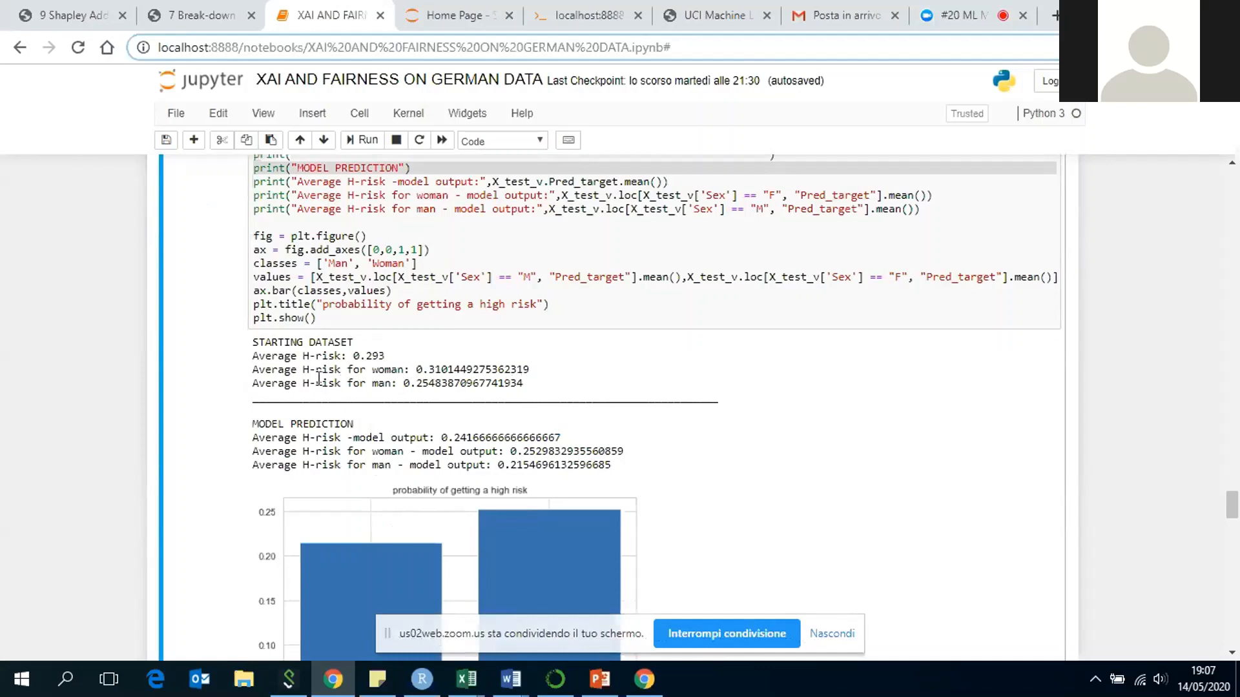
mouse_move(348, 372)
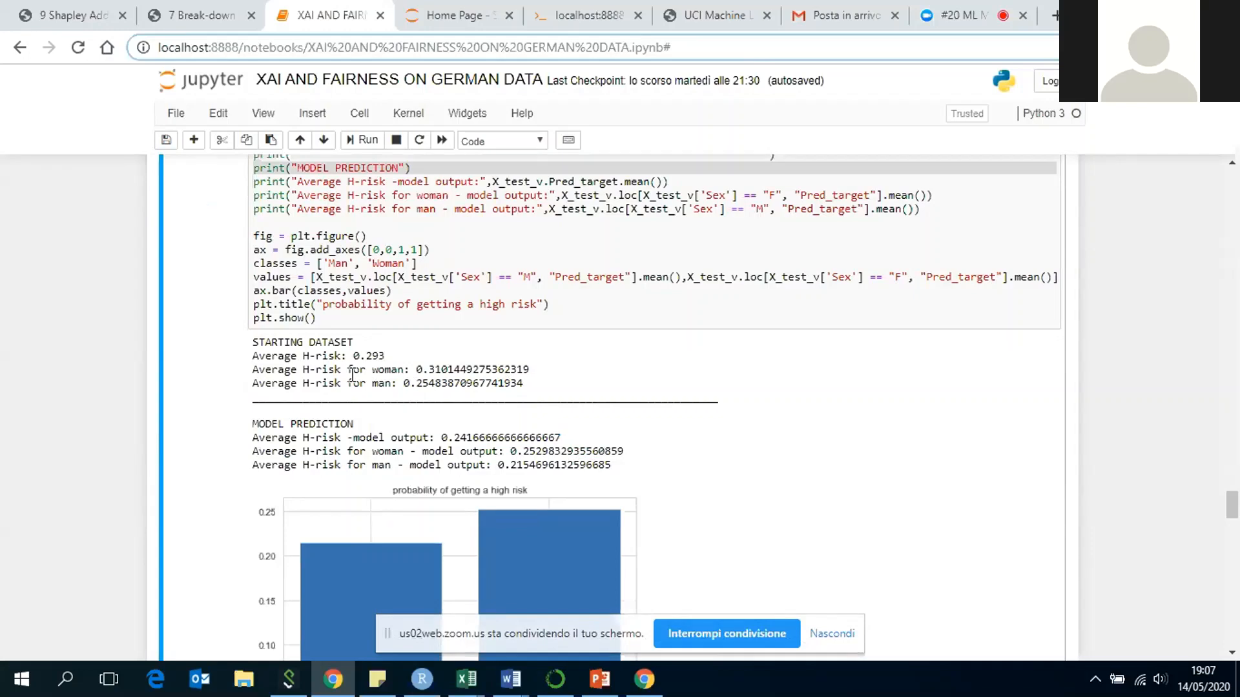
scroll(down, 3)
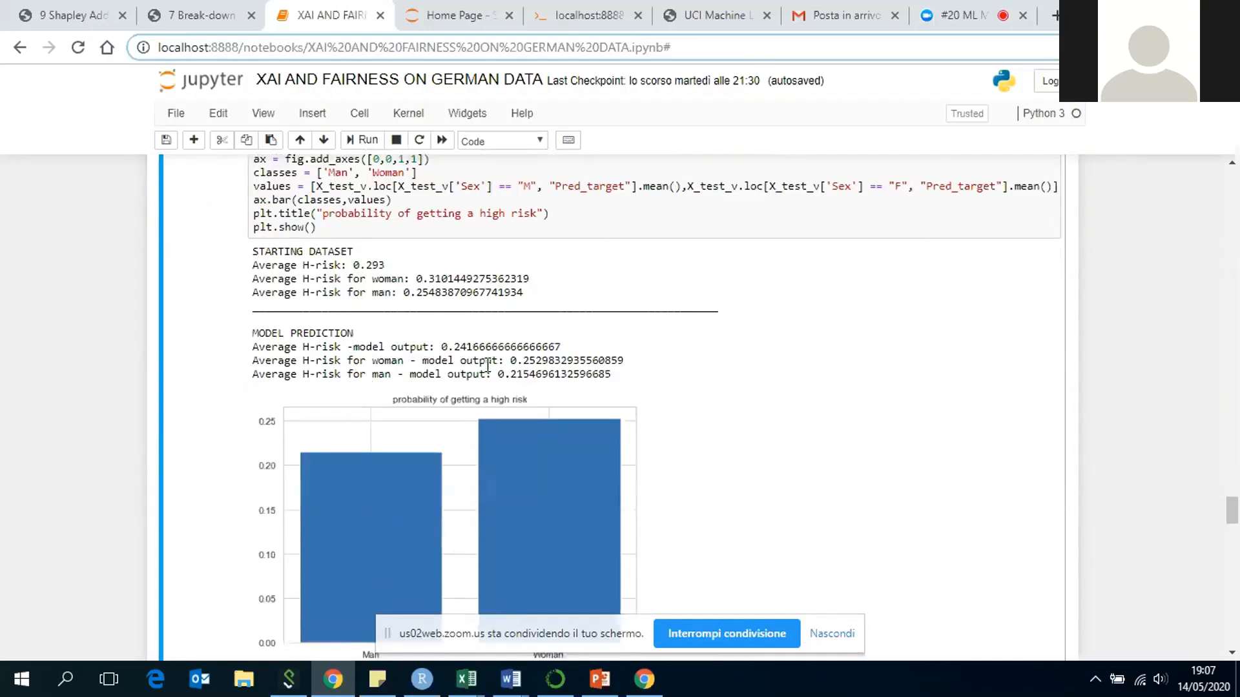
scroll(down, 3)
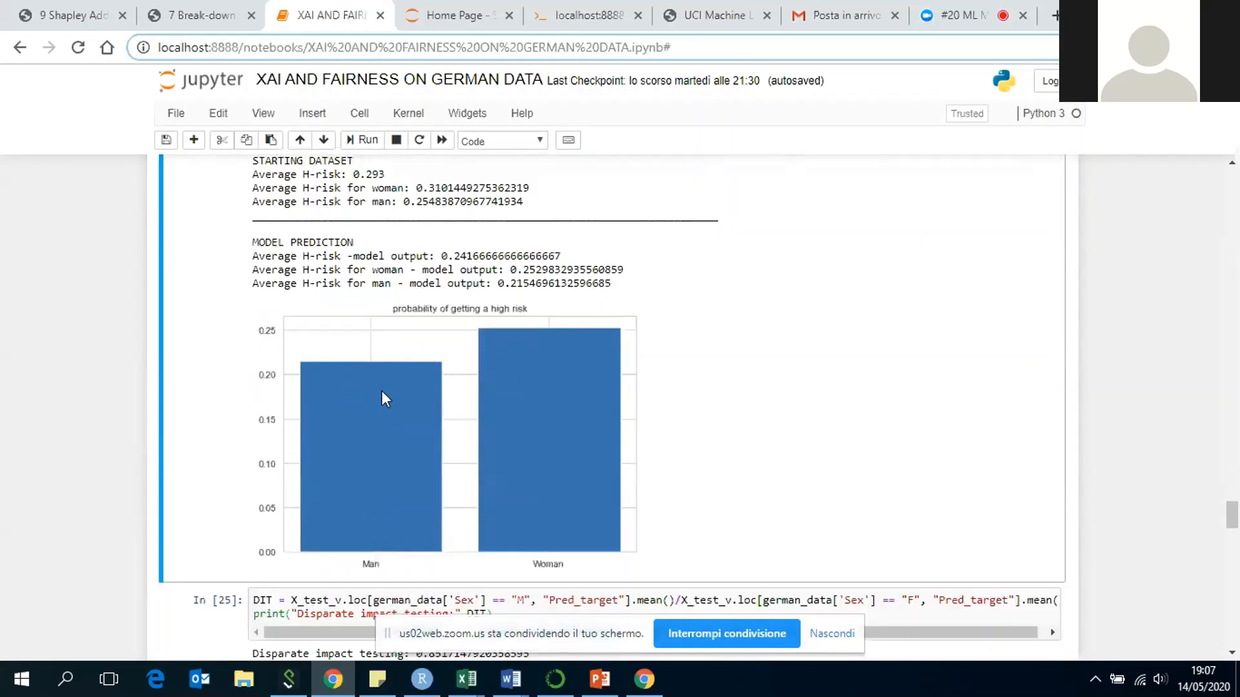
mouse_move(432, 378)
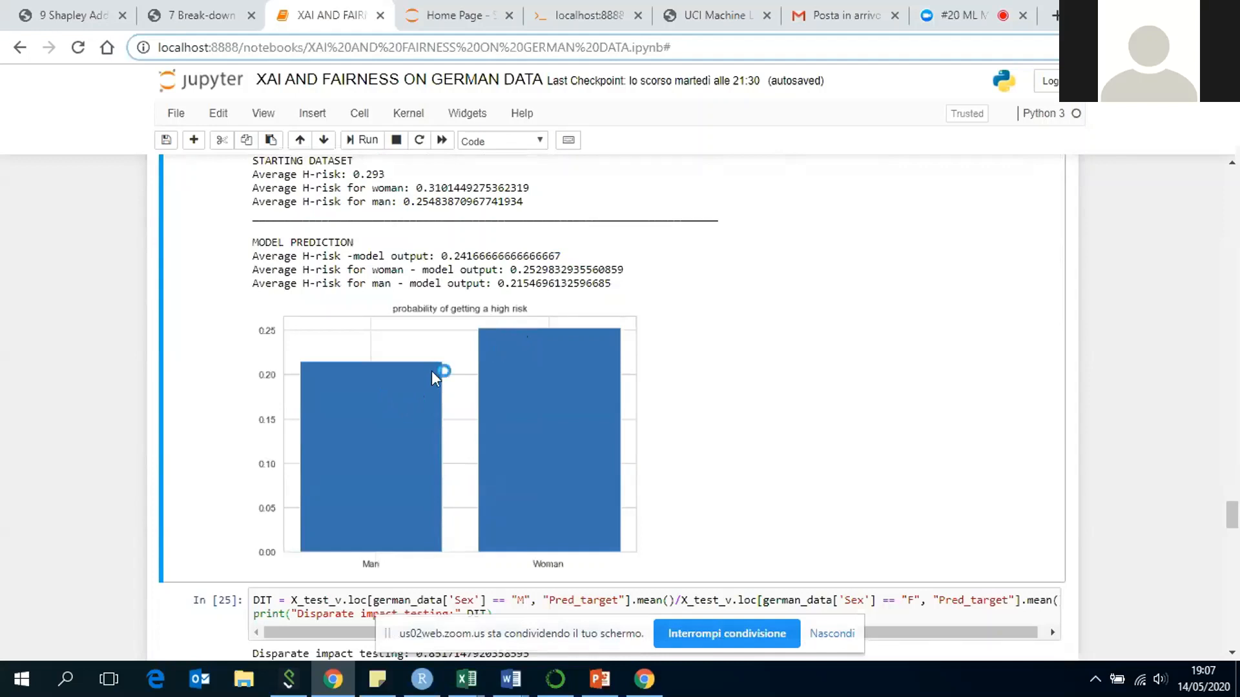
mouse_move(495, 405)
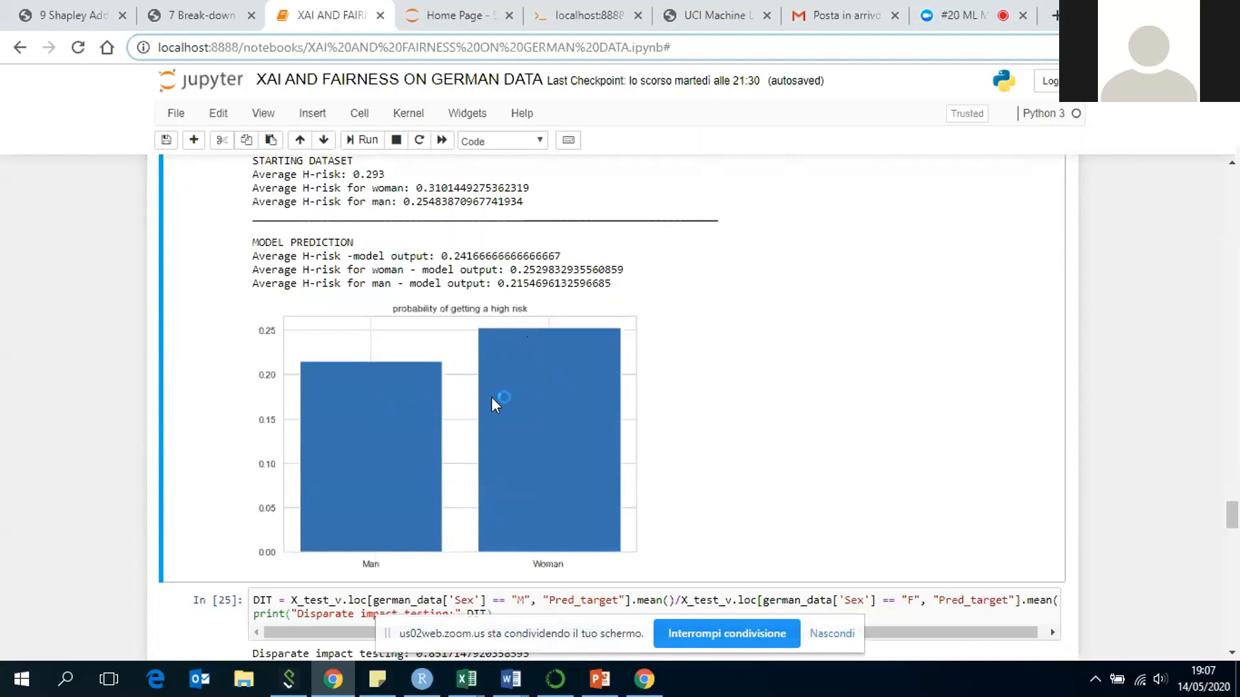
scroll(down, 3)
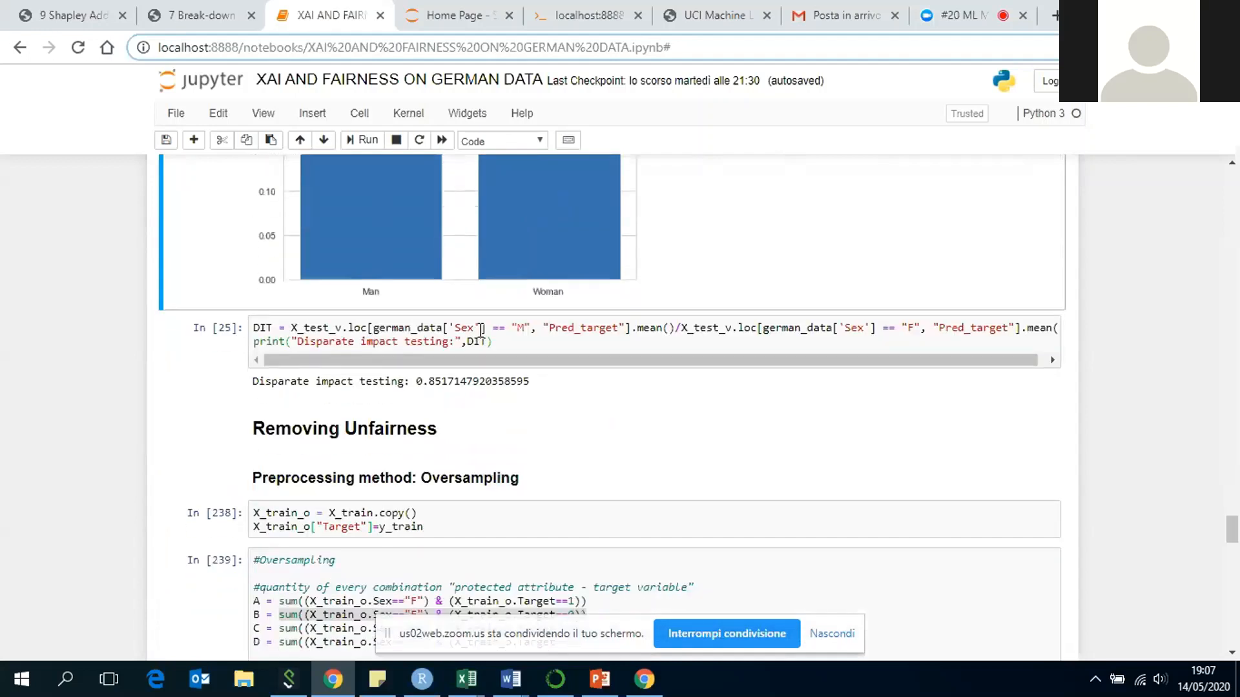
mouse_move(450, 403)
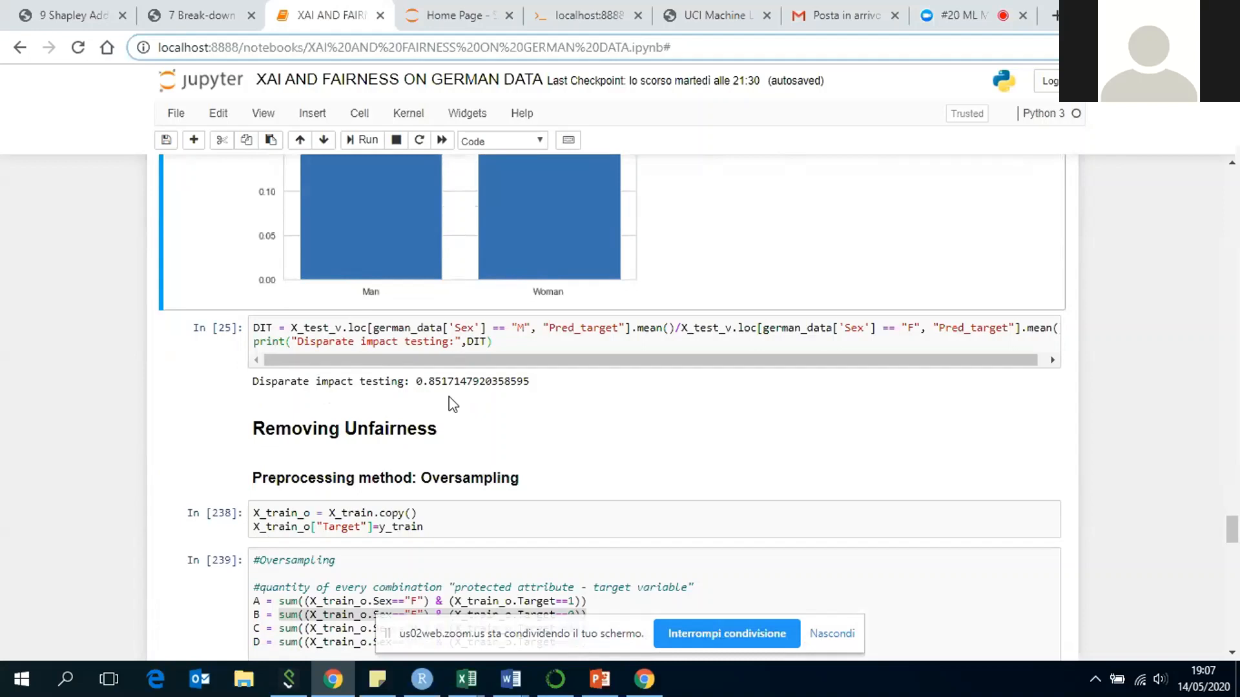
Walk through oversampling cells 238–243, where C rises to 42 and men's ratio reaches 0.29
scroll(down, 3)
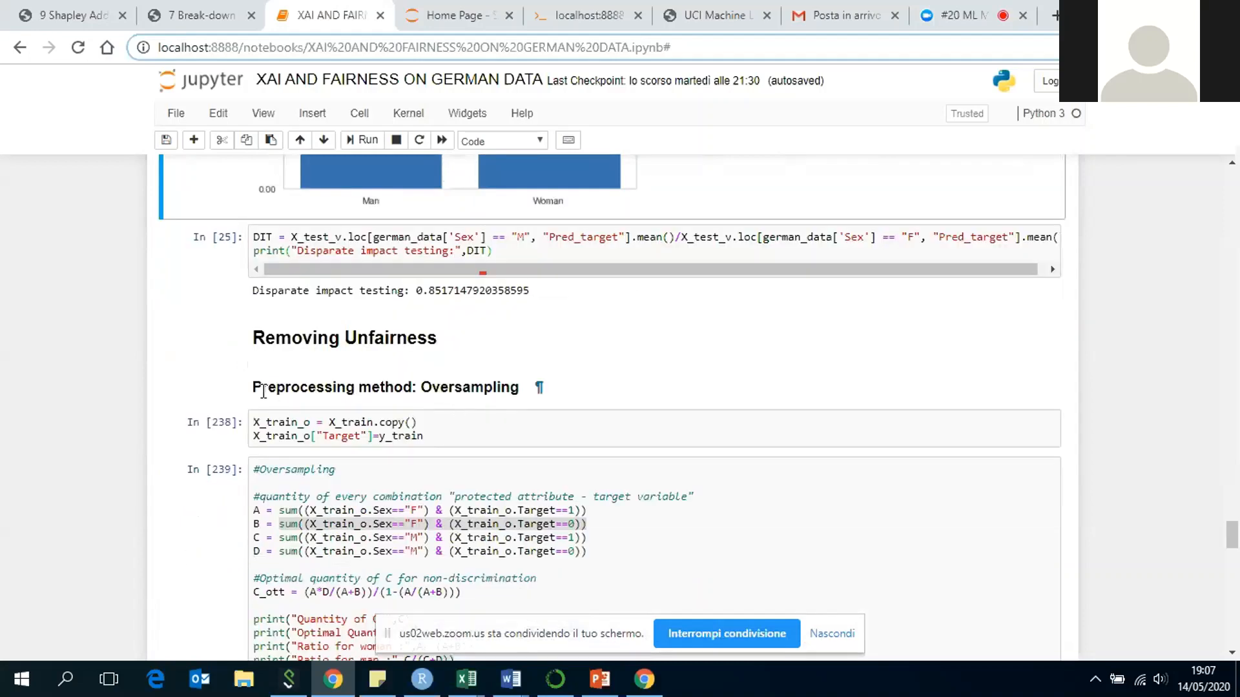
click(395, 387)
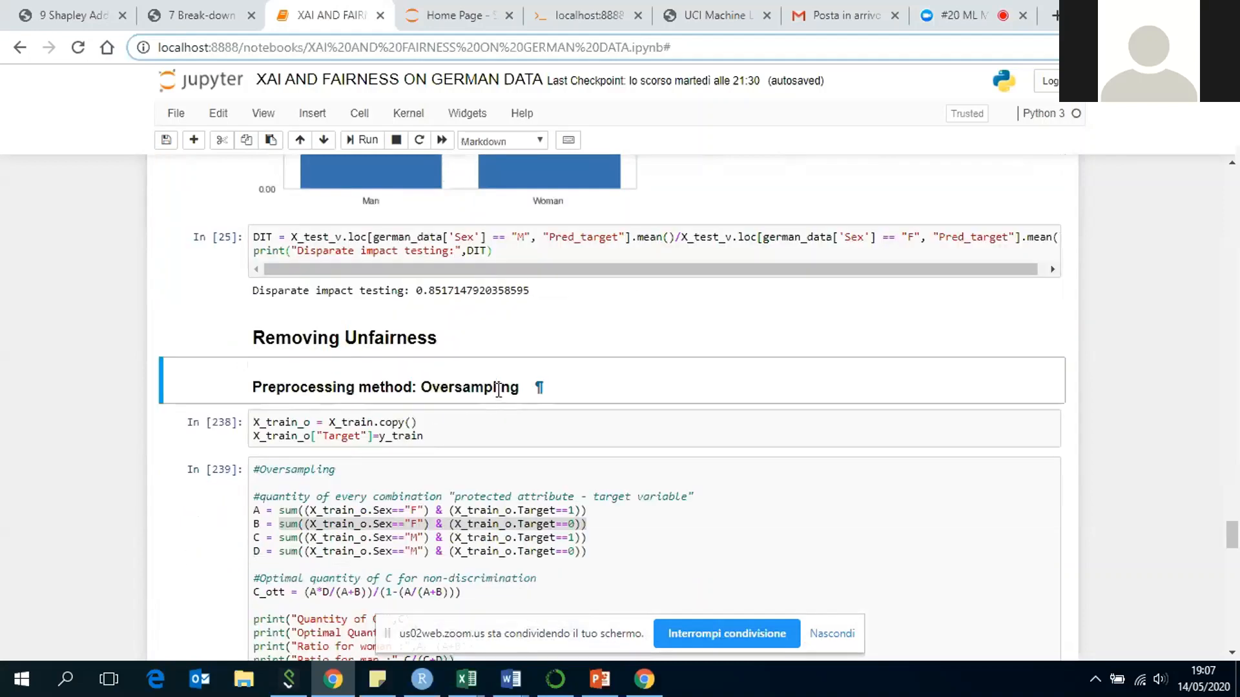
scroll(down, 3)
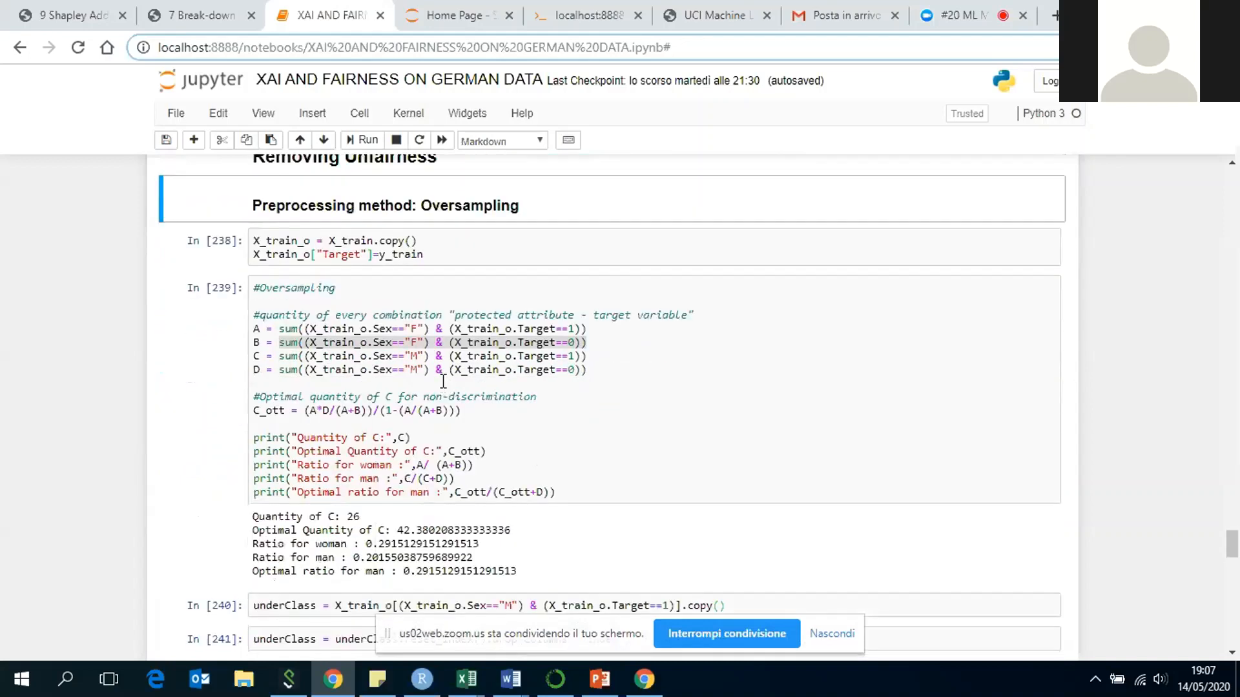
mouse_move(378, 331)
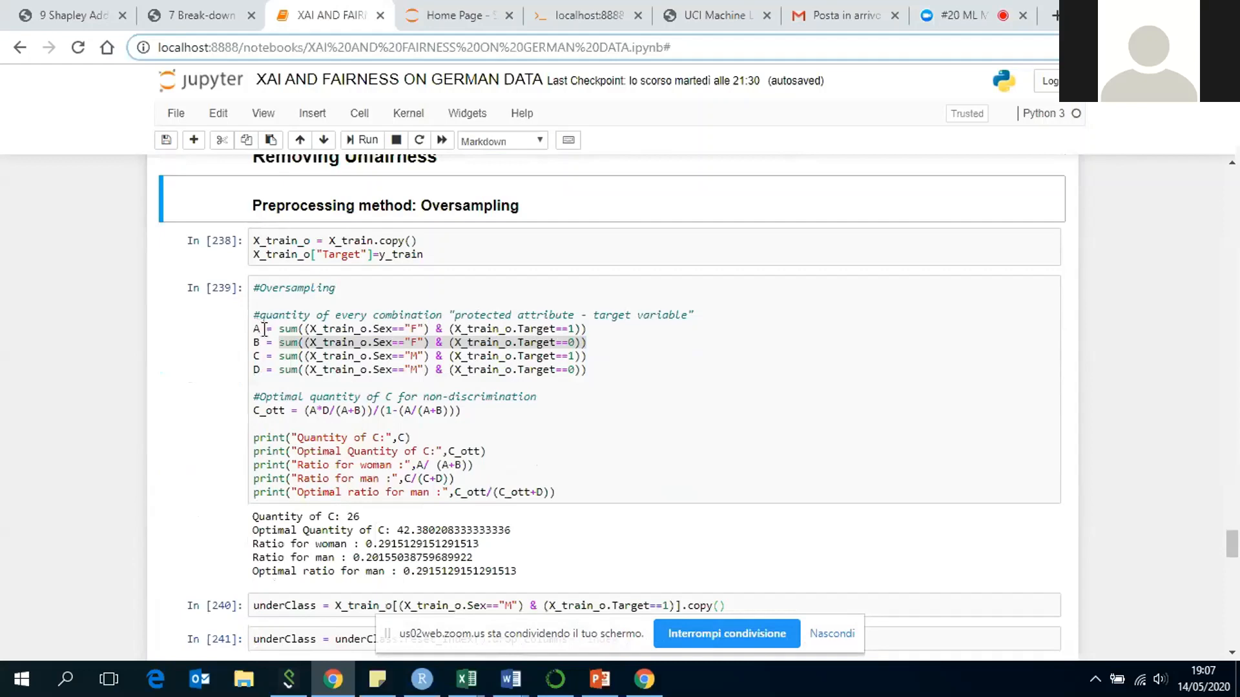
scroll(down, 3)
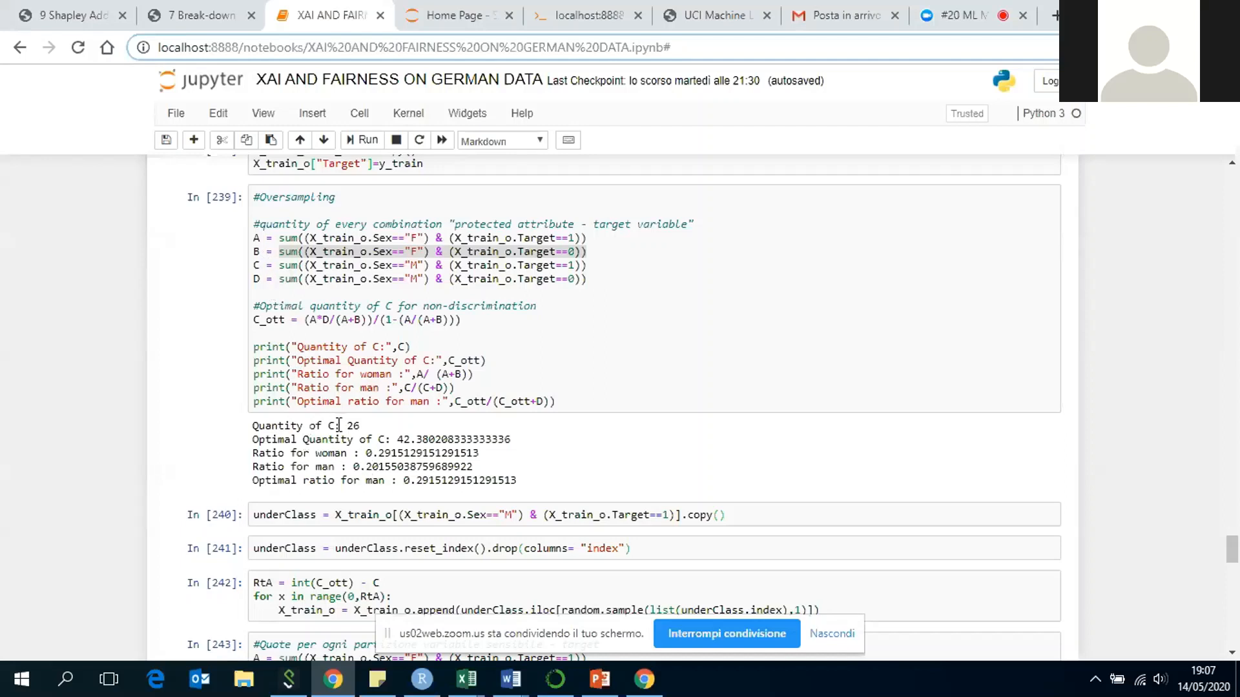
mouse_move(378, 445)
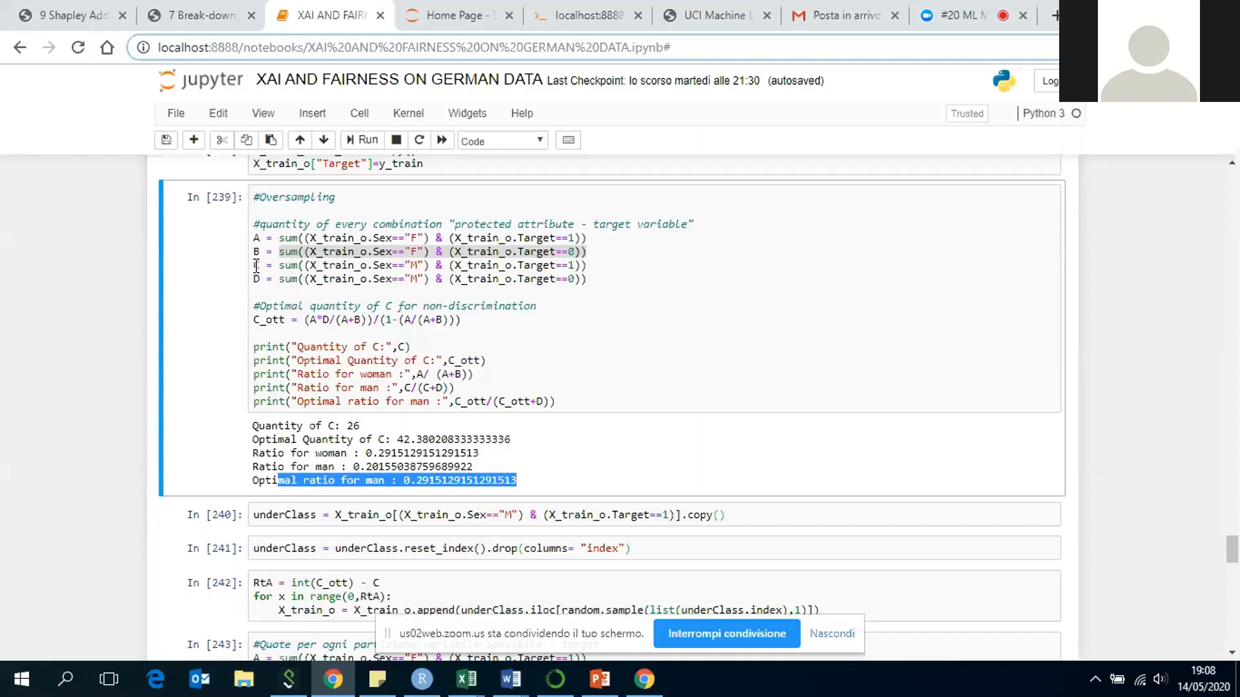
click(530, 265)
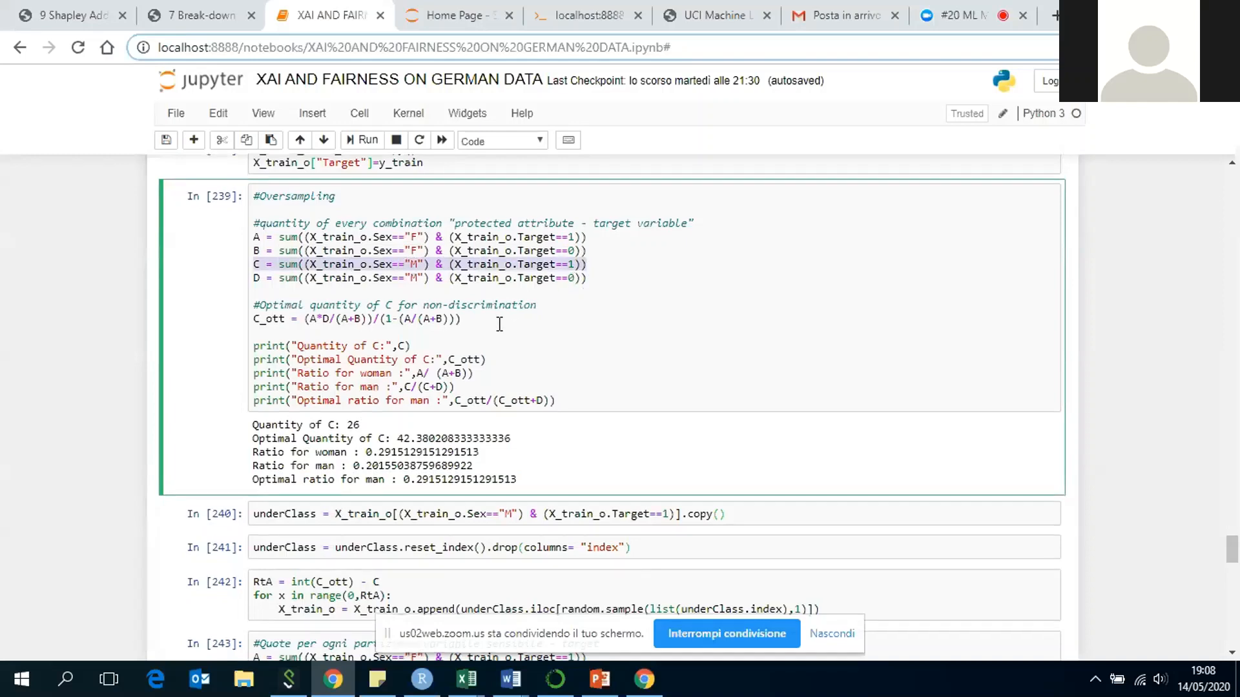
scroll(down, 3)
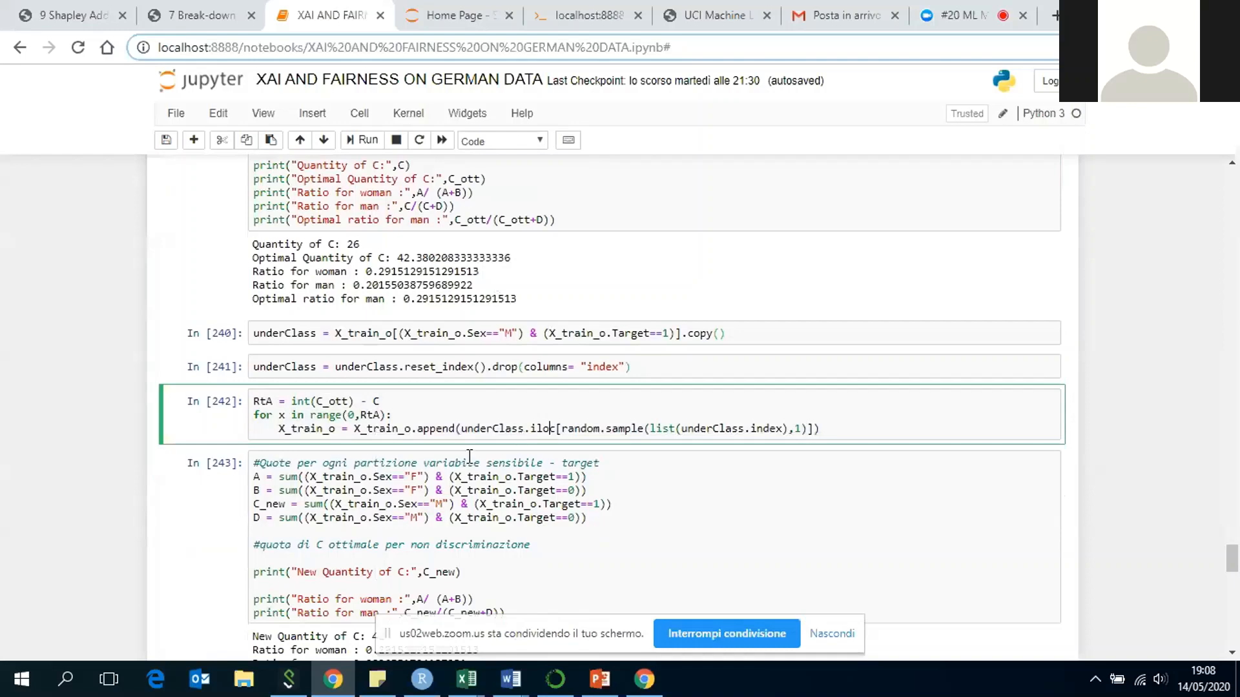
scroll(down, 3)
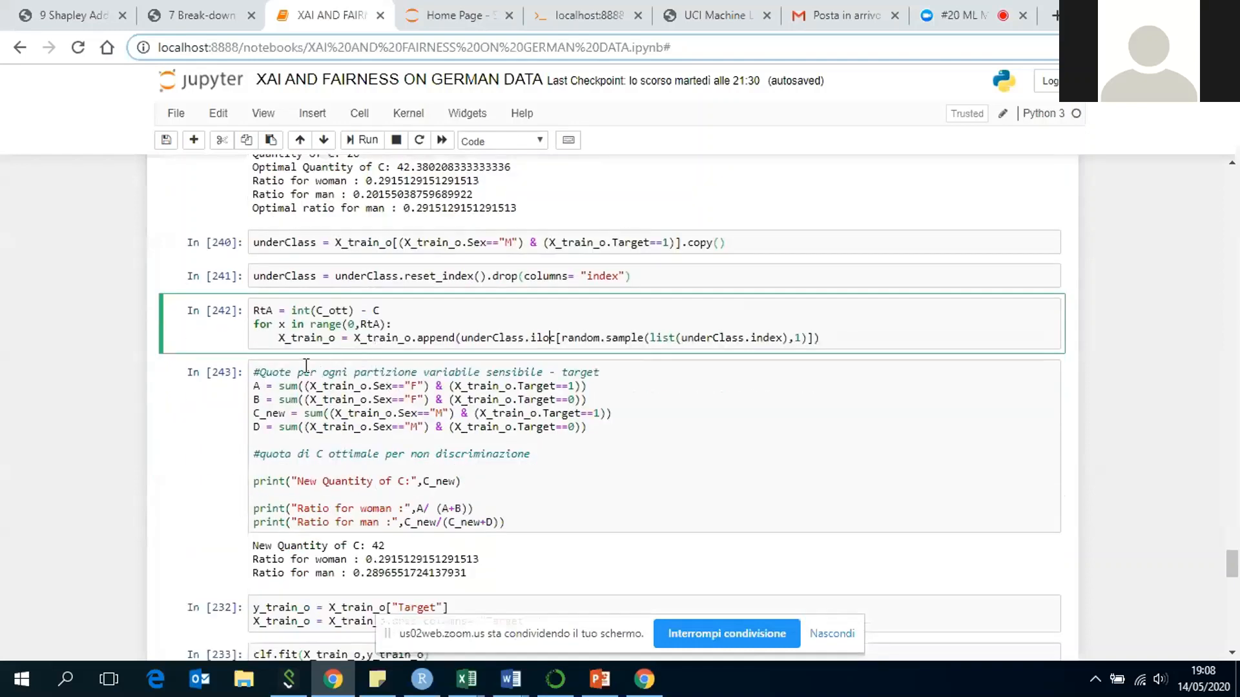
scroll(down, 3)
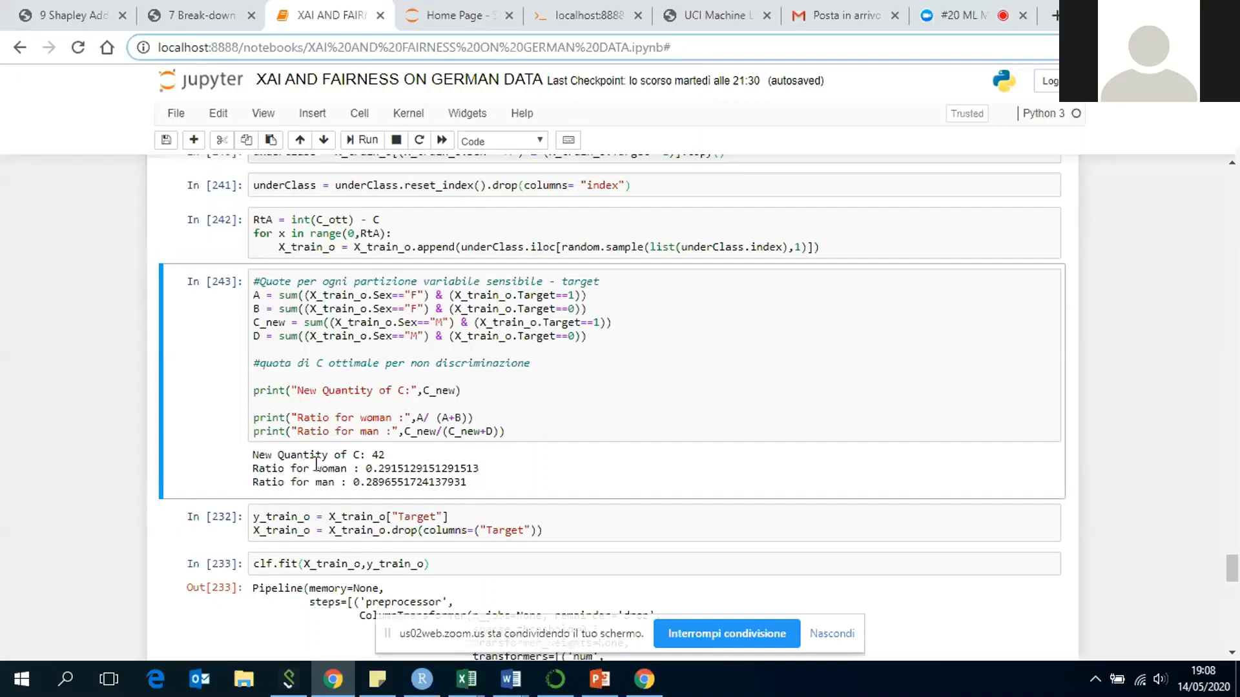
Scroll to the retrained model's chart showing equal ~0.26 high-risk rates by sex
scroll(down, 3)
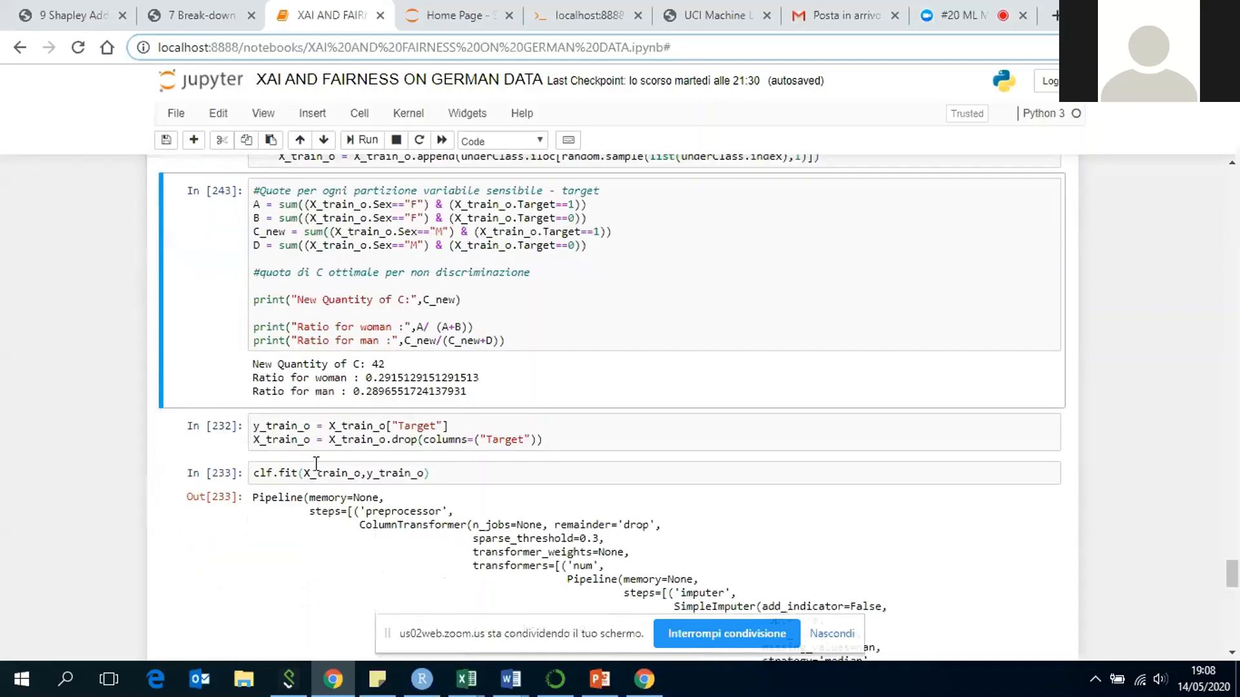
scroll(down, 3)
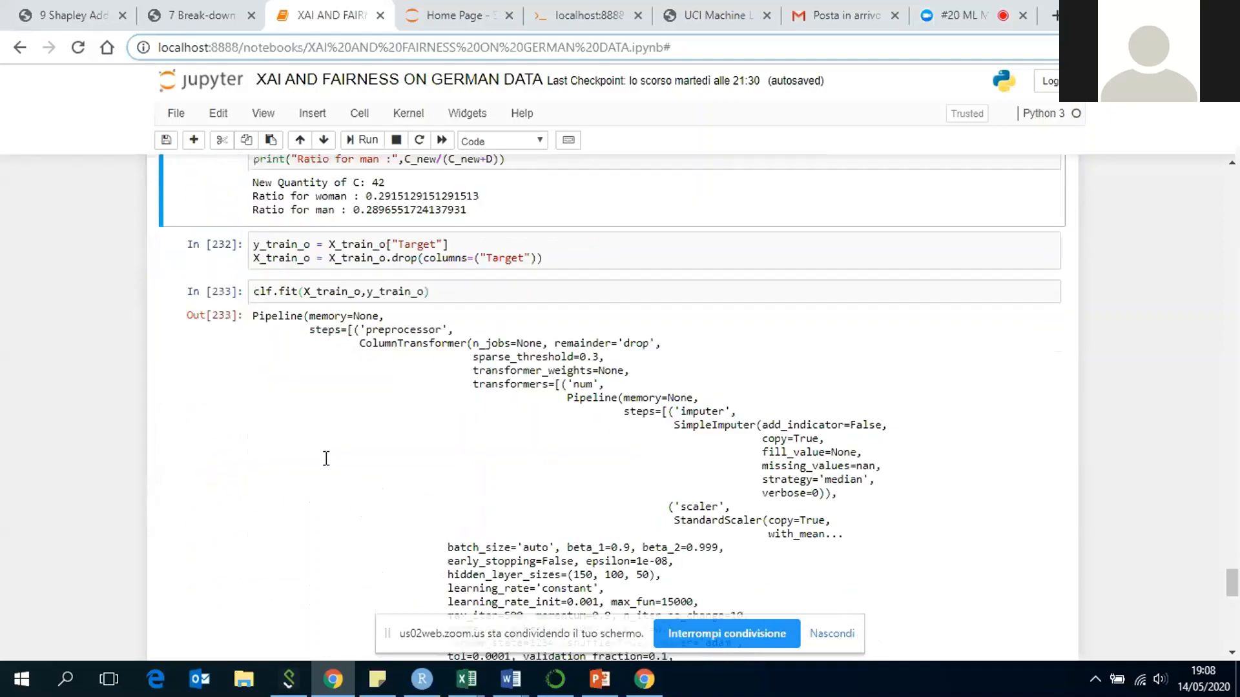
scroll(down, 3)
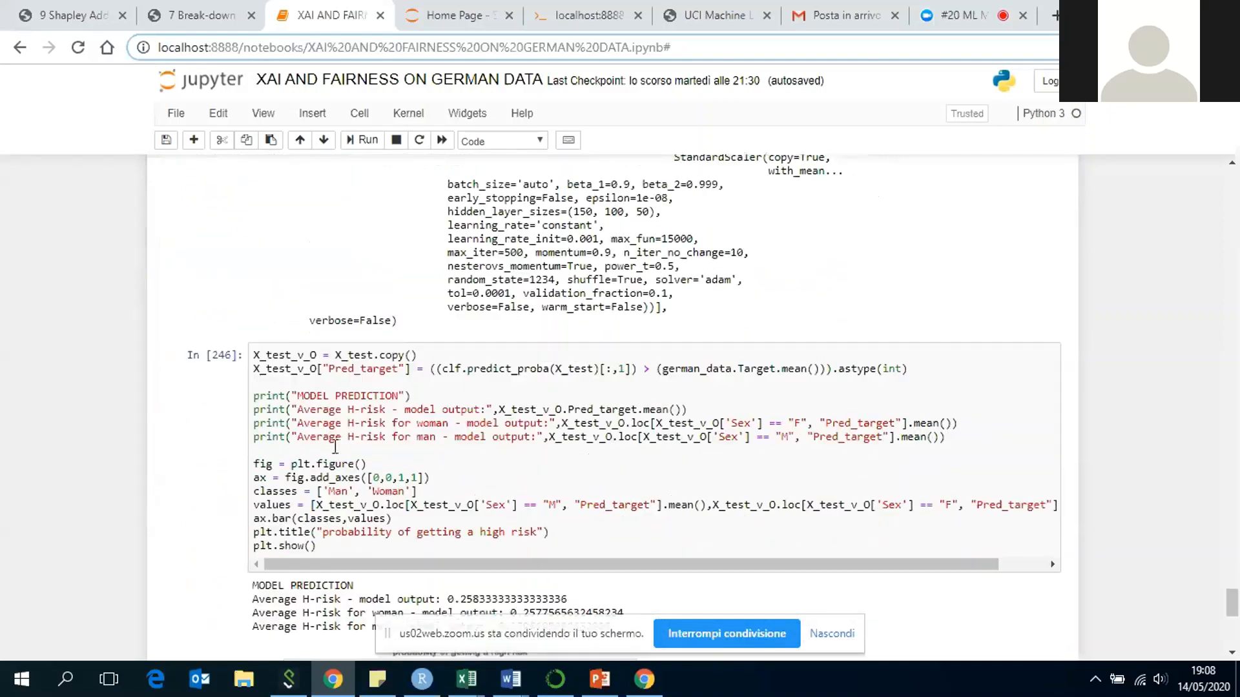
scroll(down, 3)
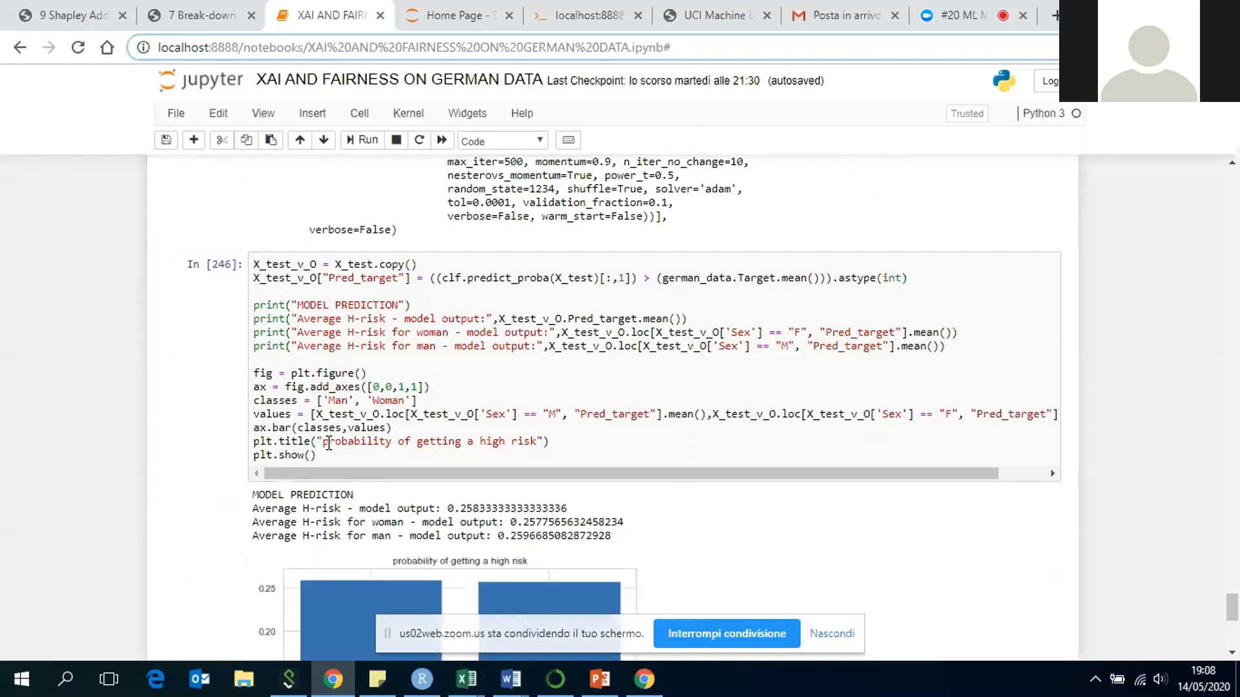
Review the disparate impact of about 1.007, then show the Q&A Thank You slide
scroll(down, 3)
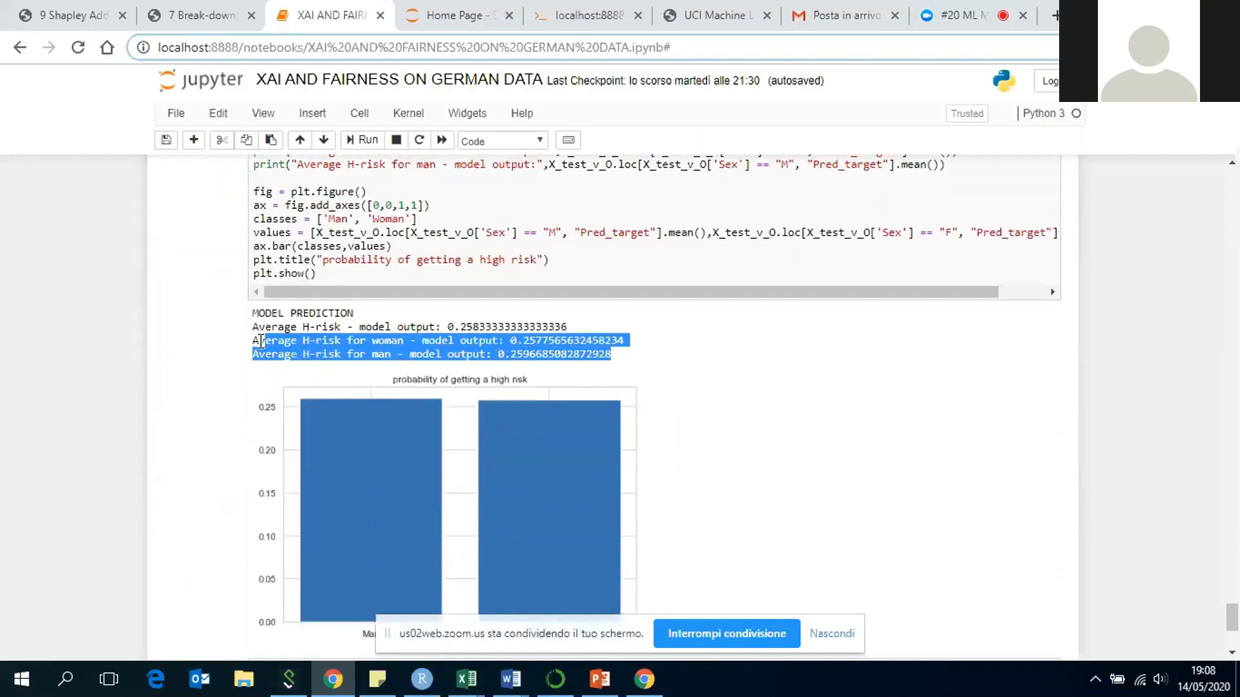
scroll(down, 3)
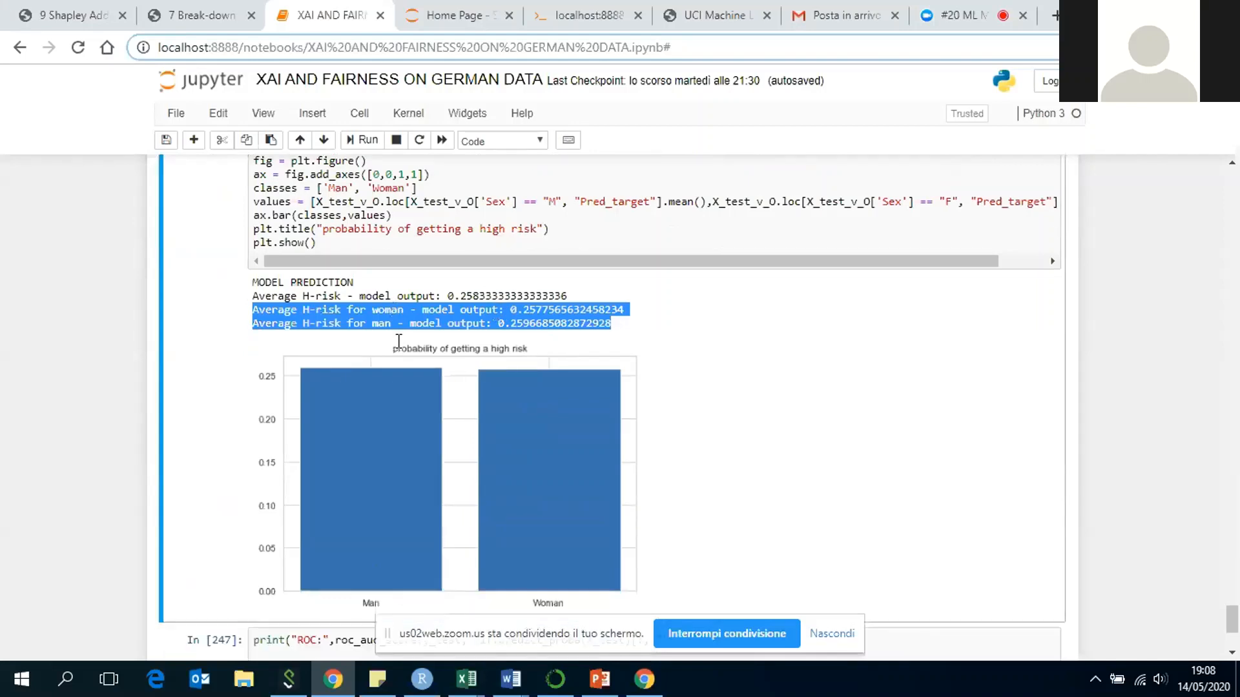
scroll(down, 3)
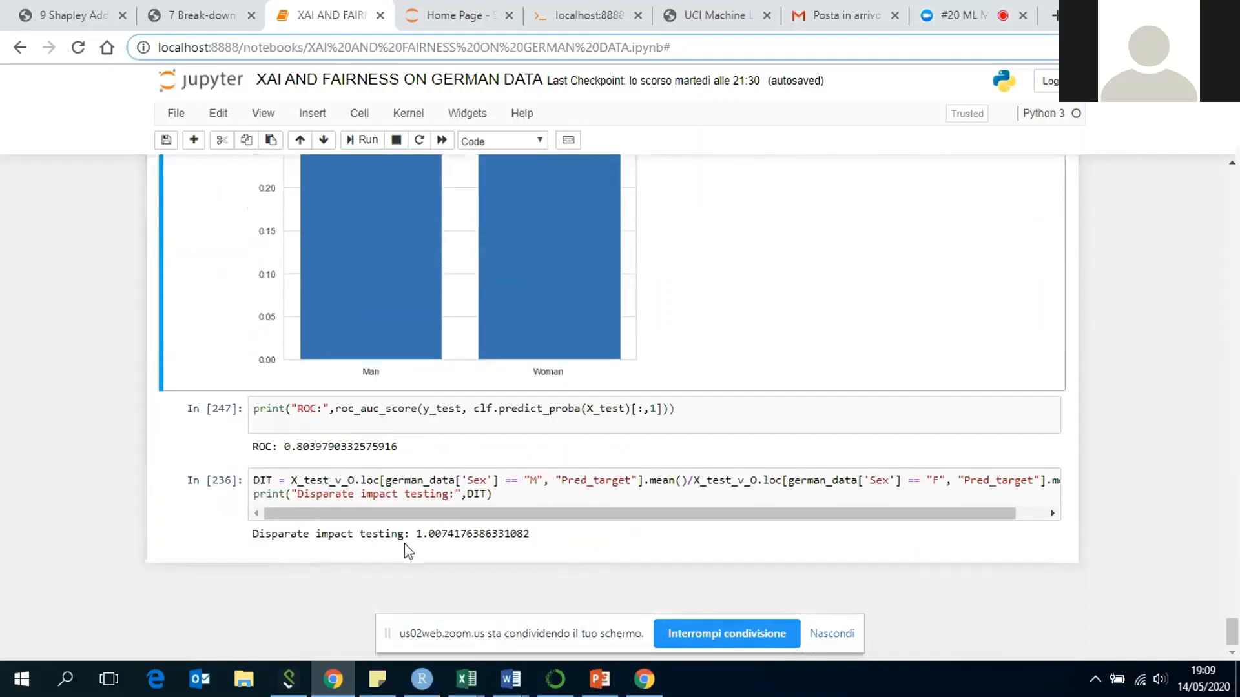
mouse_move(411, 534)
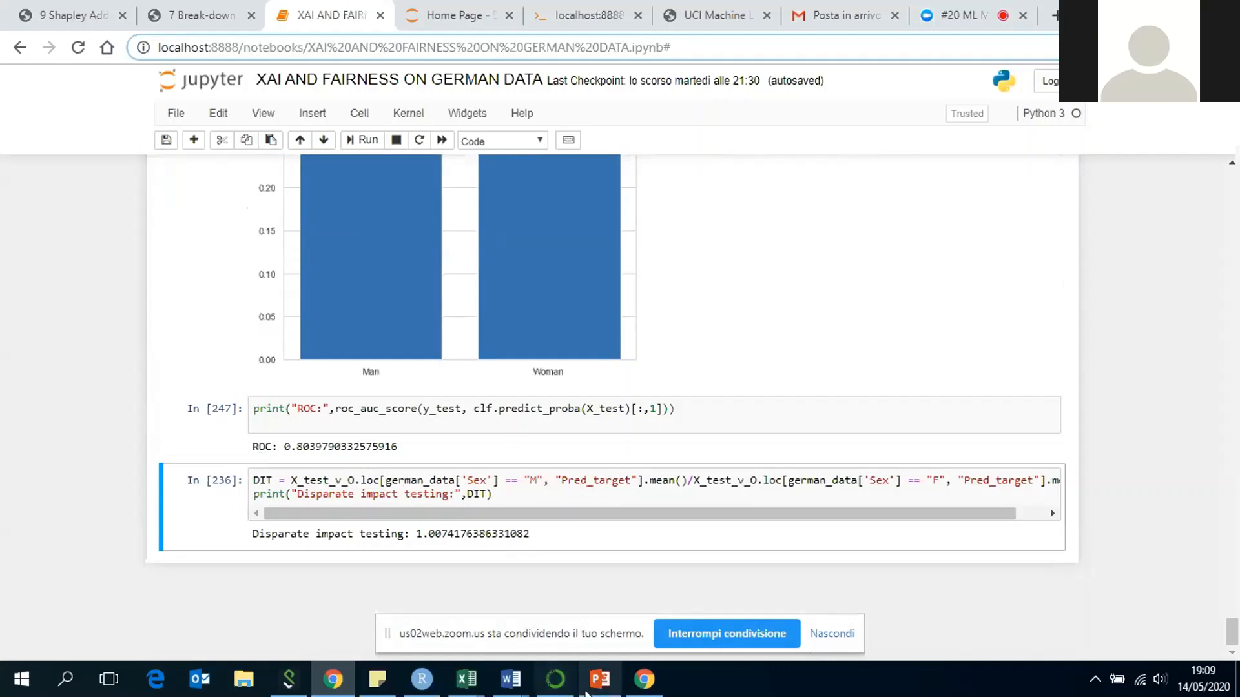
click(599, 679)
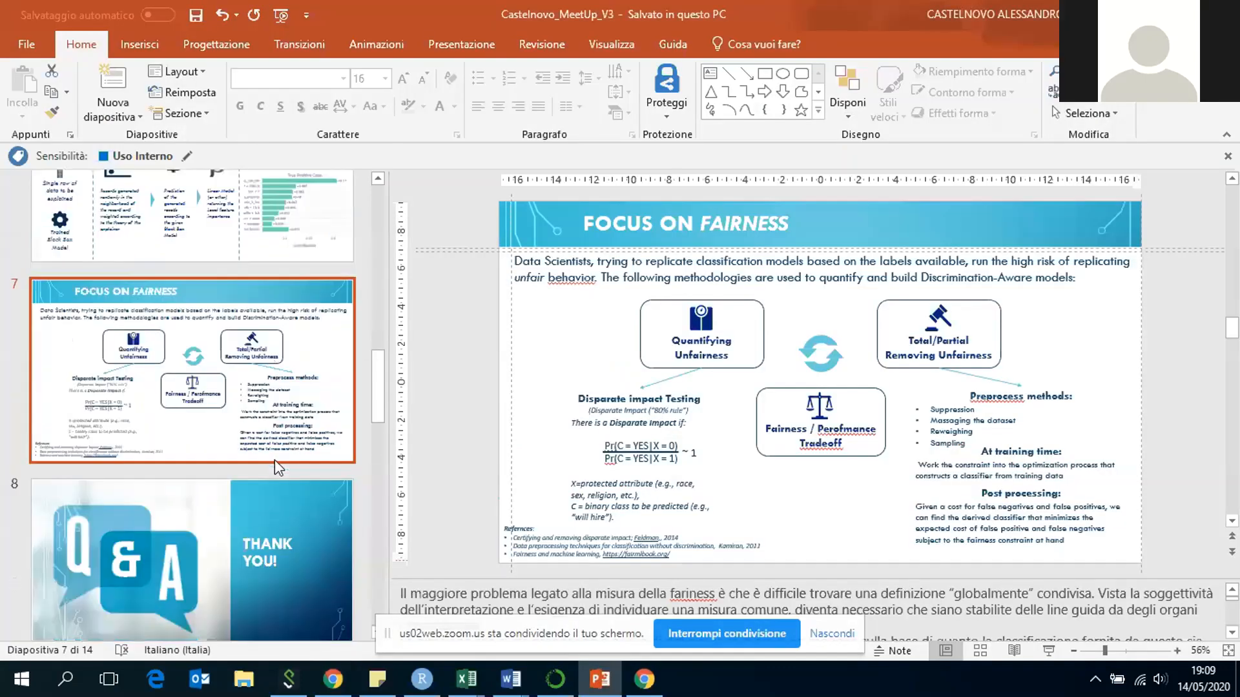
click(190, 560)
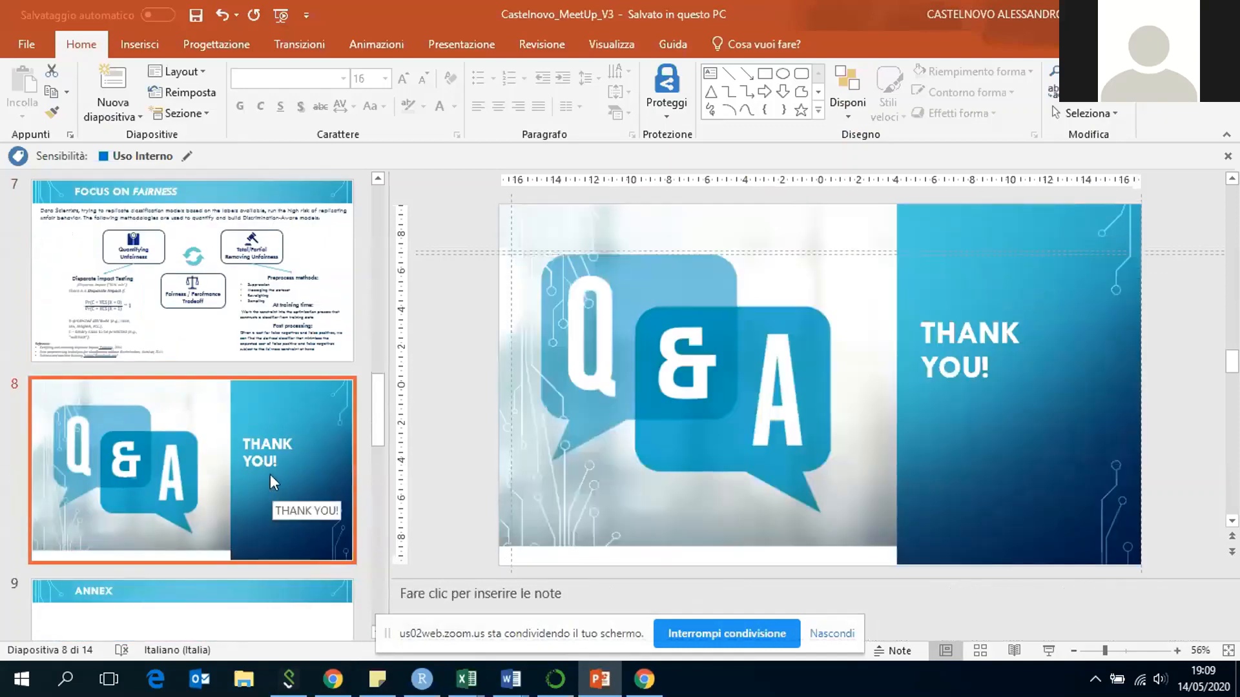
mouse_move(275, 461)
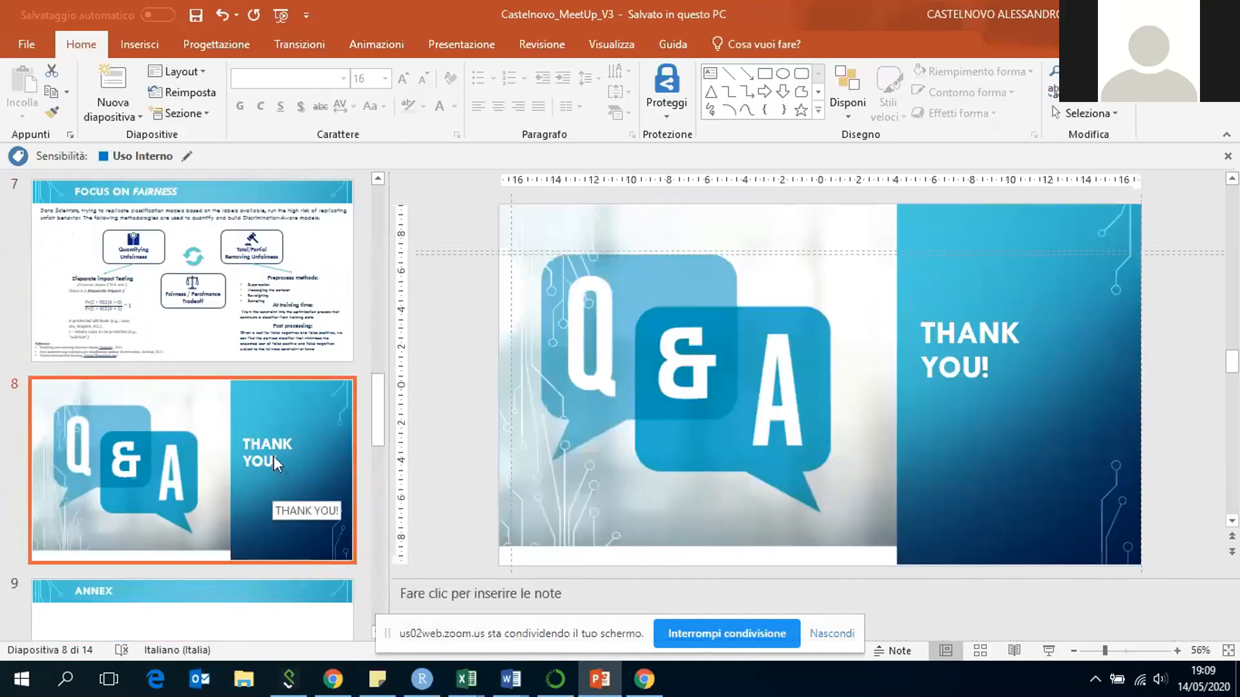